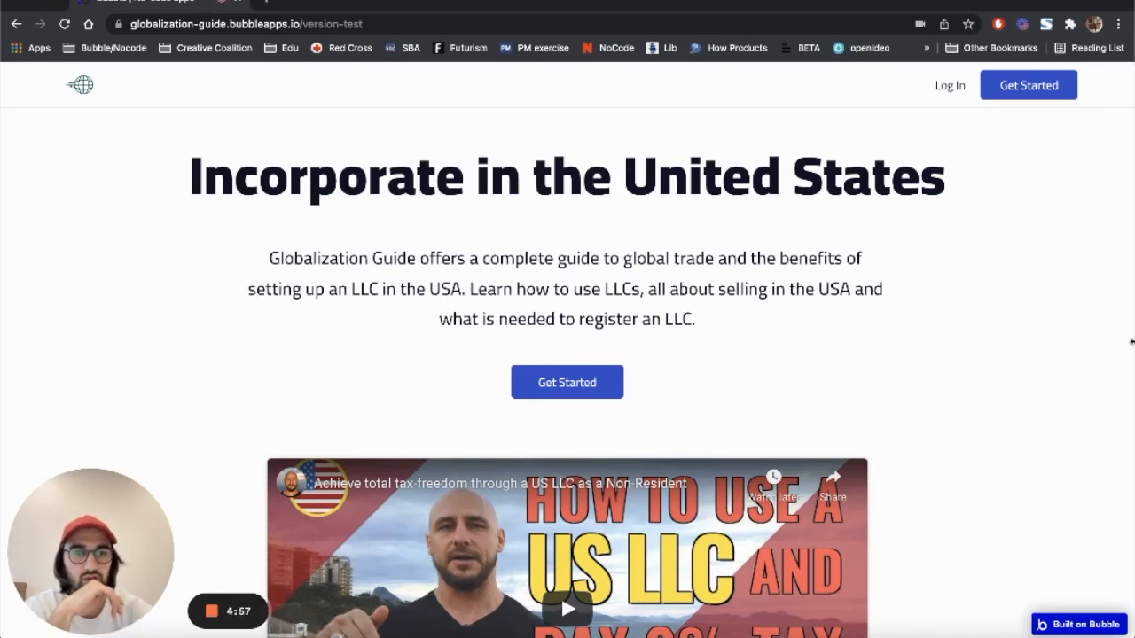
pyautogui.scroll(-3)
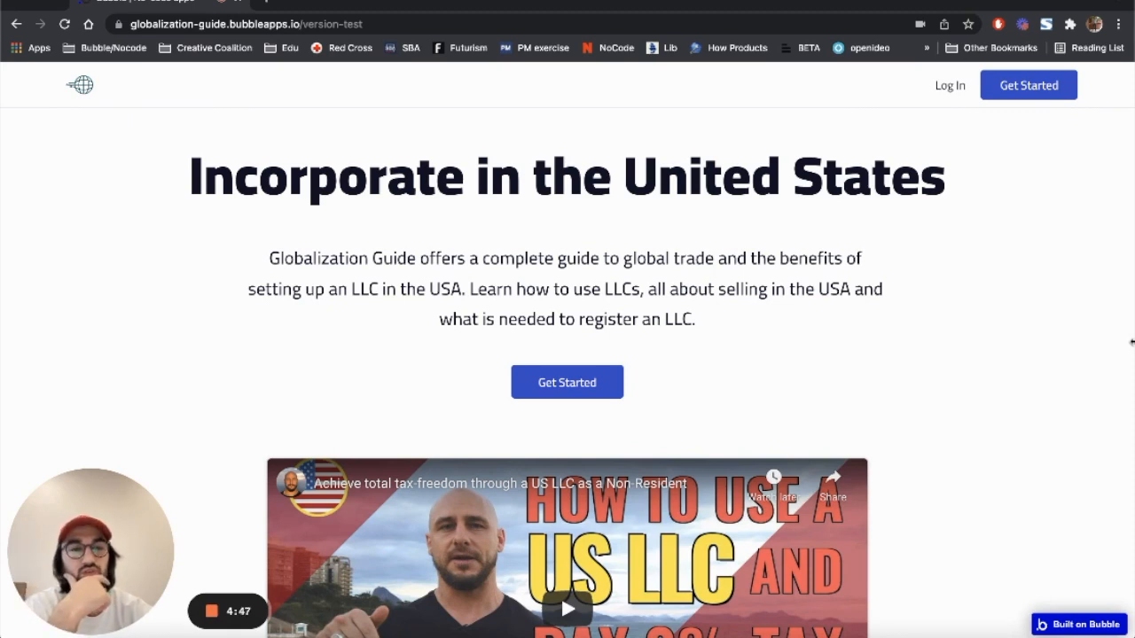
pyautogui.moveTo(986, 241)
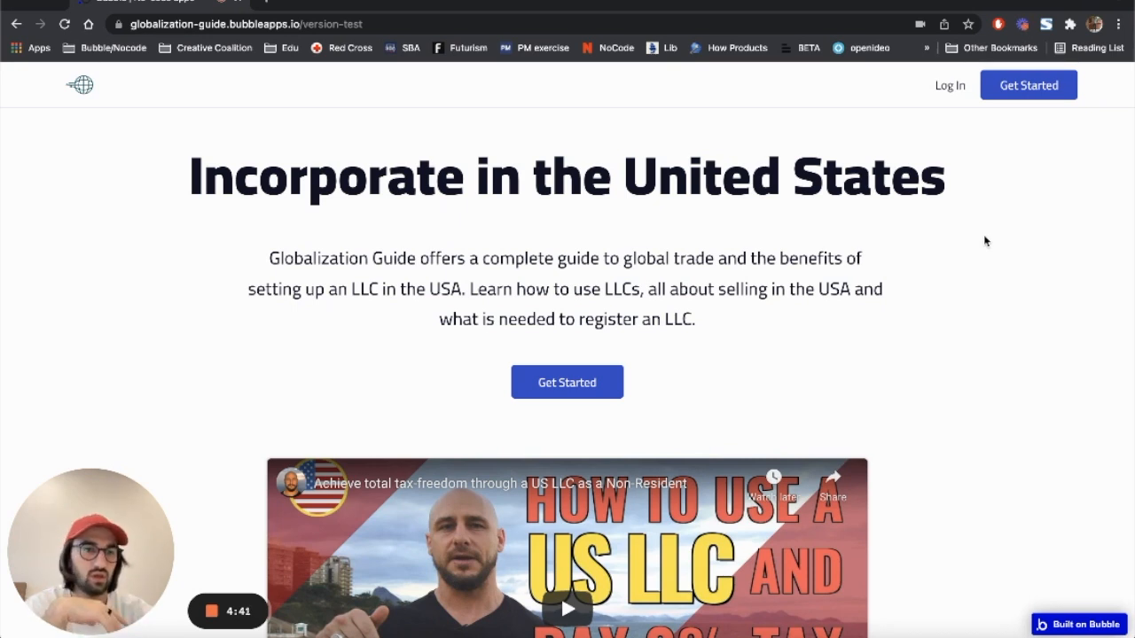
pyautogui.click(948, 85)
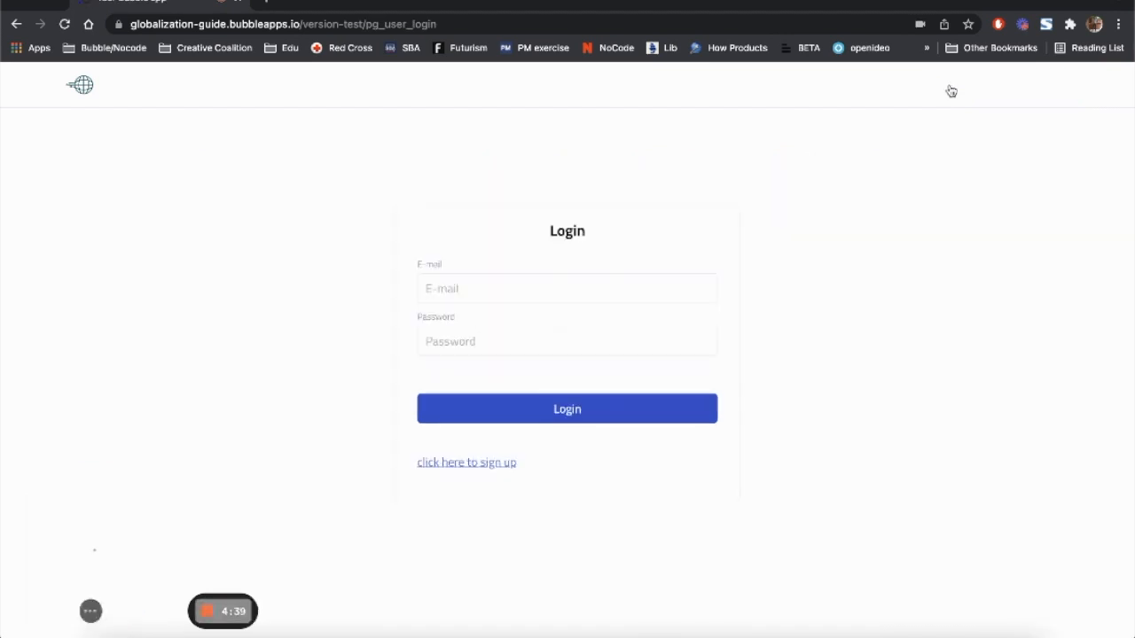
pyautogui.click(568, 288)
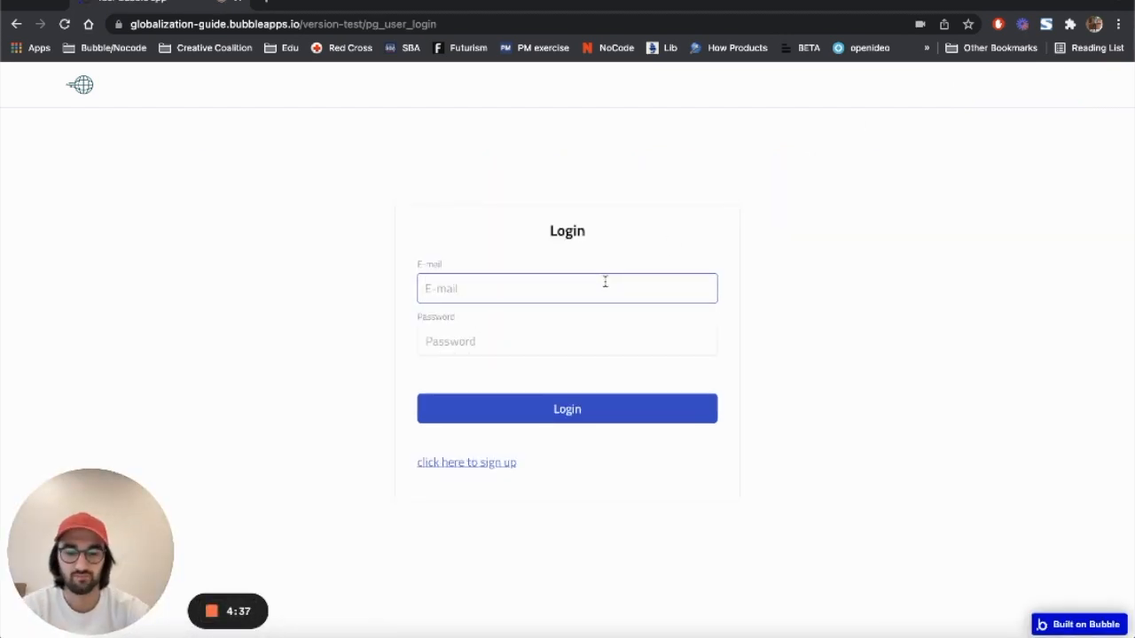
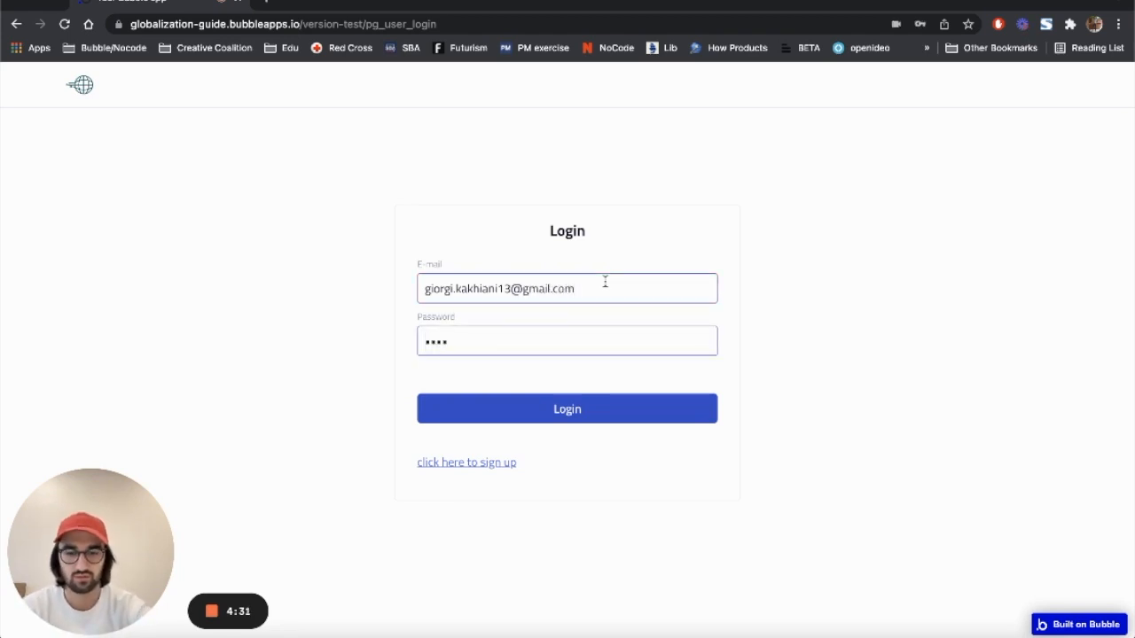
pyautogui.click(567, 408)
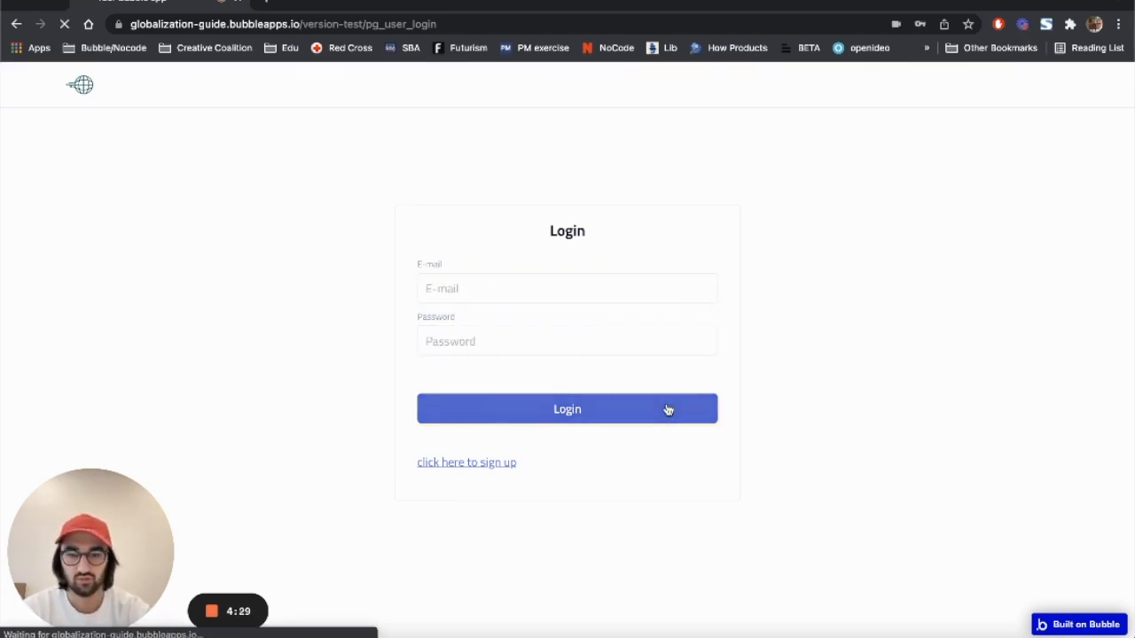
pyautogui.click(567, 408)
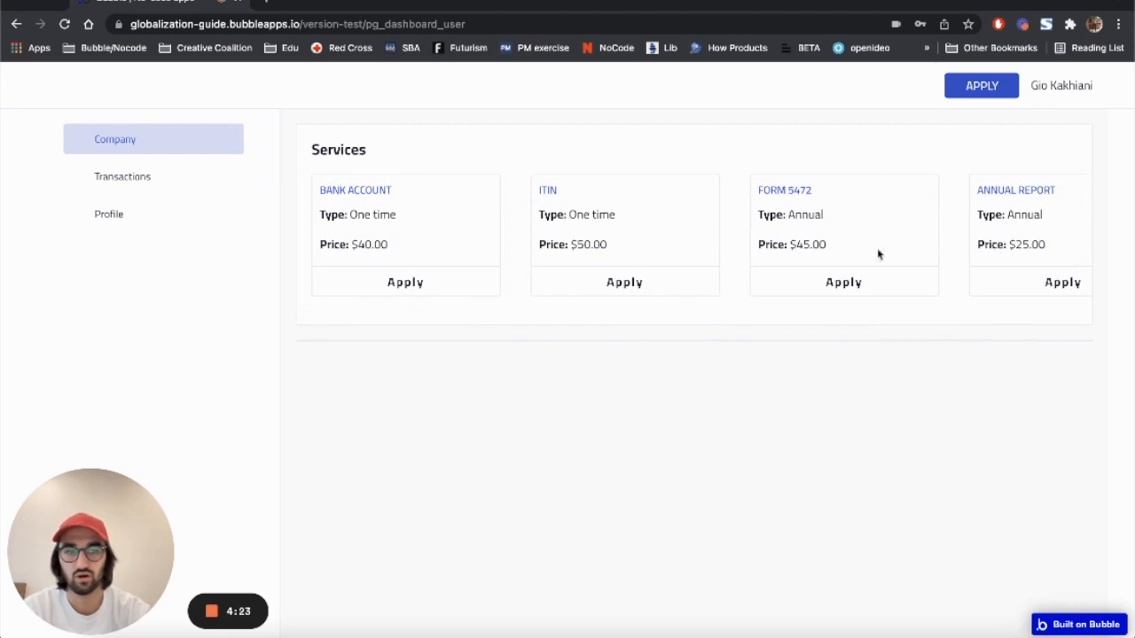
pyautogui.moveTo(408, 181)
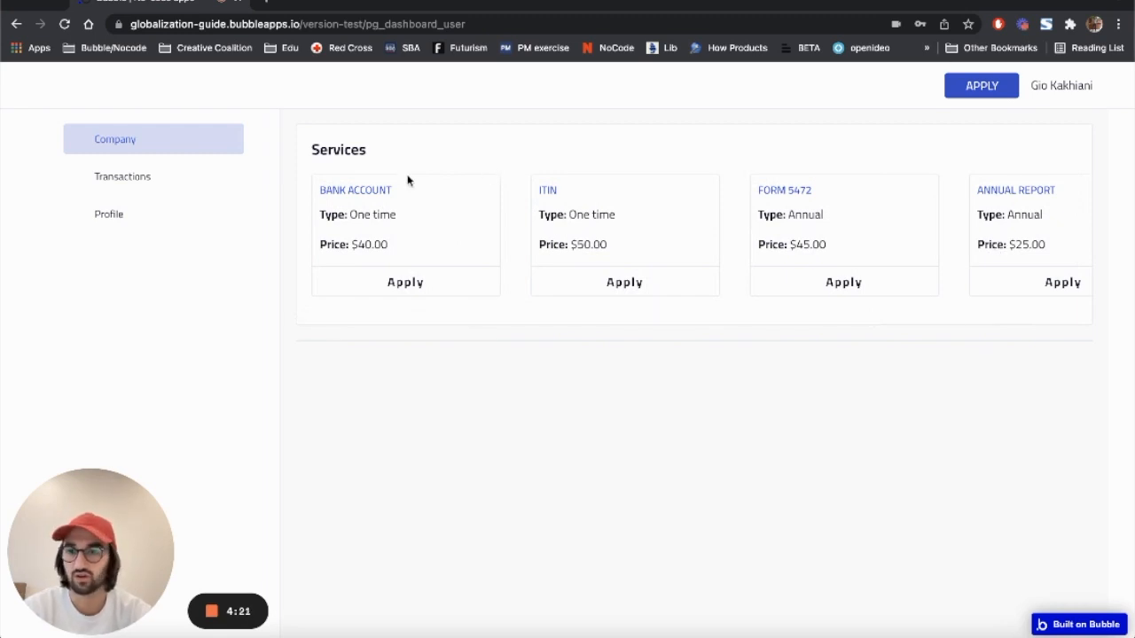
pyautogui.moveTo(138, 177)
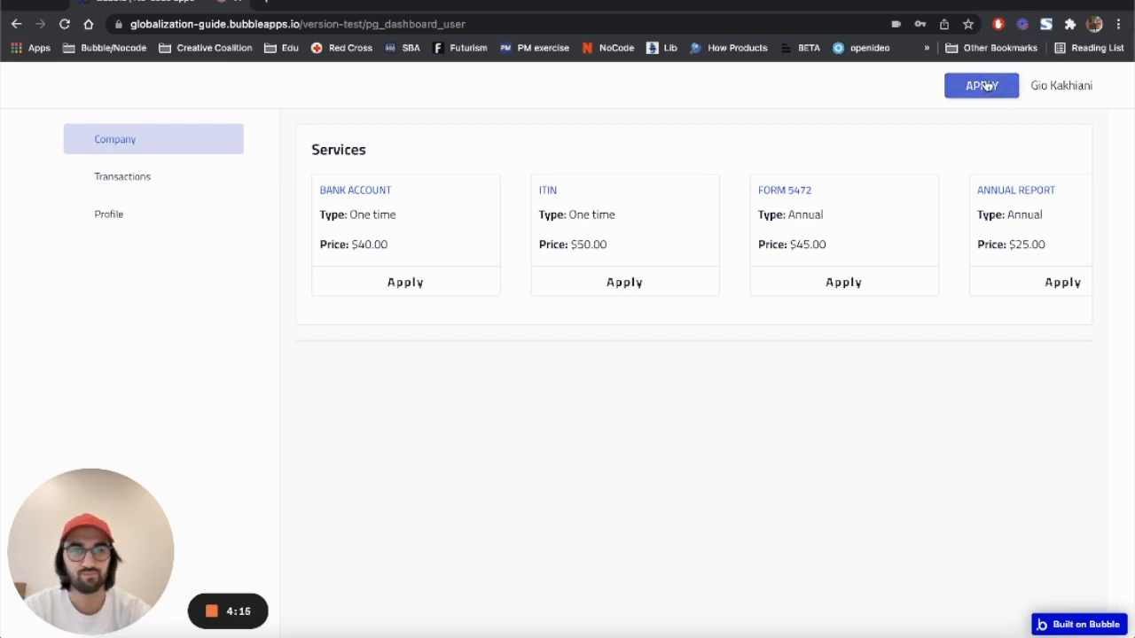
# Start a new company application with LLC as the entity type
pyautogui.click(980, 85)
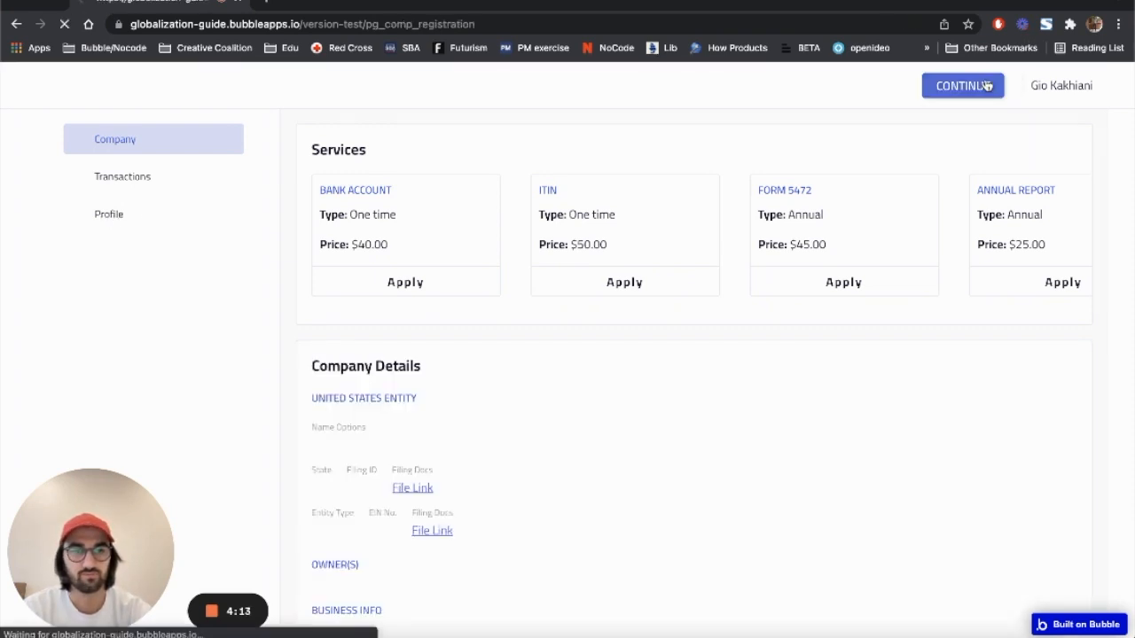
pyautogui.click(963, 85)
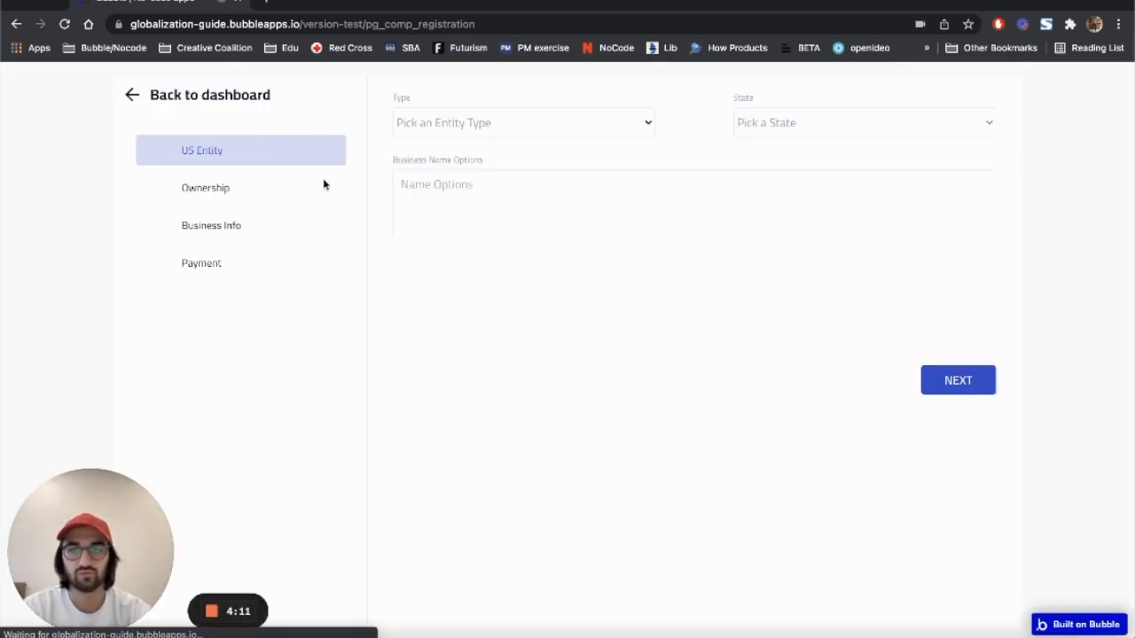
pyautogui.moveTo(223, 280)
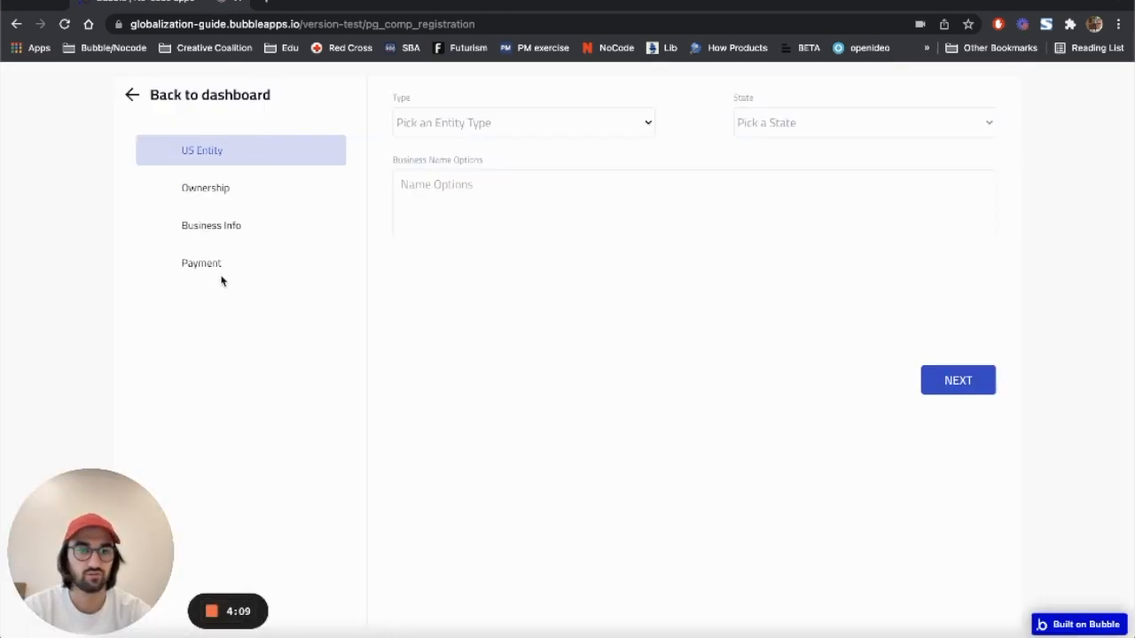
pyautogui.moveTo(257, 192)
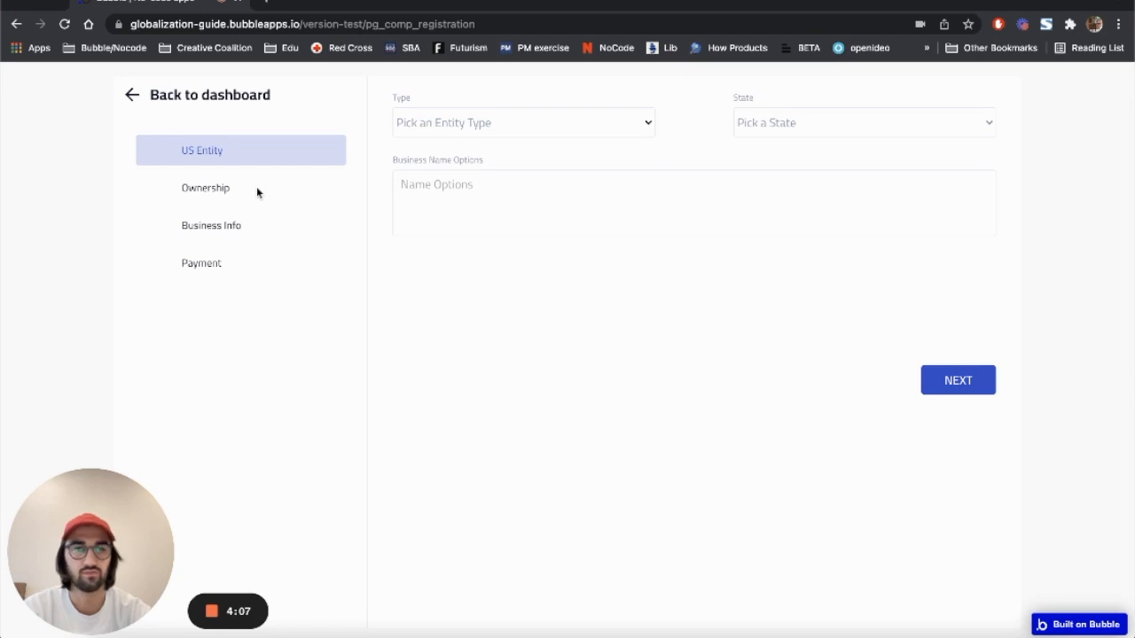
pyautogui.moveTo(236, 188)
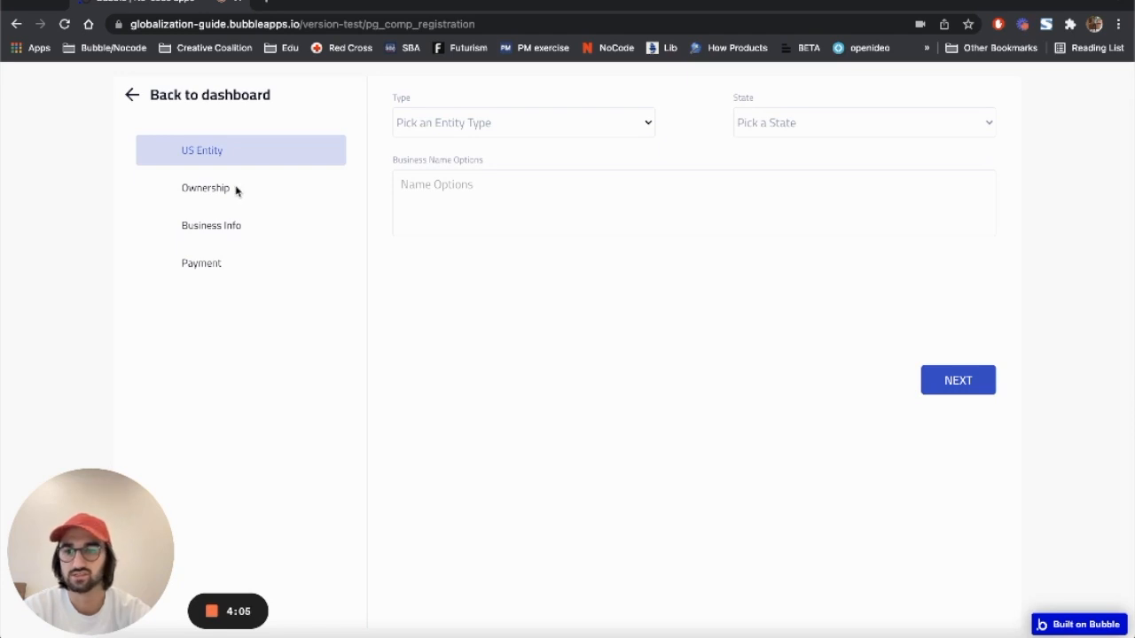
pyautogui.moveTo(204, 149)
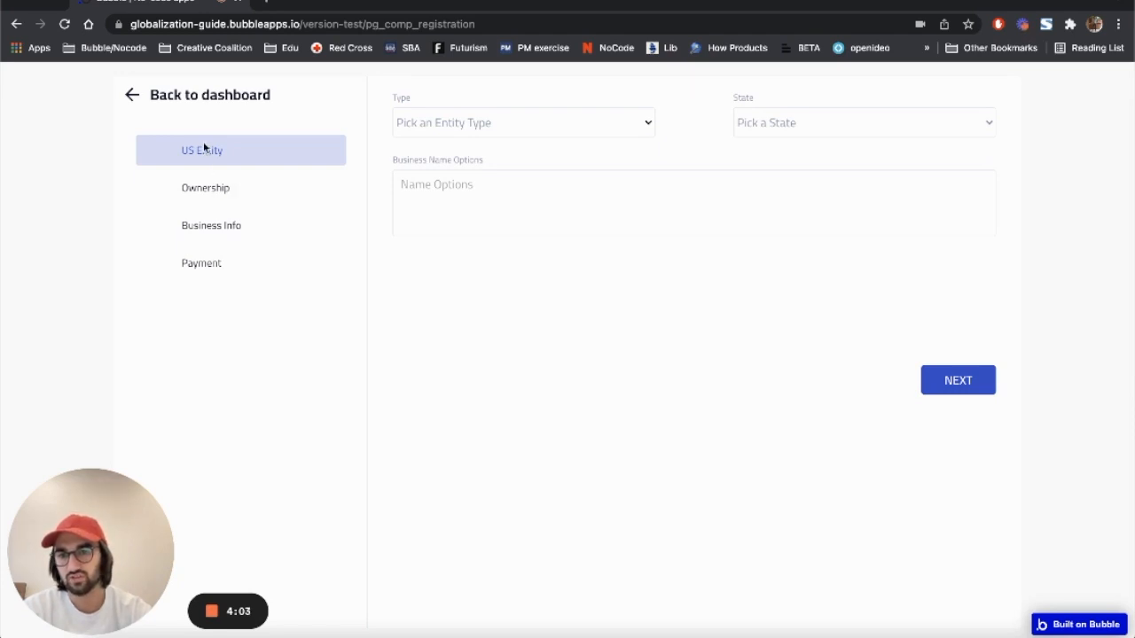
pyautogui.moveTo(229, 243)
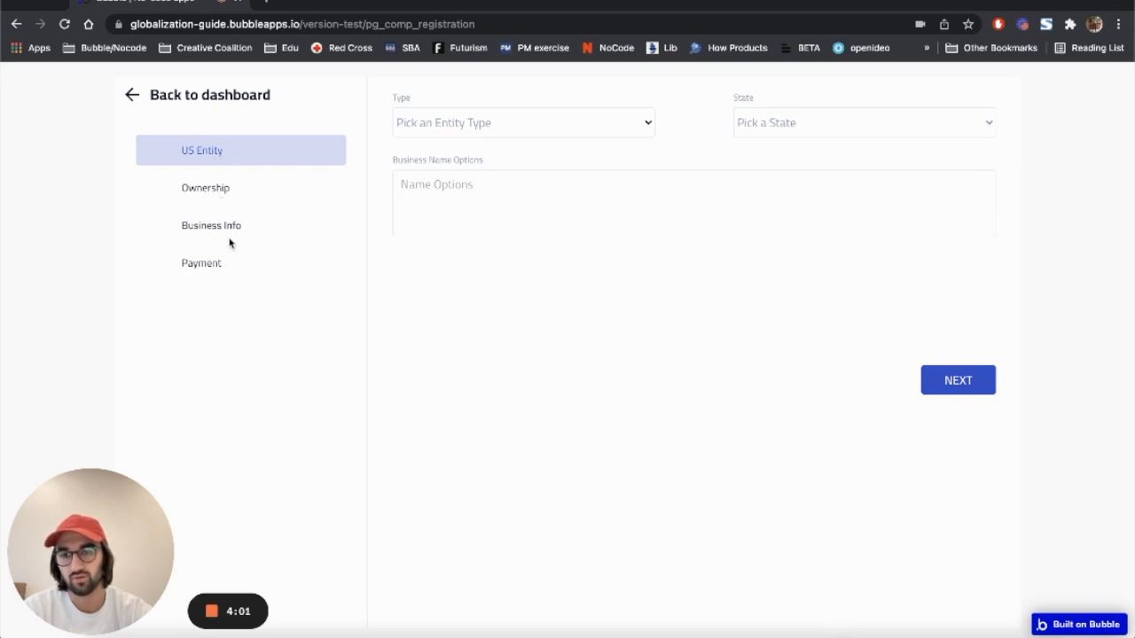
pyautogui.moveTo(464, 170)
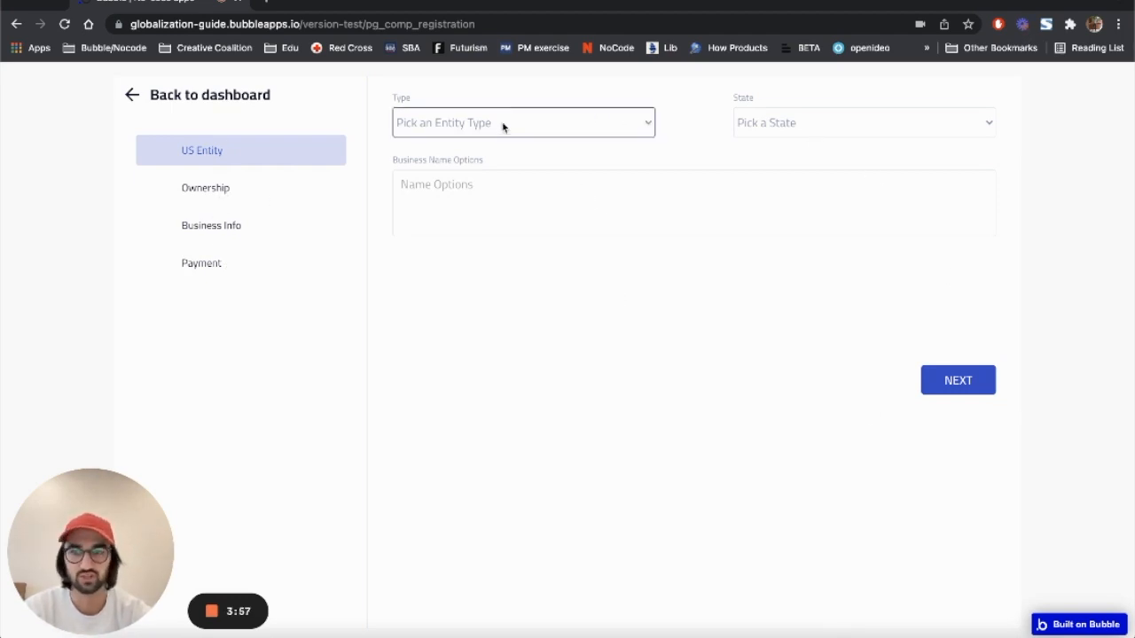
pyautogui.click(522, 122)
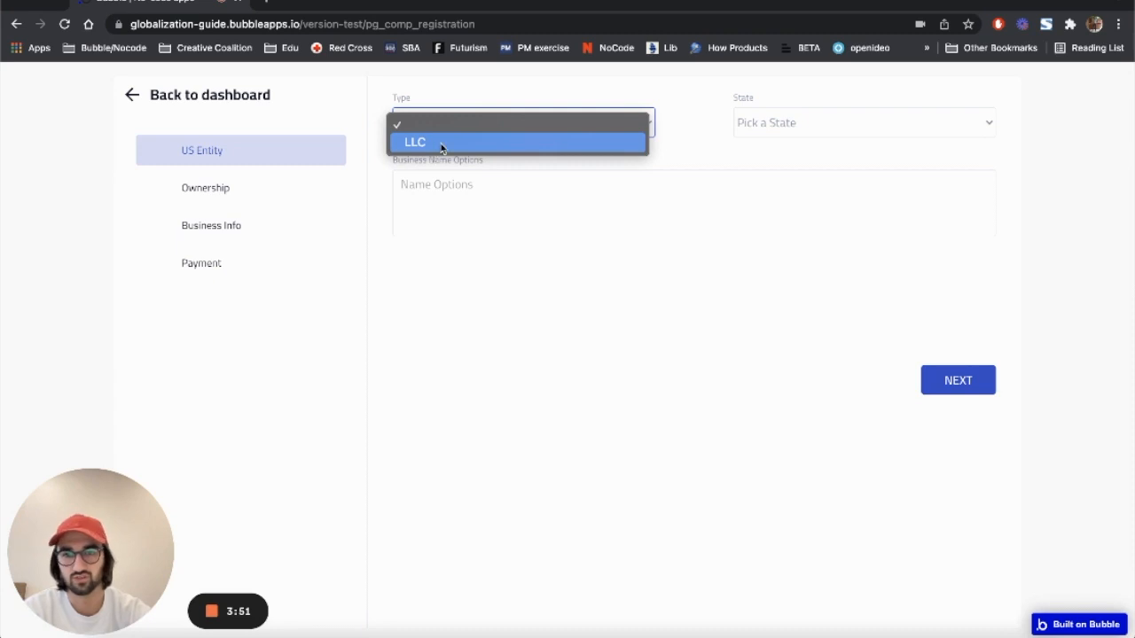
pyautogui.click(415, 141)
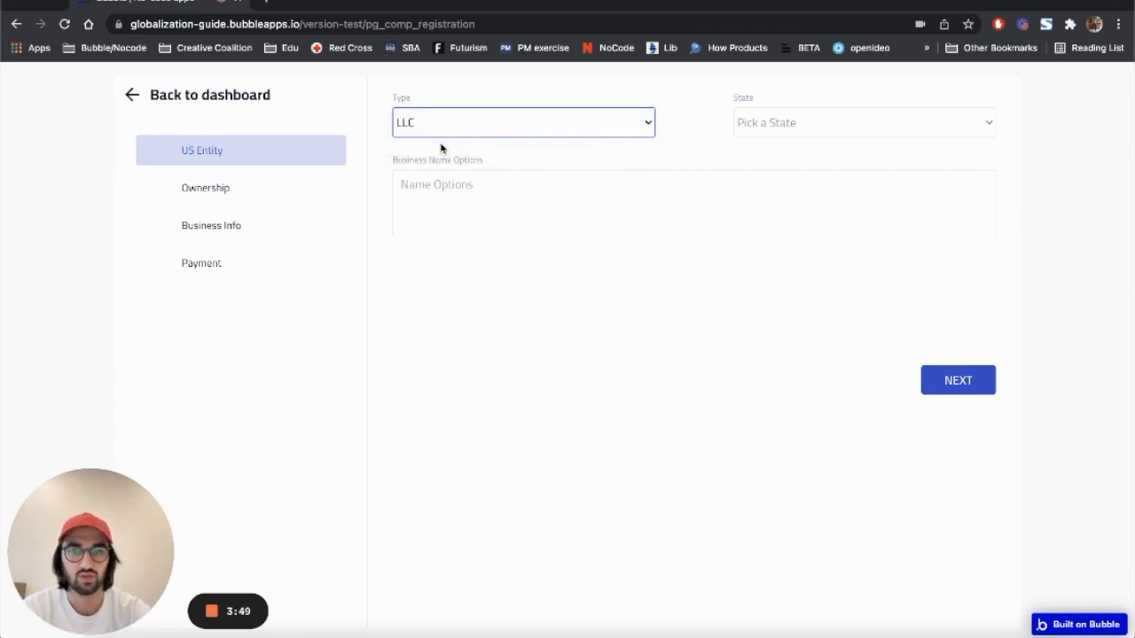
pyautogui.moveTo(564, 128)
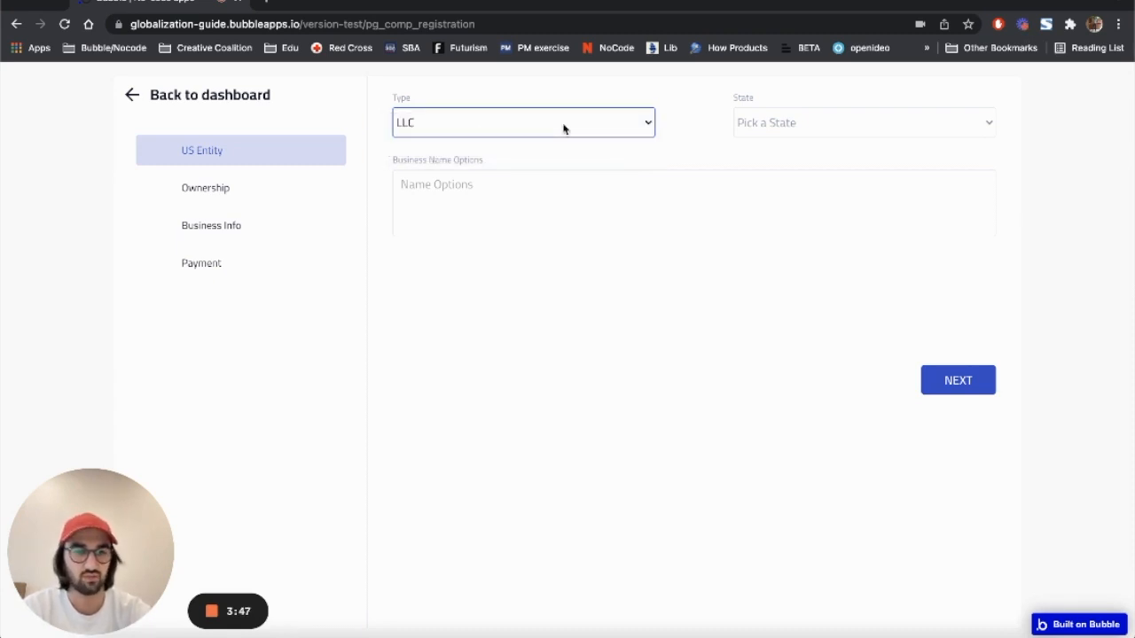
# Set the state to New Jersey, correcting an initial NYC pick
pyautogui.click(862, 122)
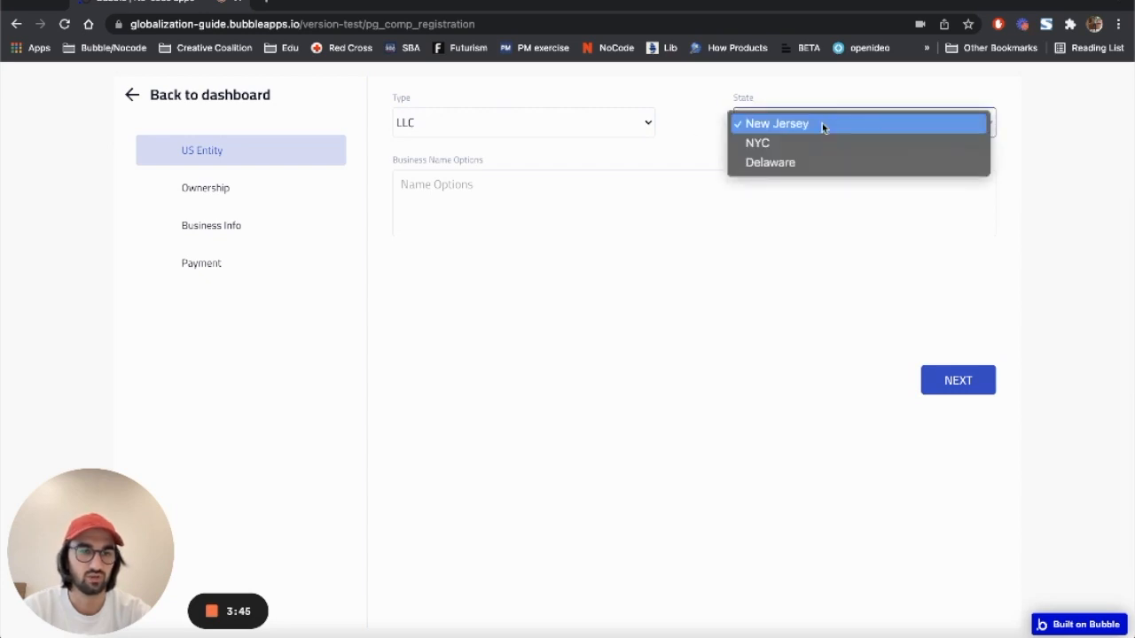
pyautogui.click(759, 142)
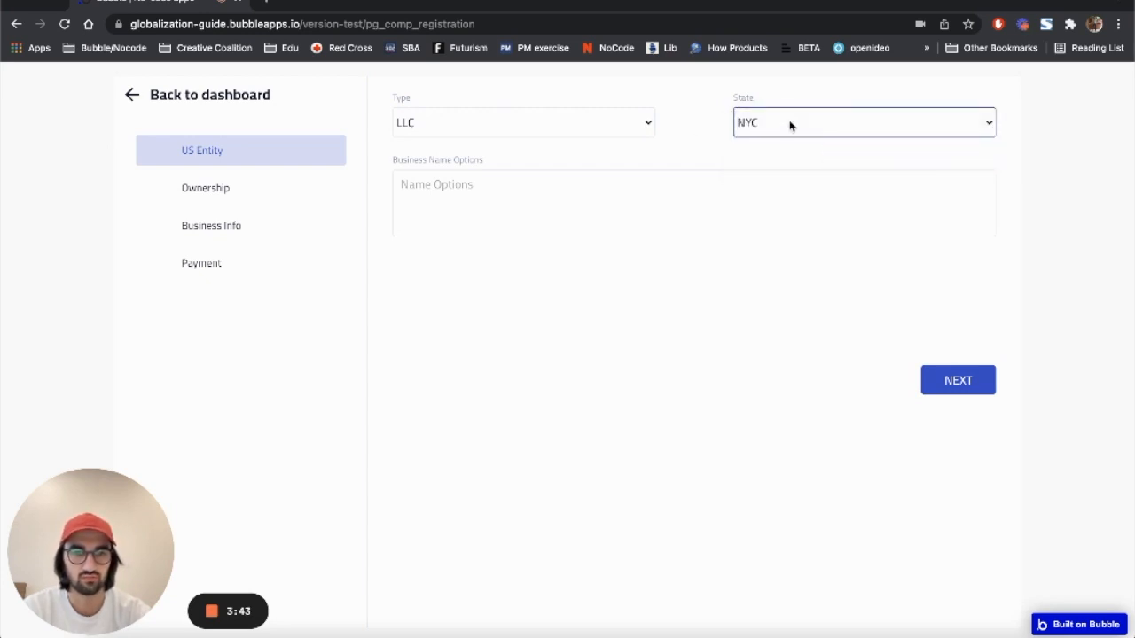
pyautogui.click(864, 122)
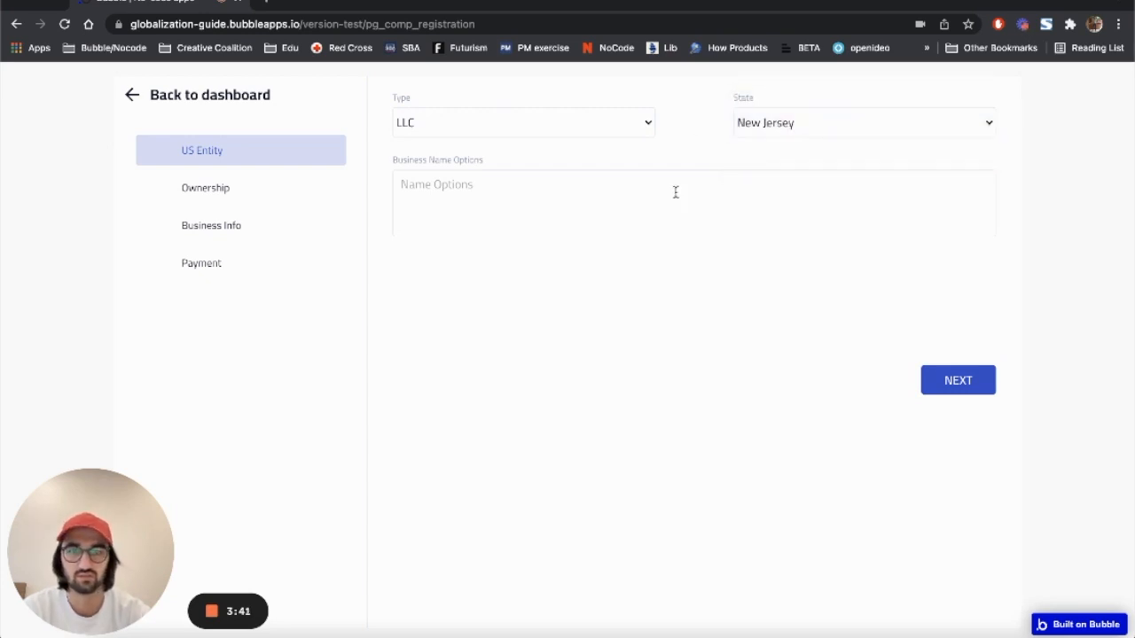
pyautogui.click(659, 202)
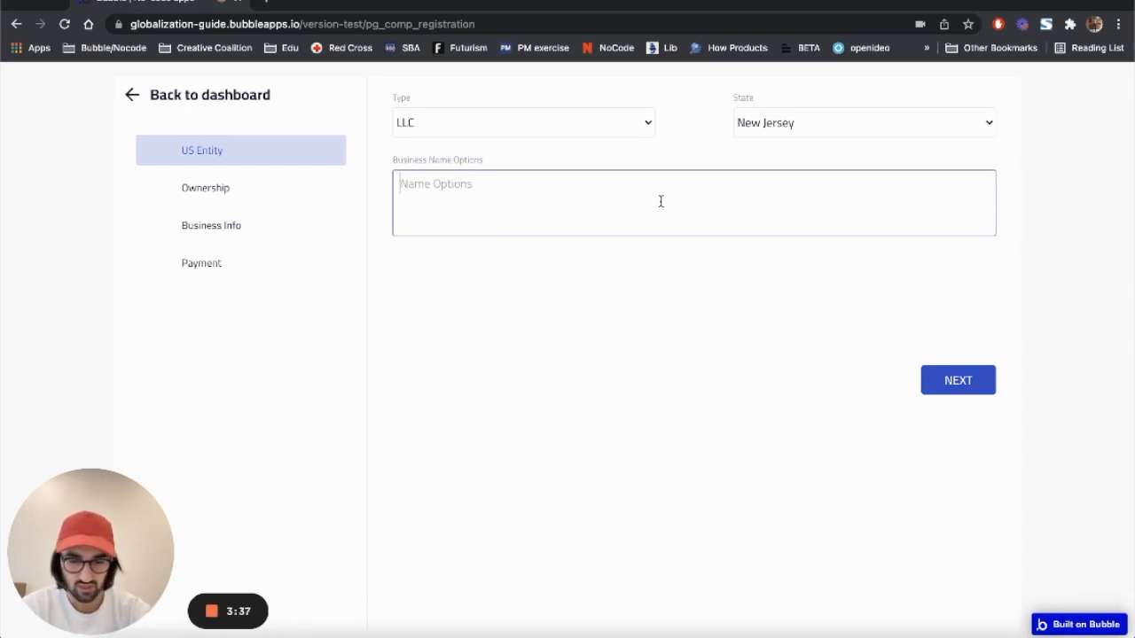
# Enter business name options Creative Coalition, Creatif Coalition and Creative Coalition App
pyautogui.write('Creative Coalition,')
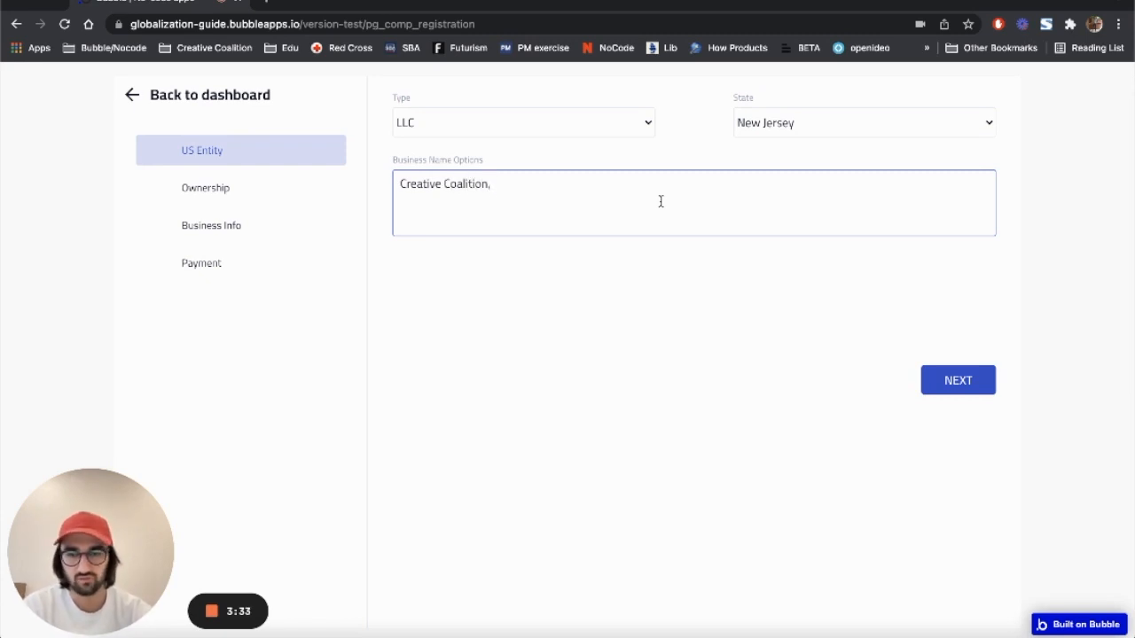
pyautogui.write('Creative')
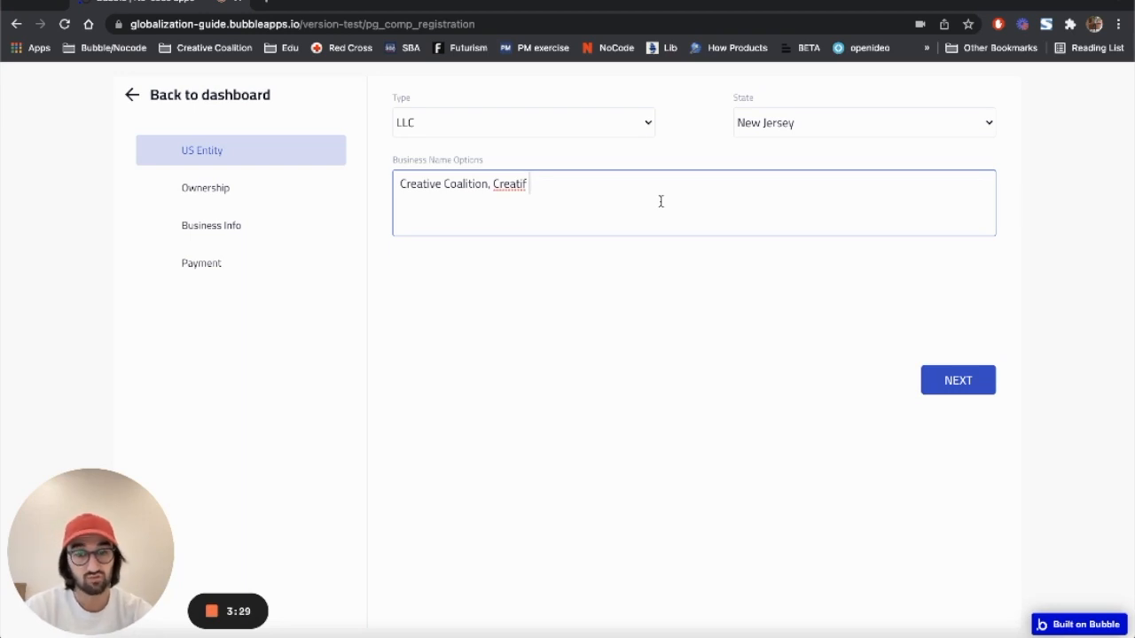
pyautogui.write('Coalition')
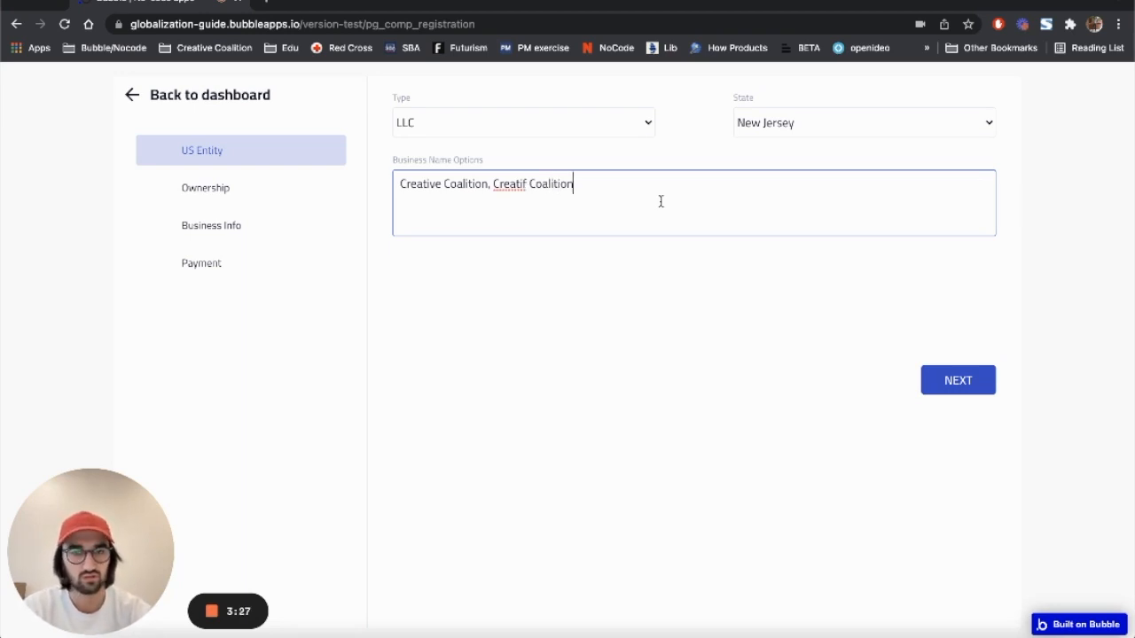
pyautogui.write(', C')
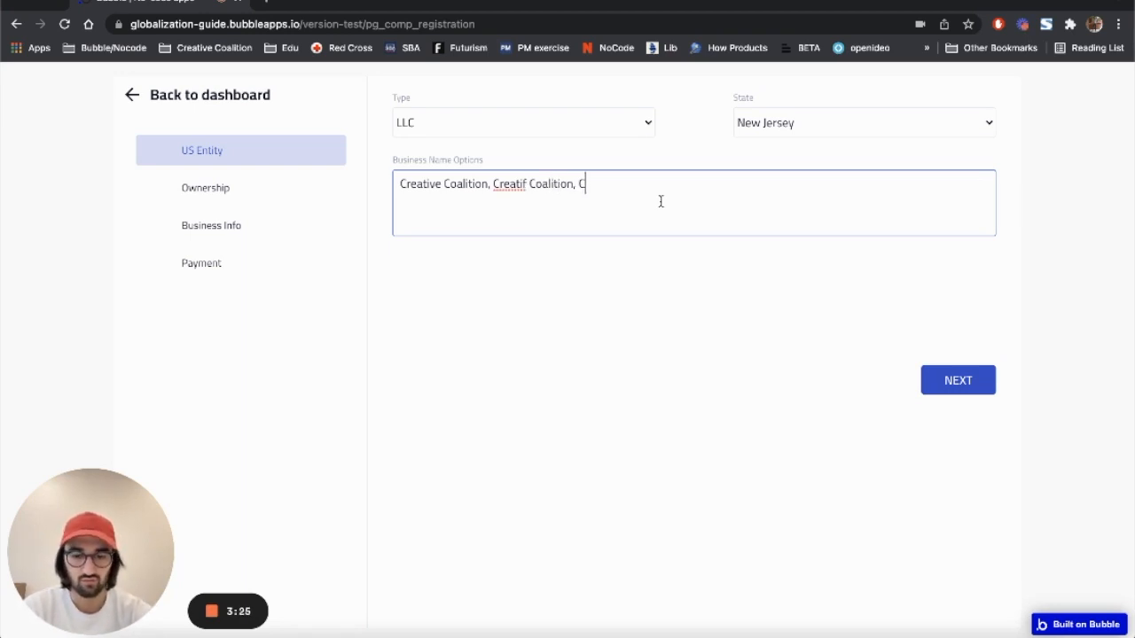
pyautogui.write('reative')
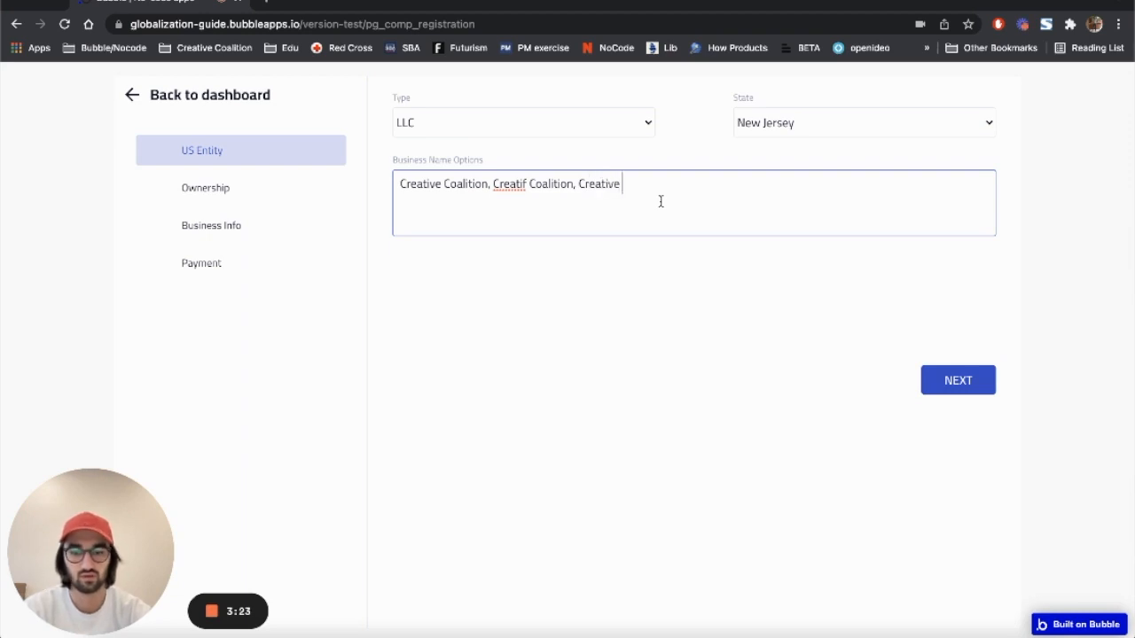
pyautogui.write('Coalition')
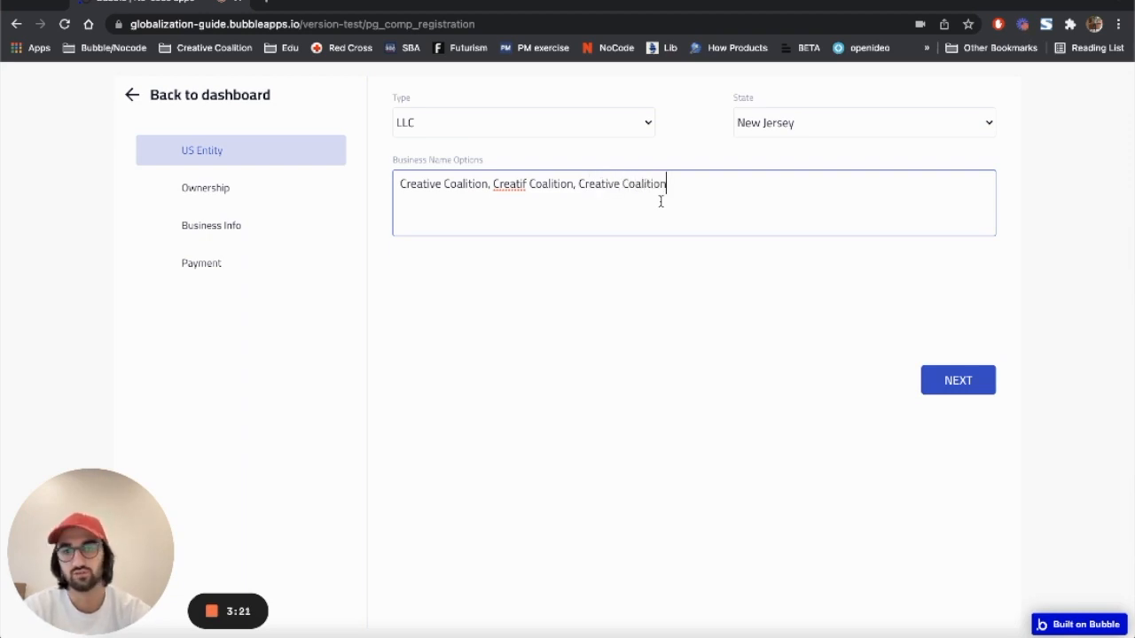
pyautogui.write('Ap')
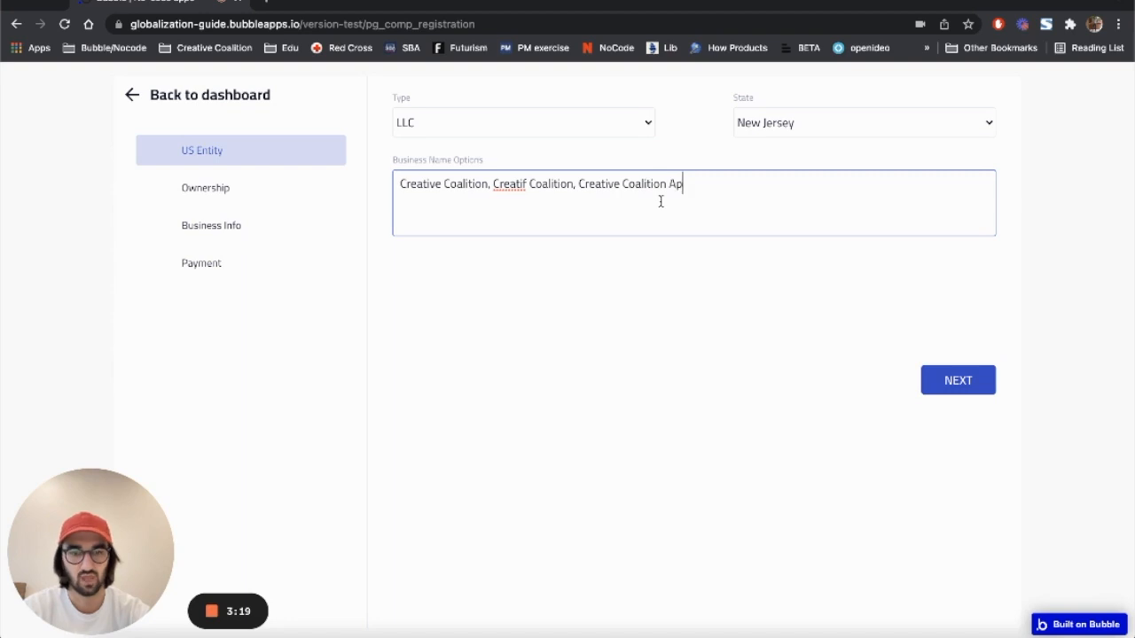
pyautogui.write('p,')
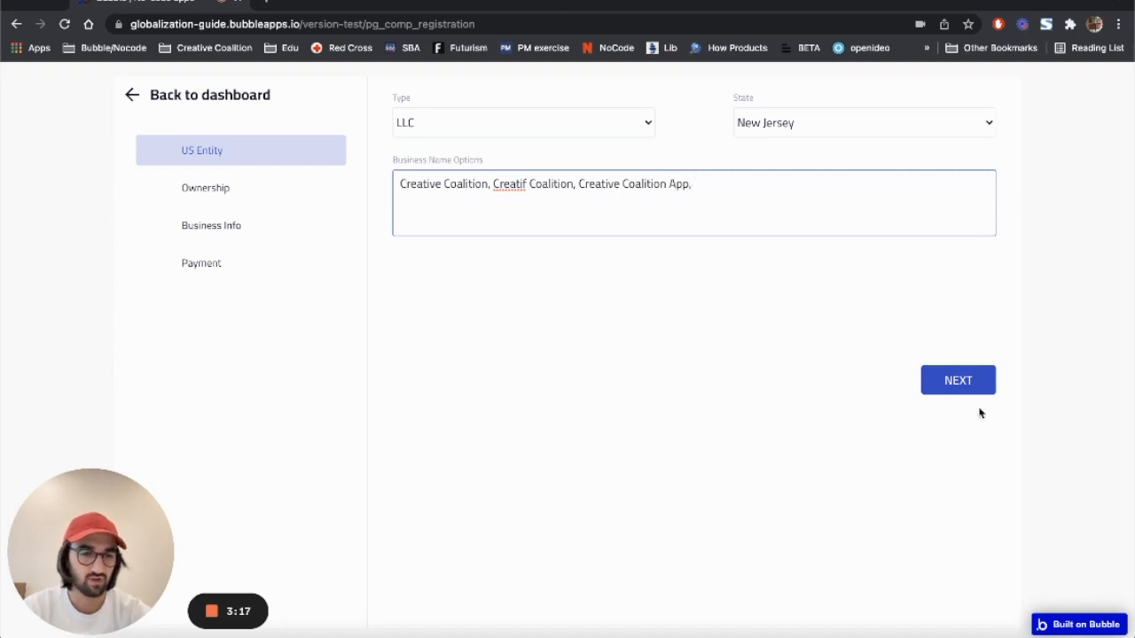
pyautogui.click(957, 379)
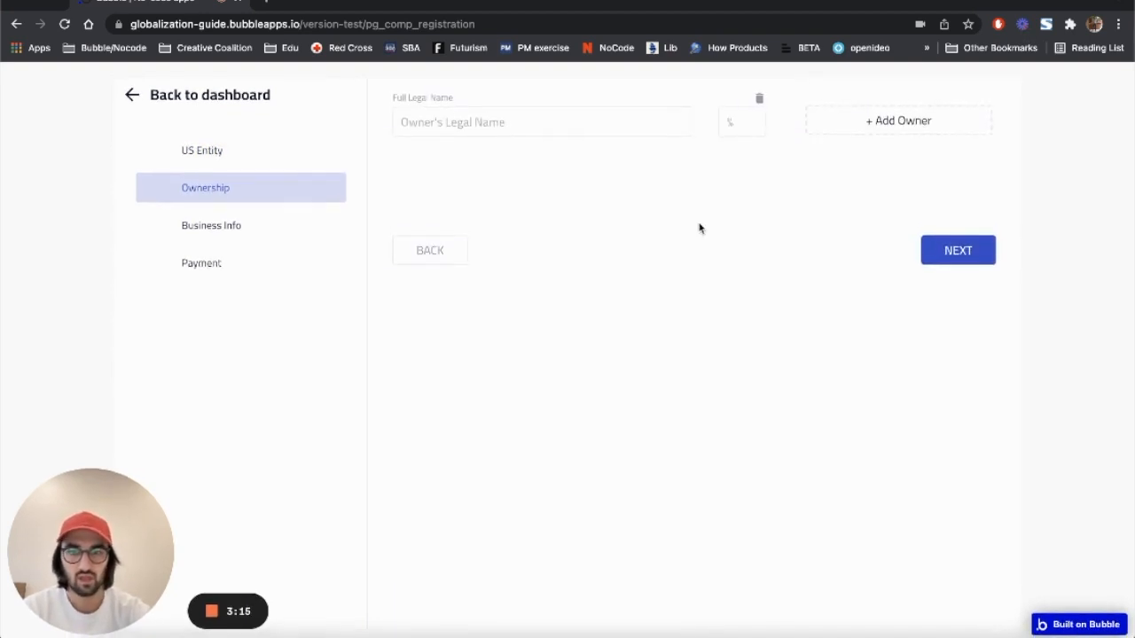
pyautogui.click(542, 121)
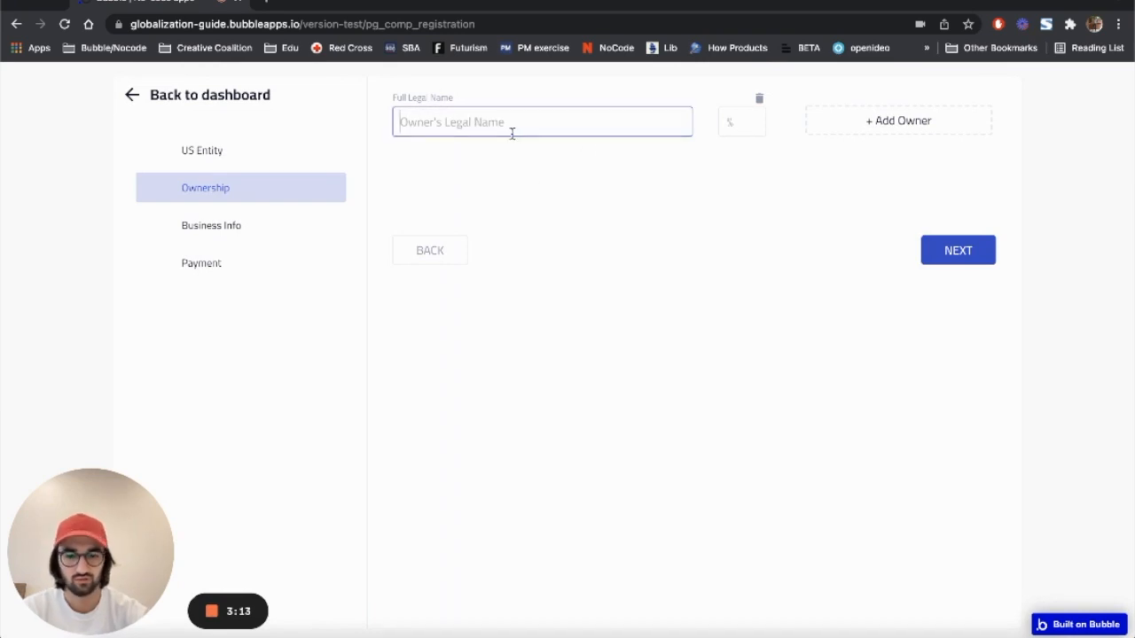
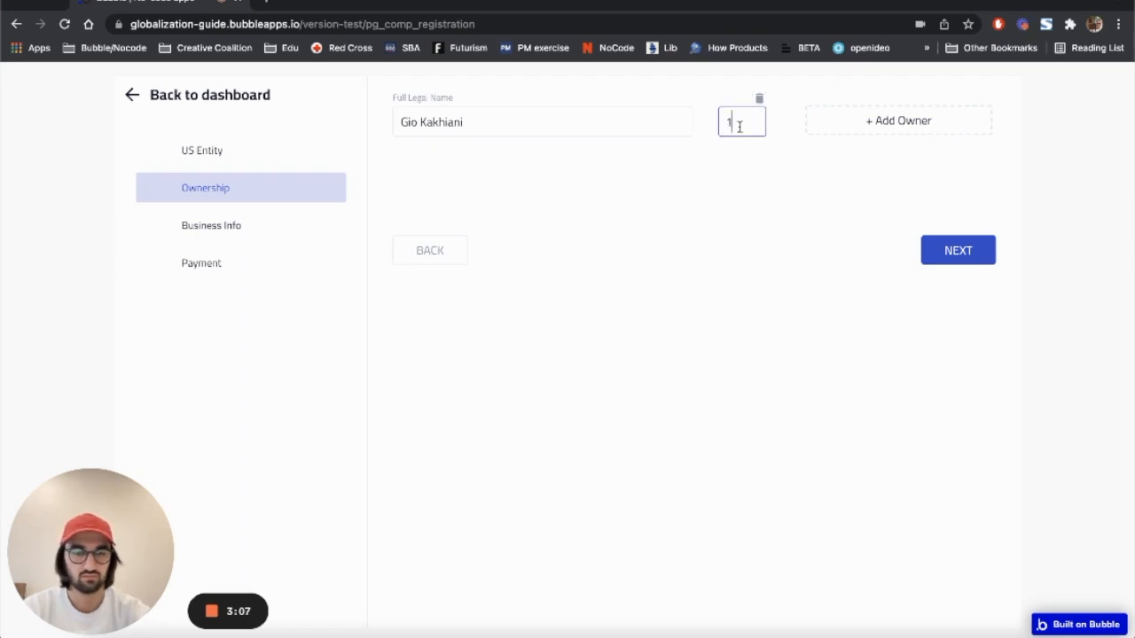
pyautogui.click(897, 121)
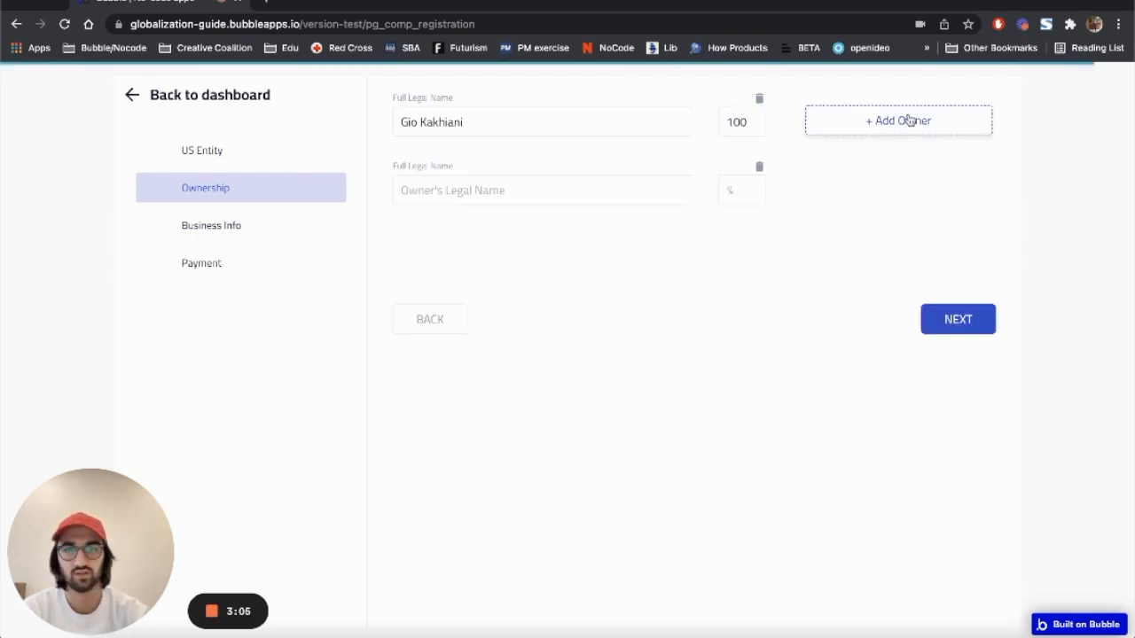
pyautogui.click(543, 190)
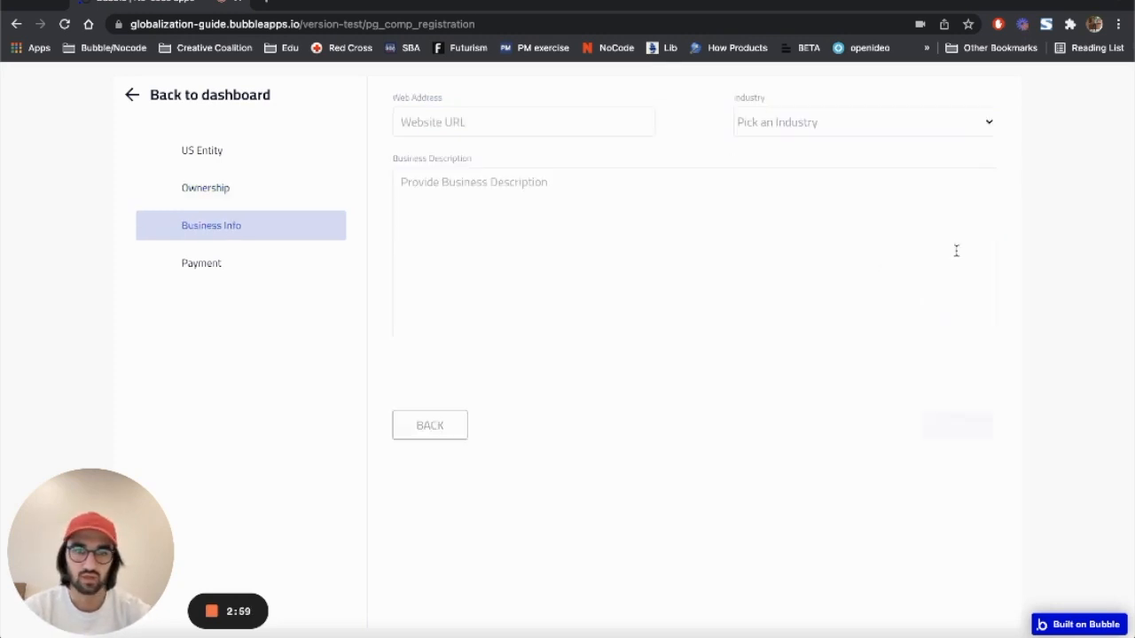
# Set website N/A, industry Tech, and enter a placeholder business description
pyautogui.click(523, 121)
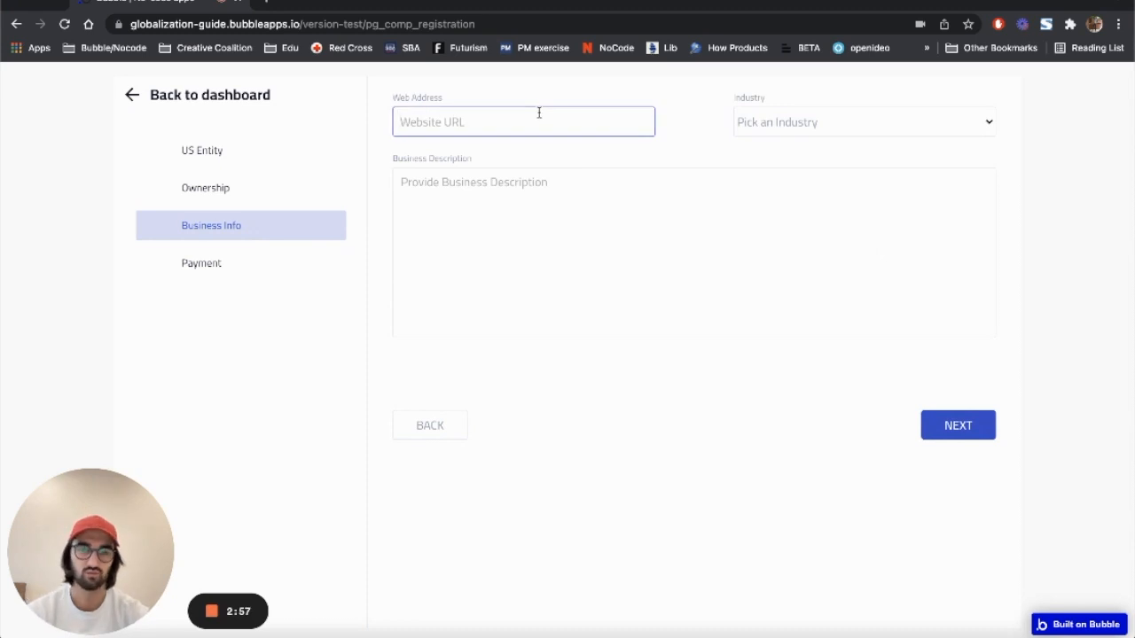
pyautogui.write('N/')
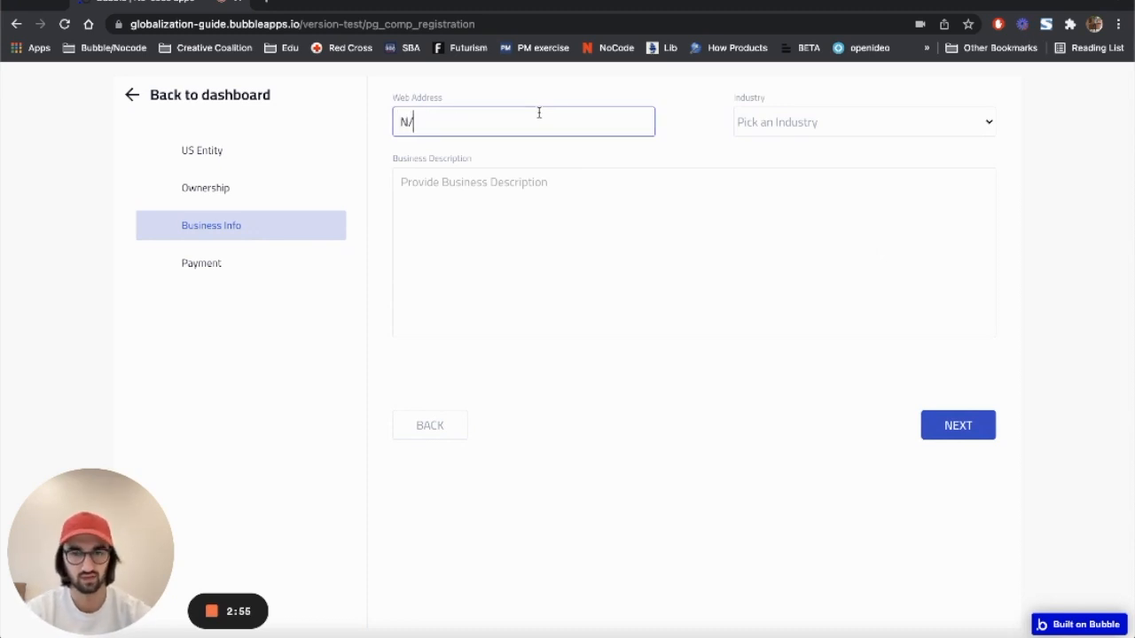
pyautogui.click(863, 120)
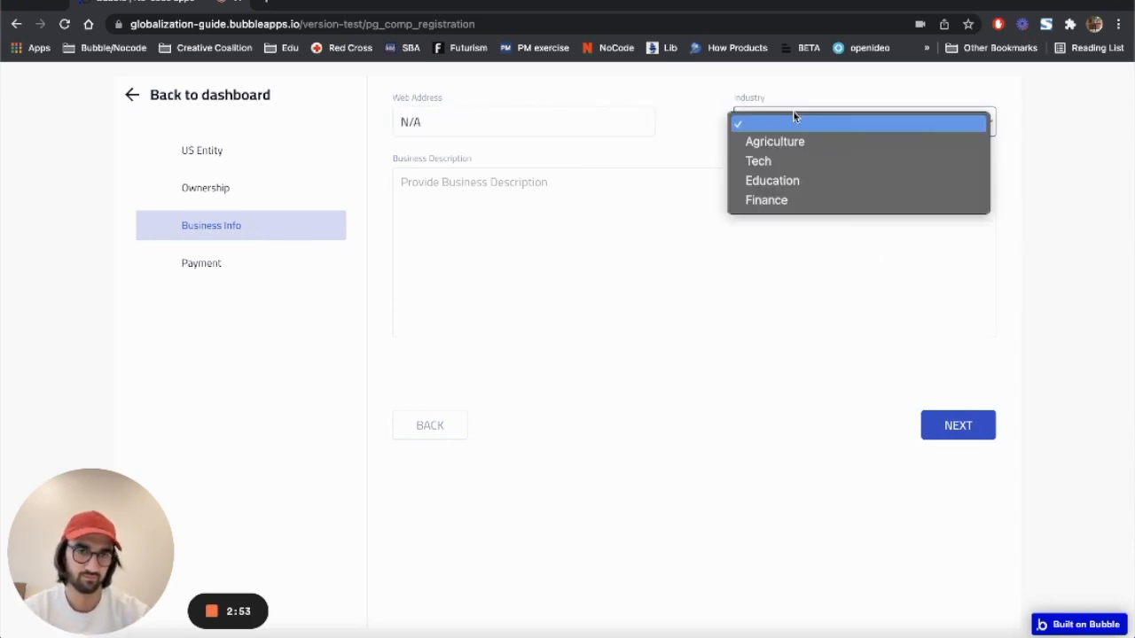
pyautogui.click(759, 159)
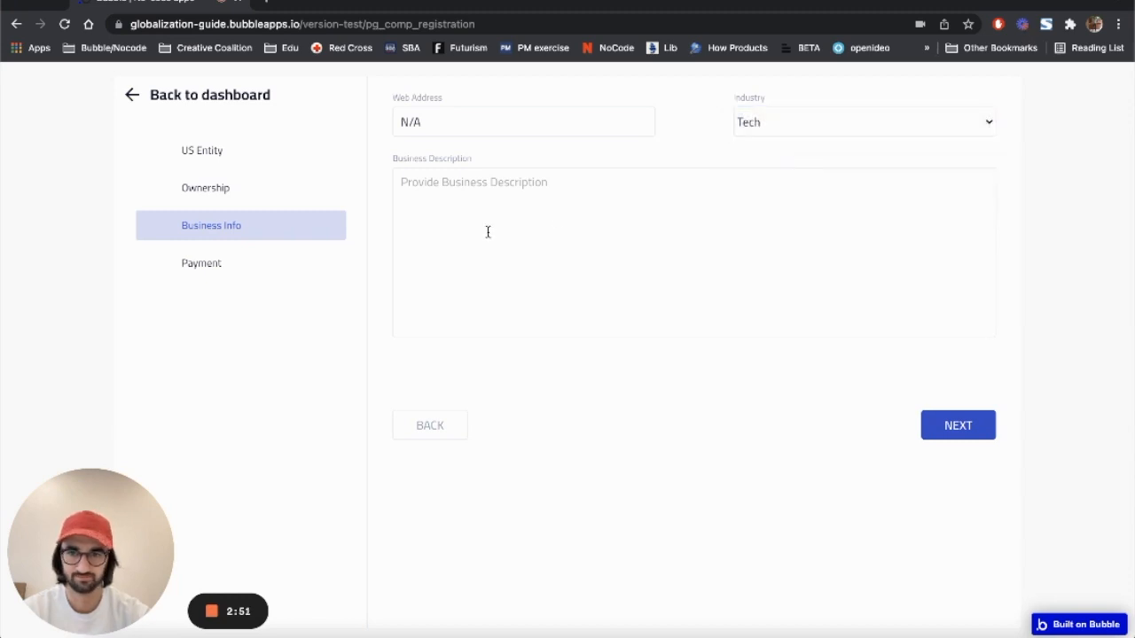
pyautogui.write('Business description w')
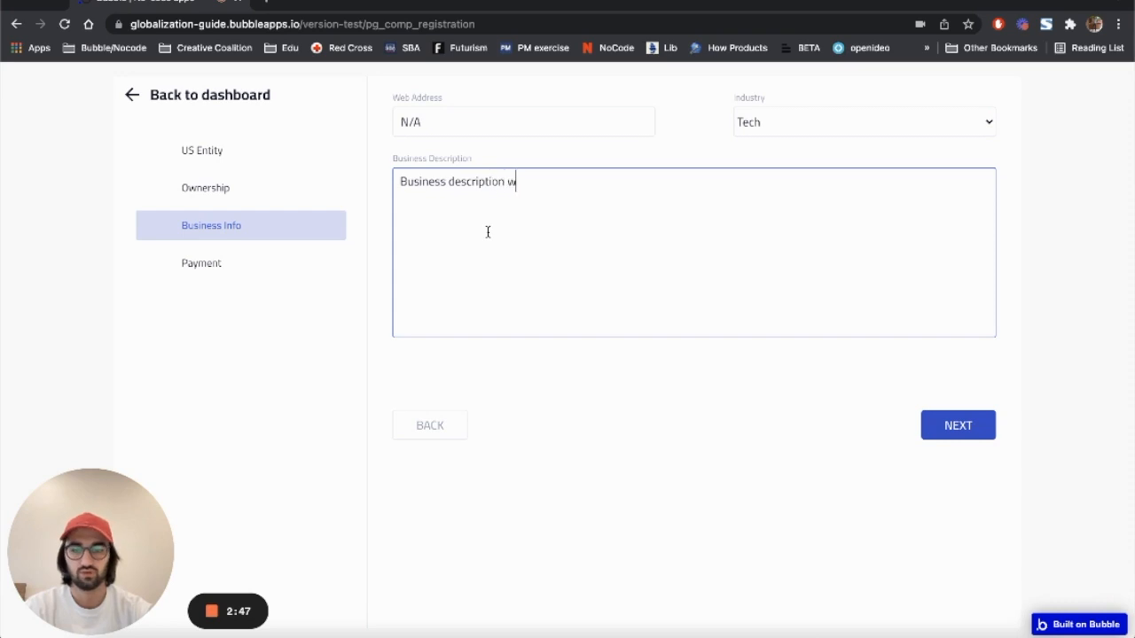
pyautogui.write('ould go here. Which')
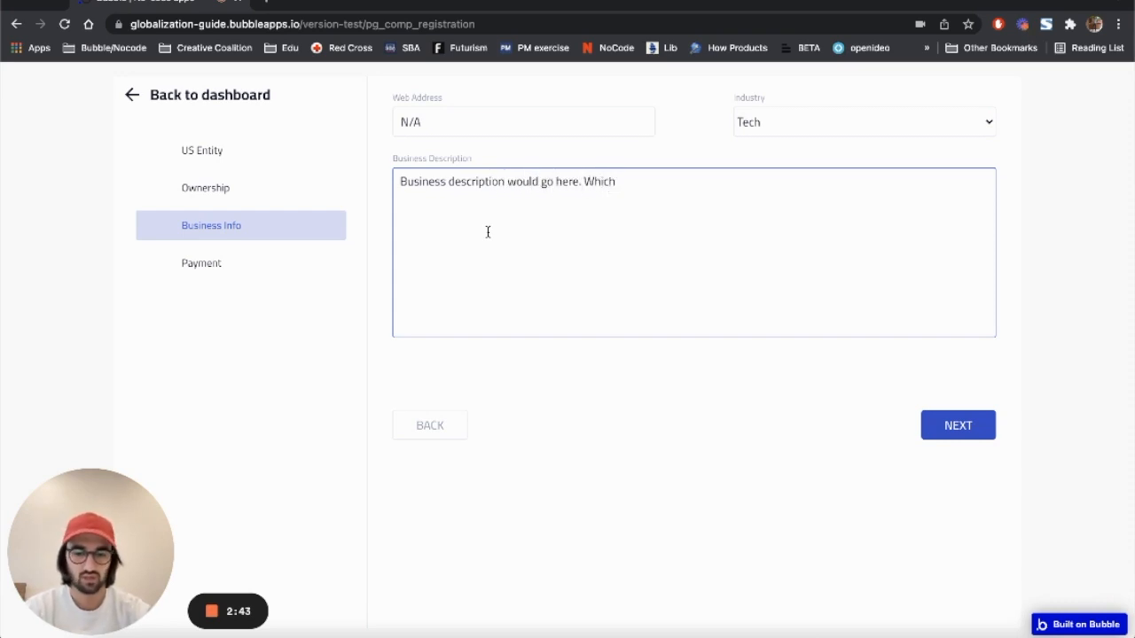
pyautogui.write('bunch of text.')
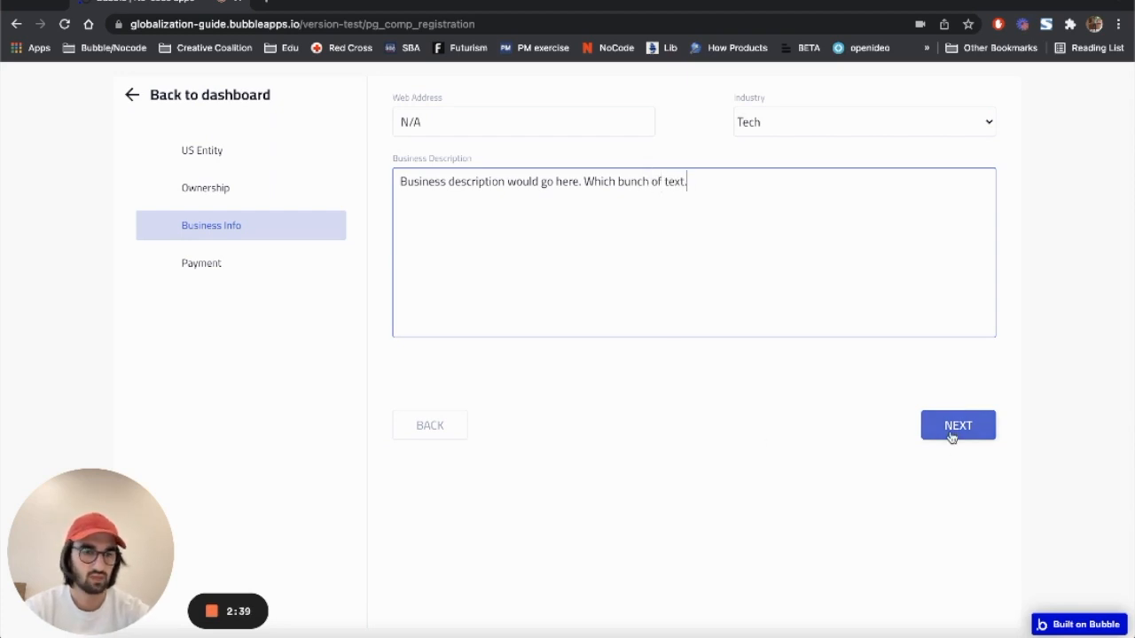
# Advance to the Summary page and review the New Jersey LLC details and $30.00 due
pyautogui.click(957, 425)
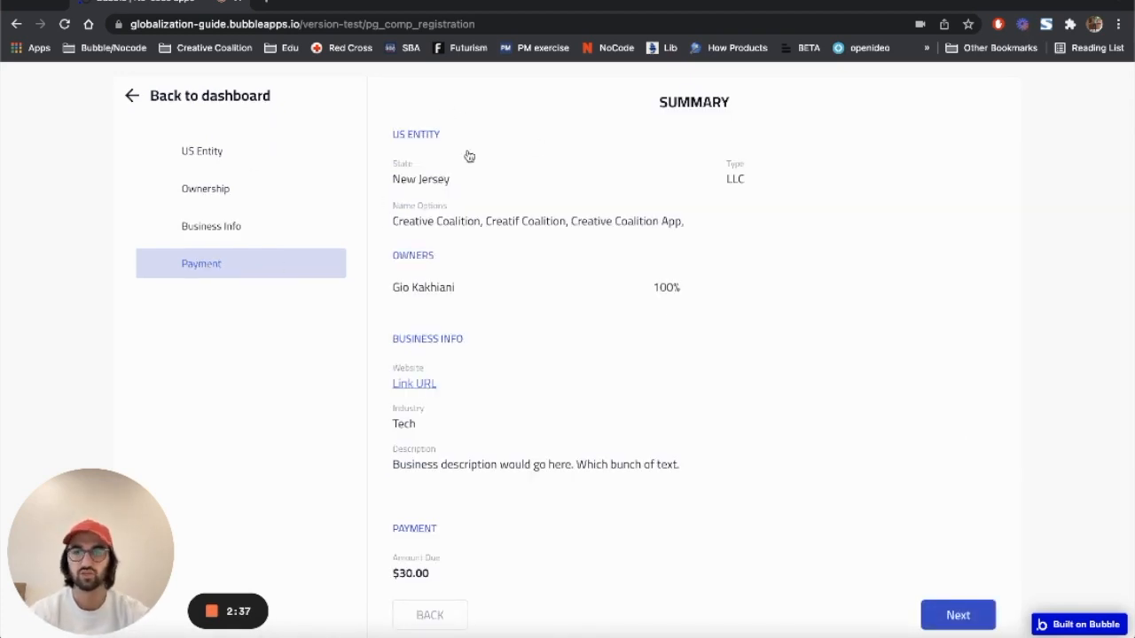
pyautogui.scroll(-3)
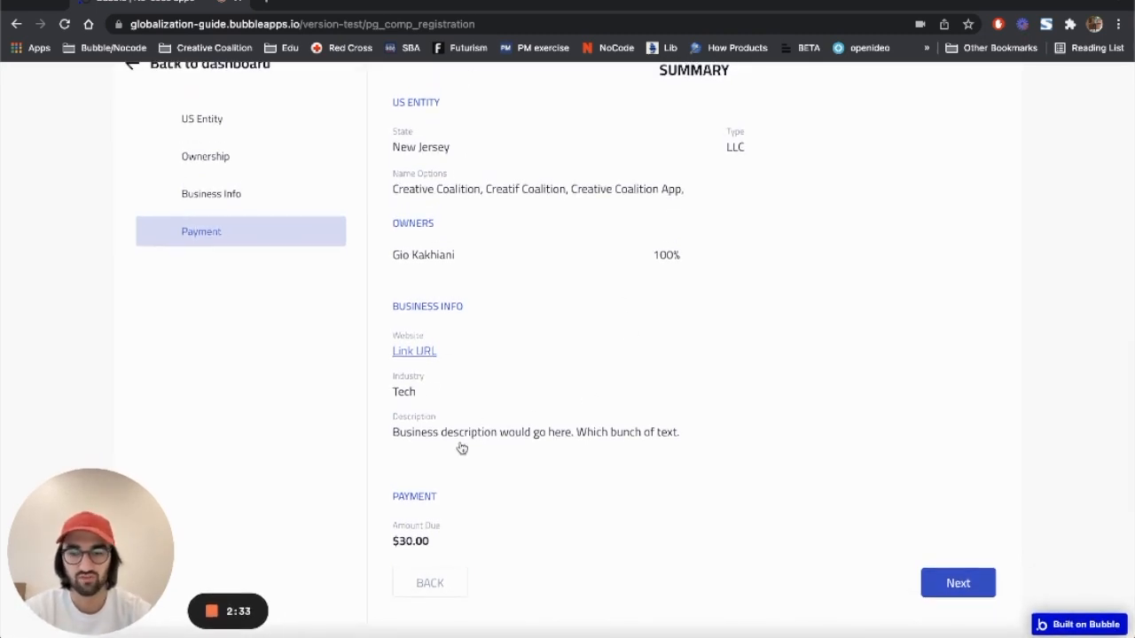
pyautogui.moveTo(429, 546)
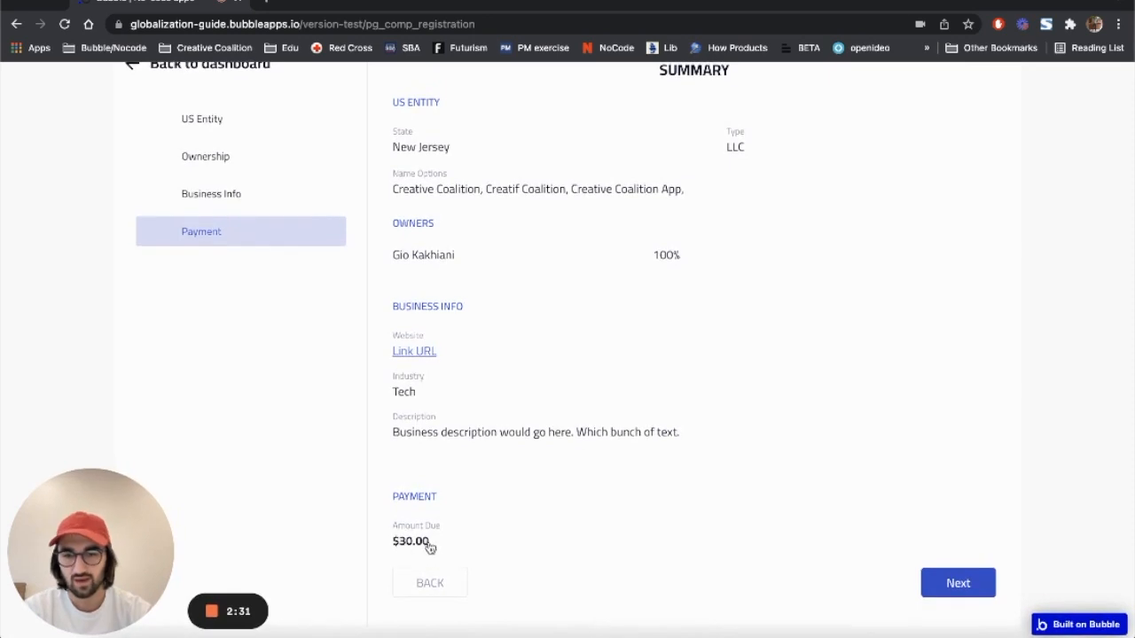
pyautogui.moveTo(408, 550)
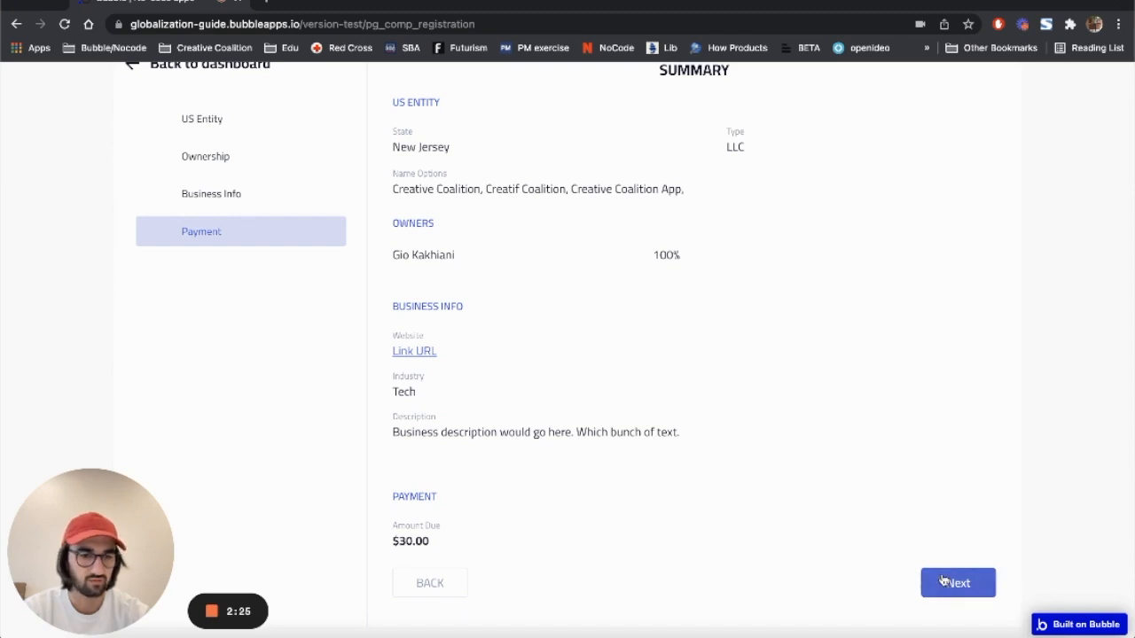
pyautogui.click(958, 582)
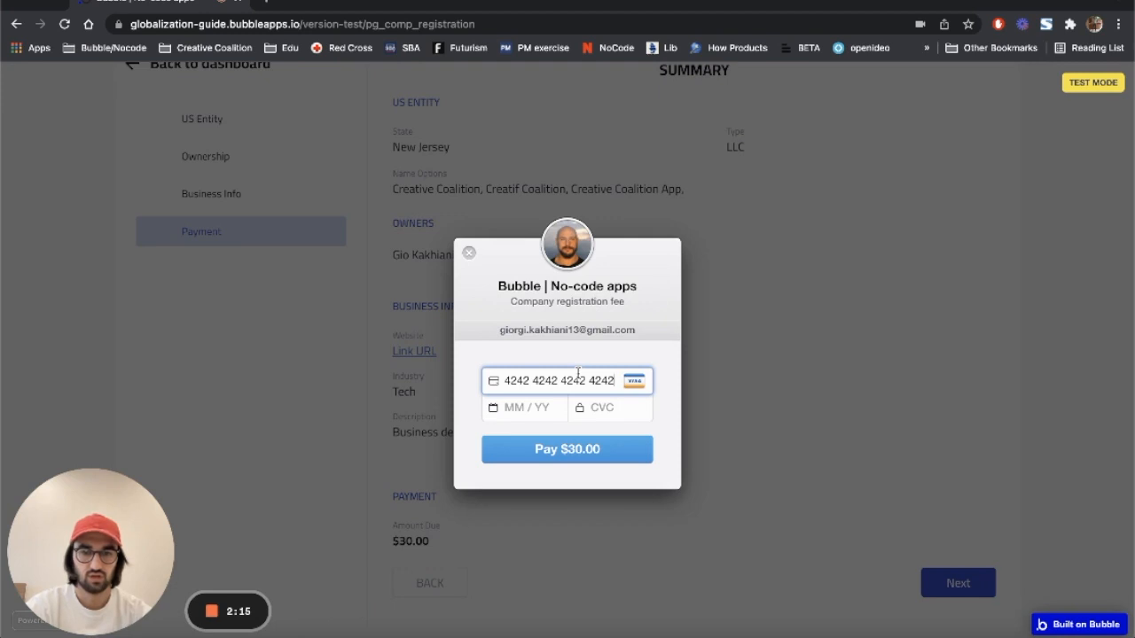
pyautogui.click(525, 406)
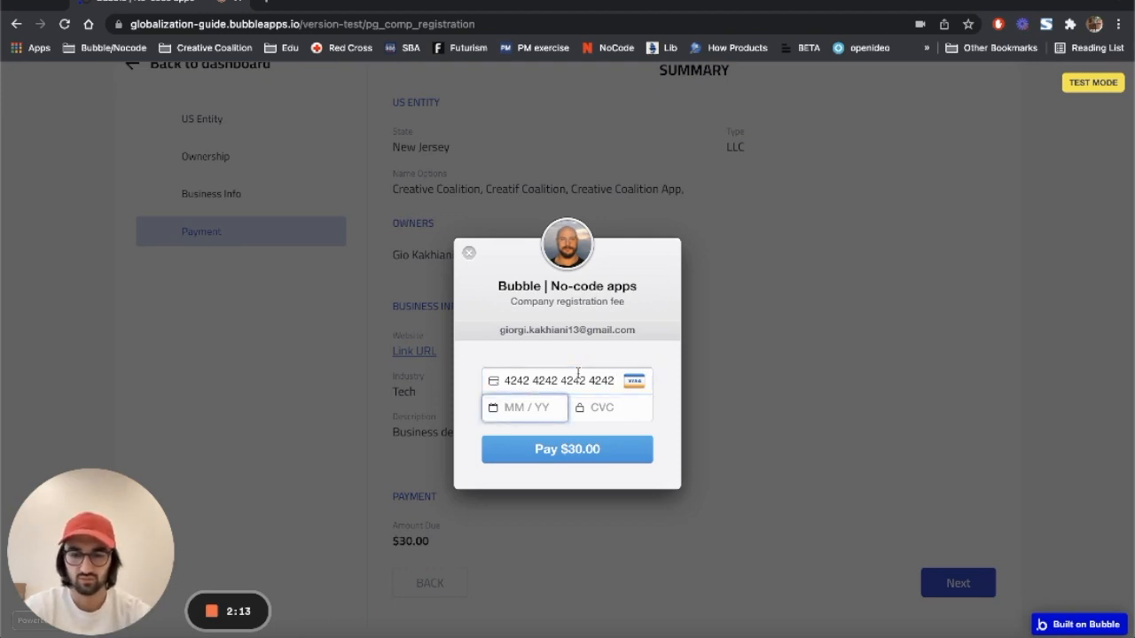
pyautogui.write('12/24')
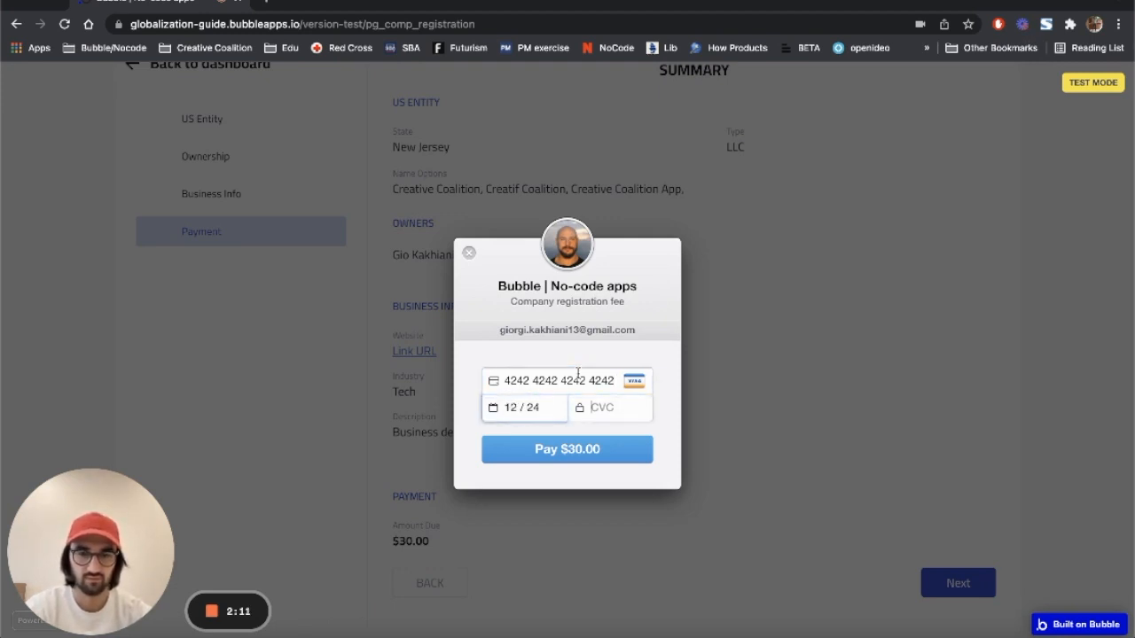
pyautogui.write('234')
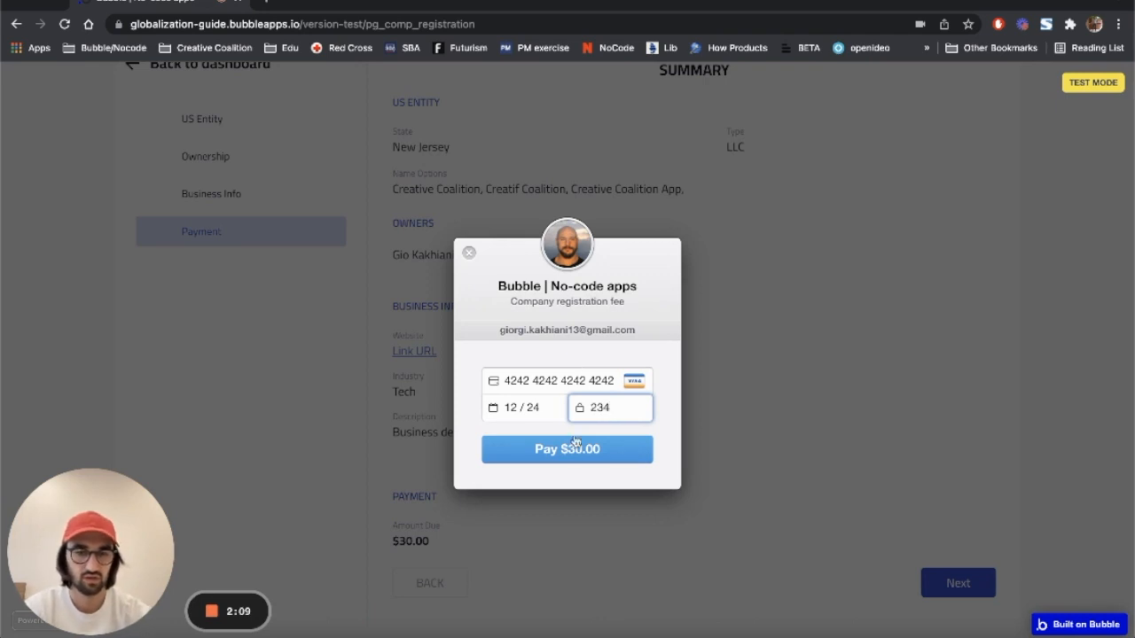
pyautogui.click(568, 449)
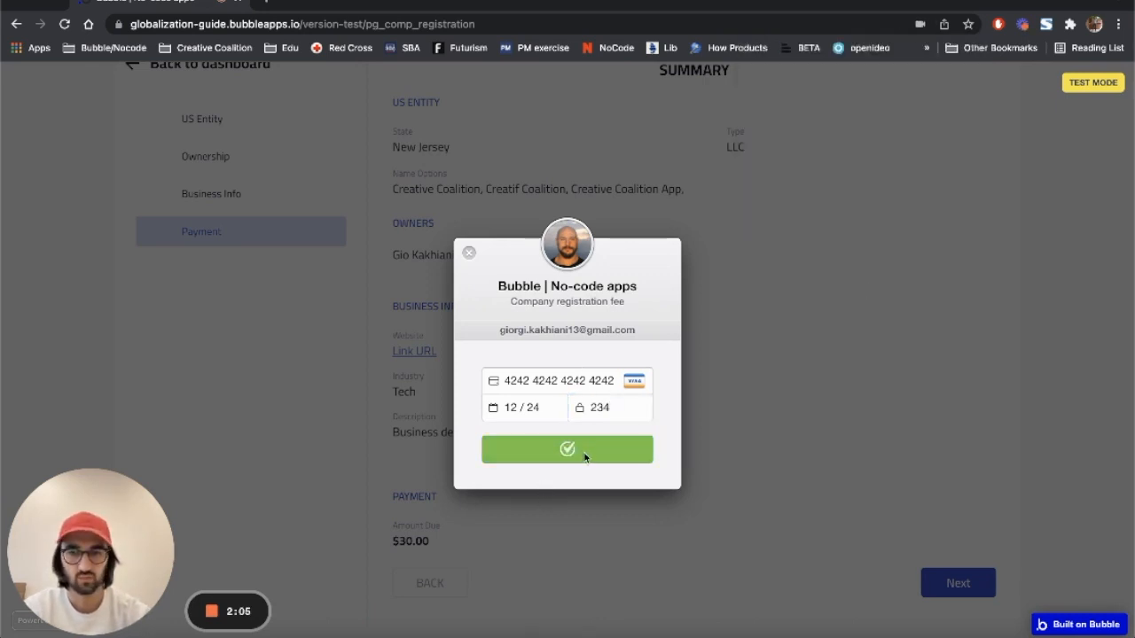
pyautogui.click(568, 449)
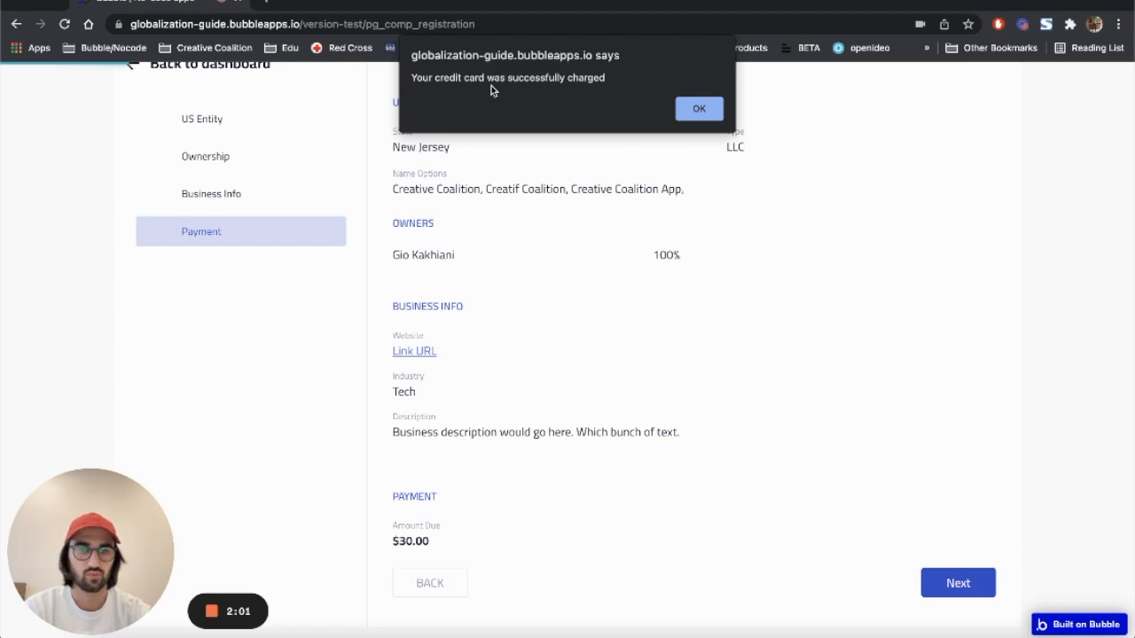
pyautogui.click(698, 108)
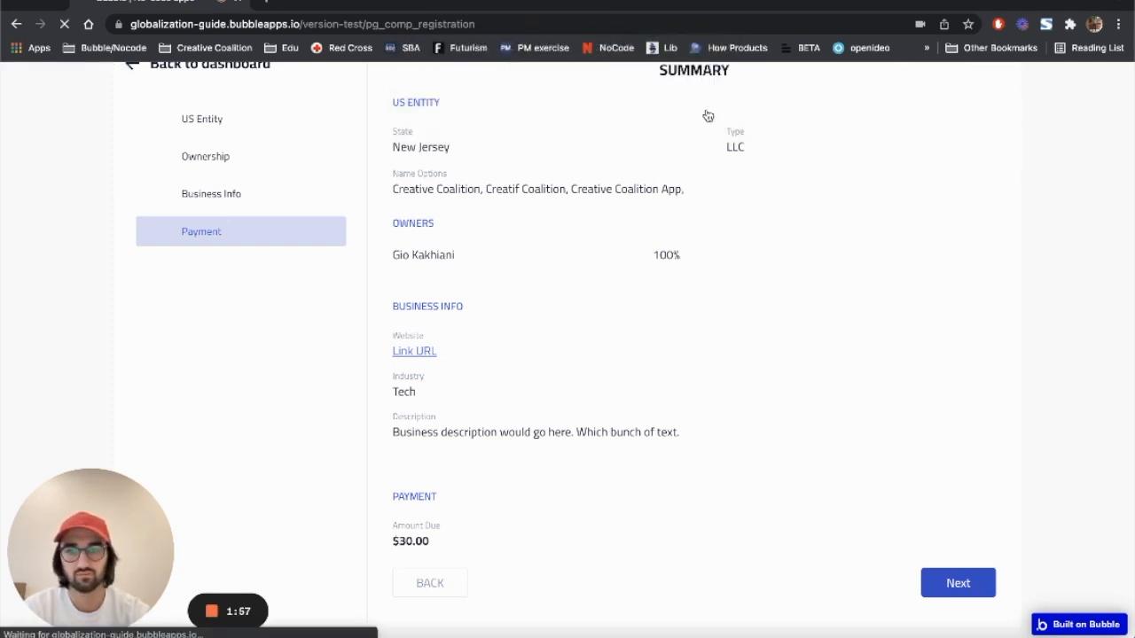
# Finish registration and review the dashboard's Request Accepted tracker and company details
pyautogui.click(958, 582)
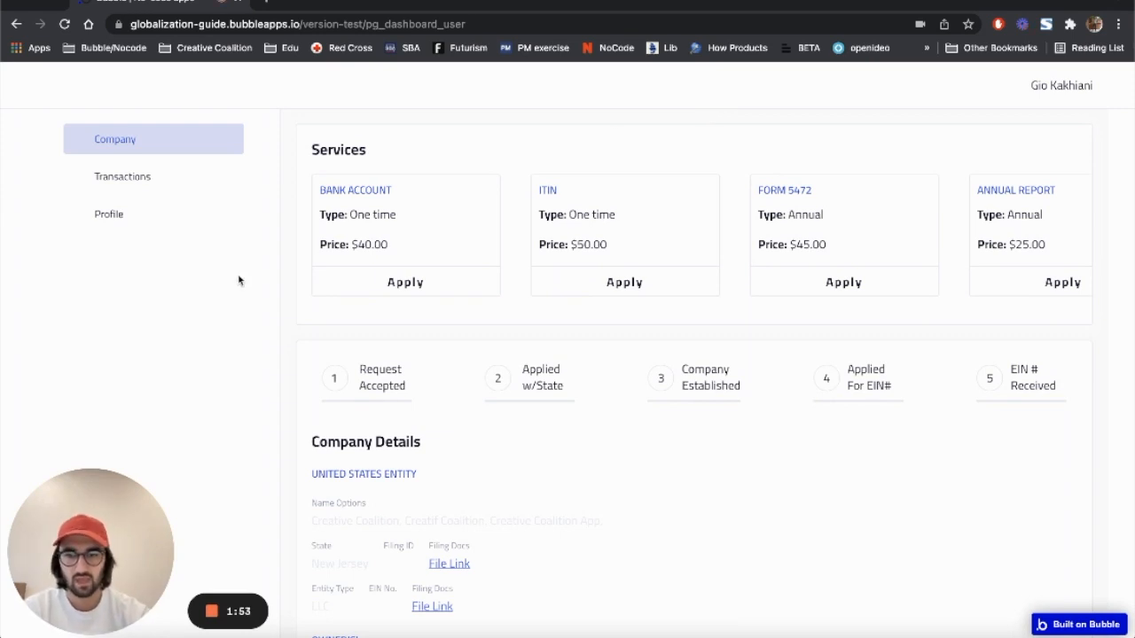
pyautogui.moveTo(362, 380)
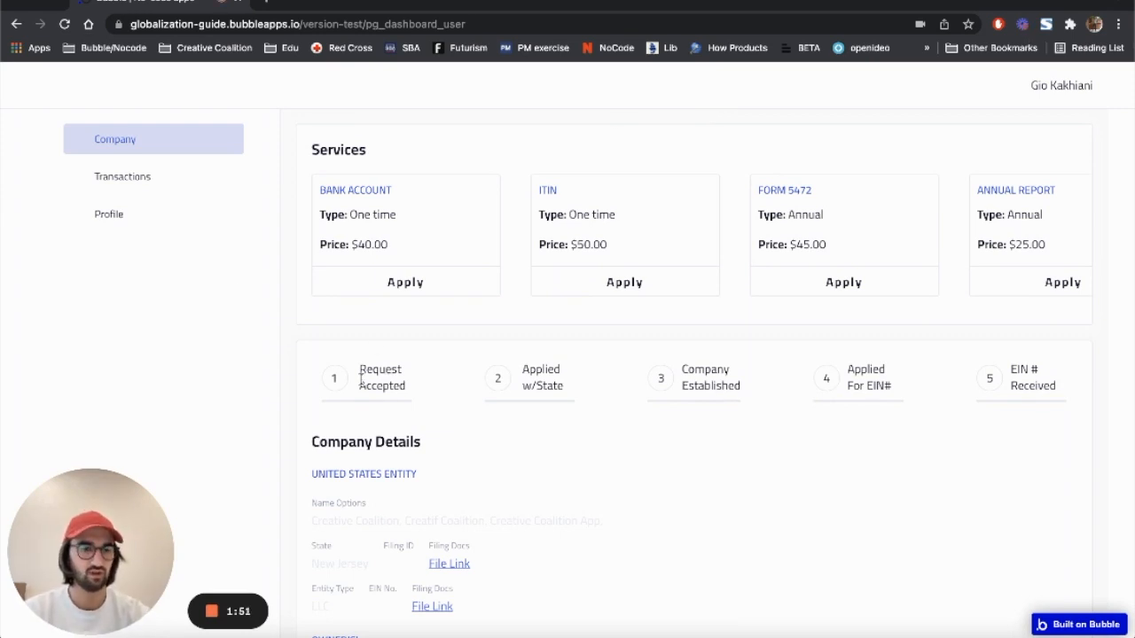
pyautogui.scroll(-3)
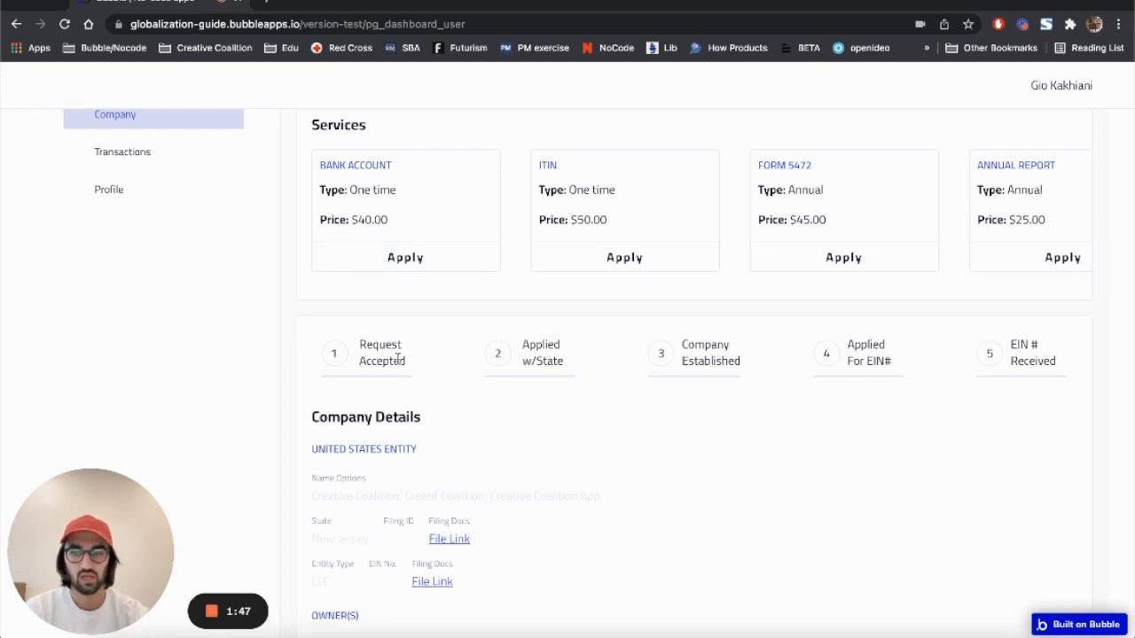
pyautogui.moveTo(275, 386)
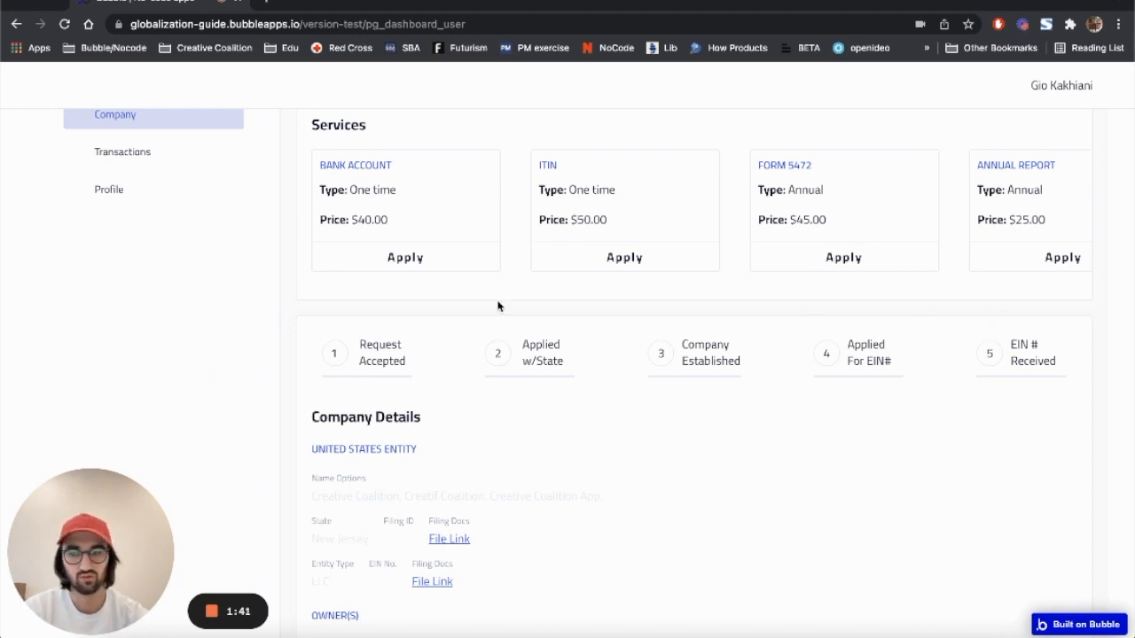
pyautogui.moveTo(312, 353)
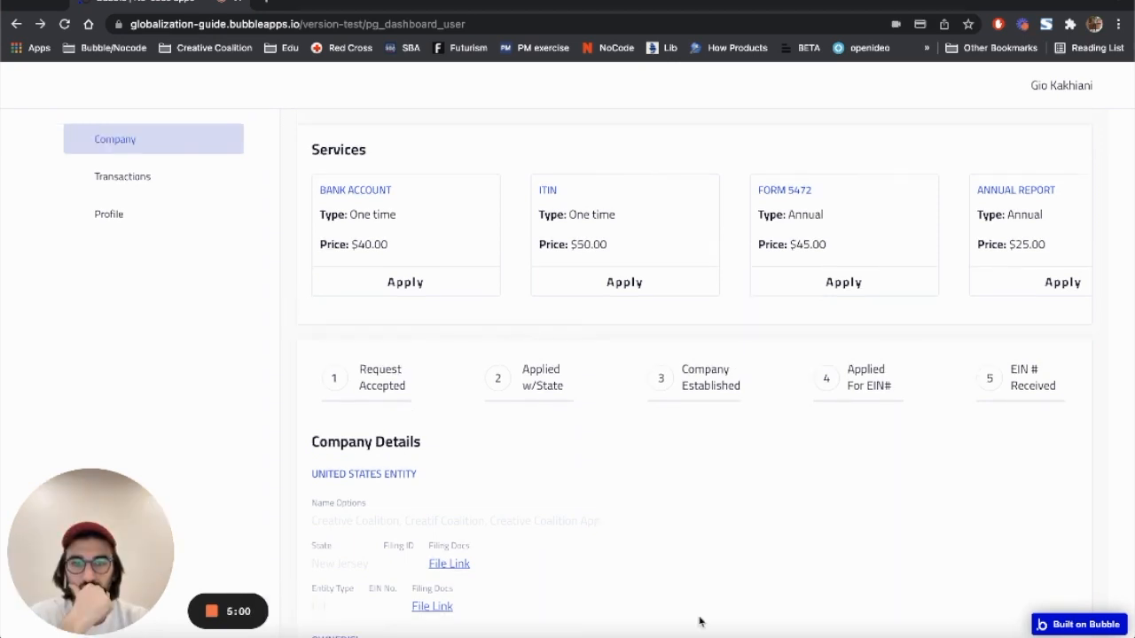
pyautogui.moveTo(607, 381)
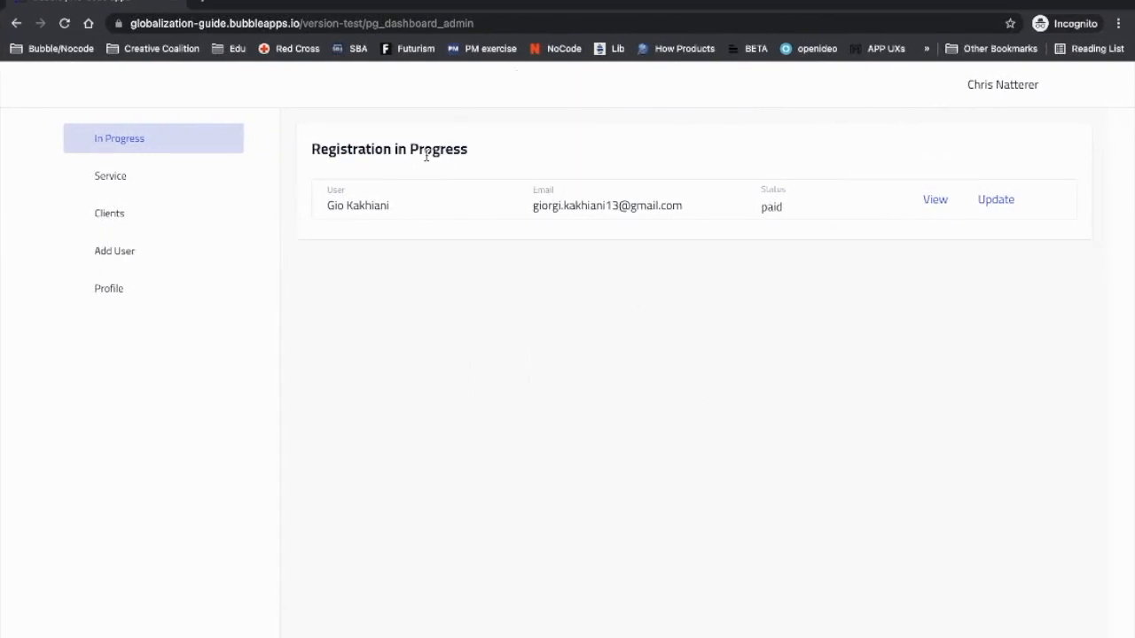
pyautogui.moveTo(571, 231)
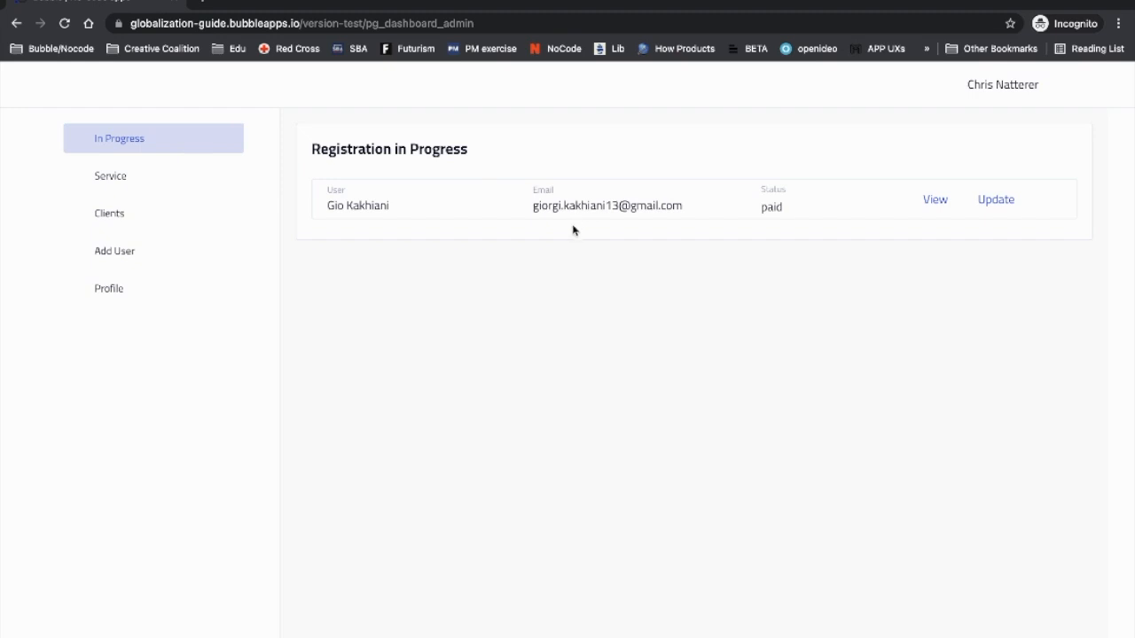
pyautogui.moveTo(568, 230)
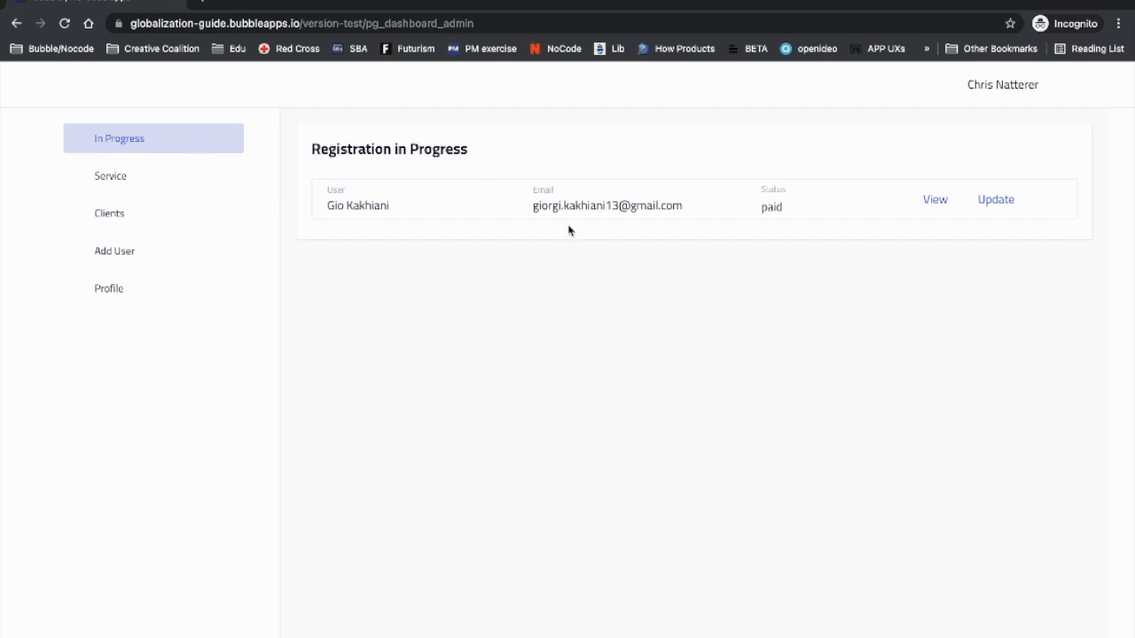
pyautogui.moveTo(561, 231)
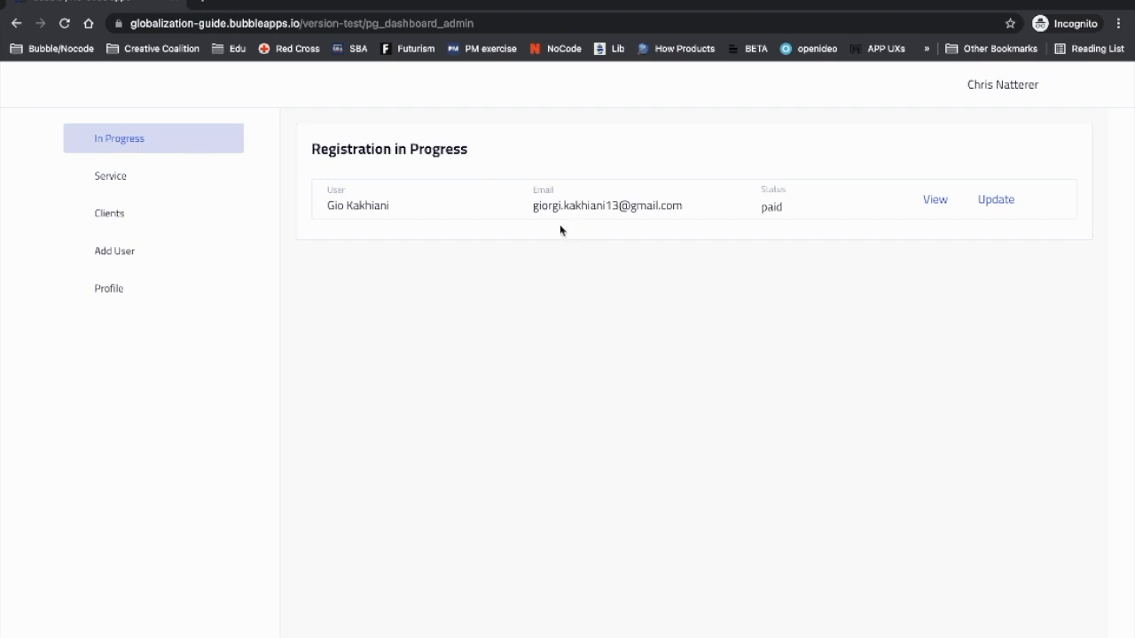
pyautogui.click(935, 198)
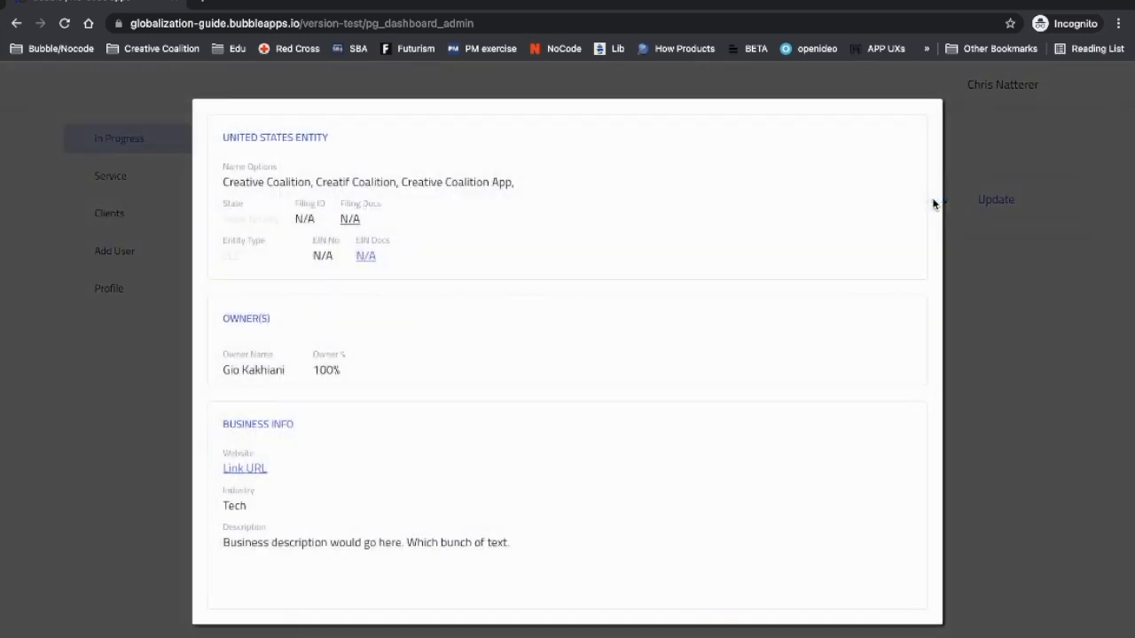
pyautogui.moveTo(284, 475)
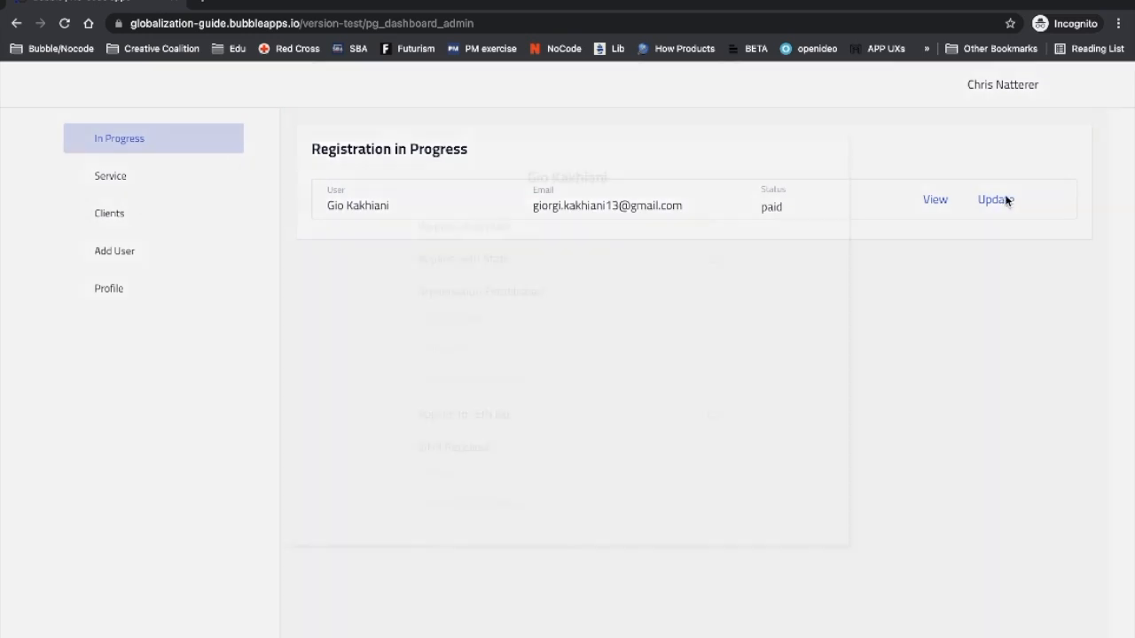
pyautogui.click(994, 199)
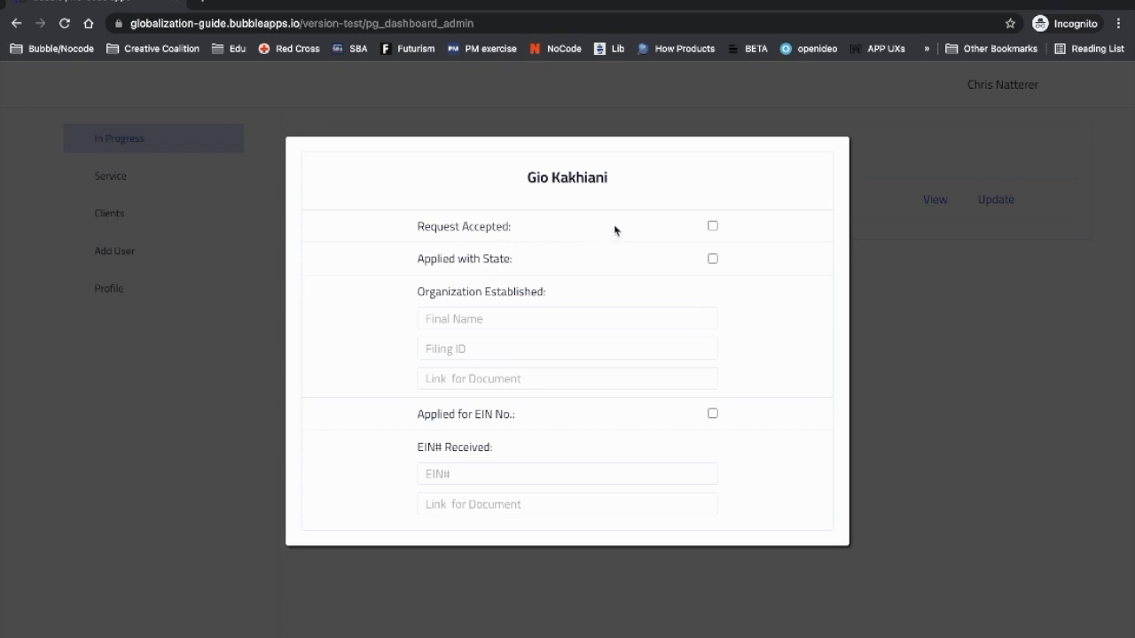
pyautogui.click(713, 227)
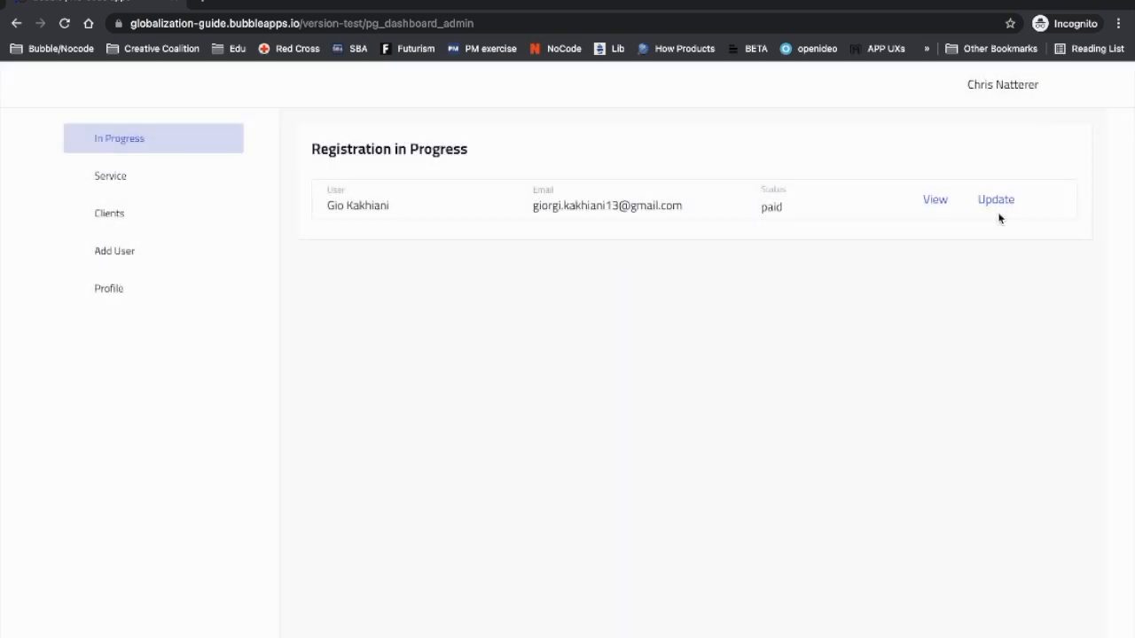
pyautogui.click(995, 199)
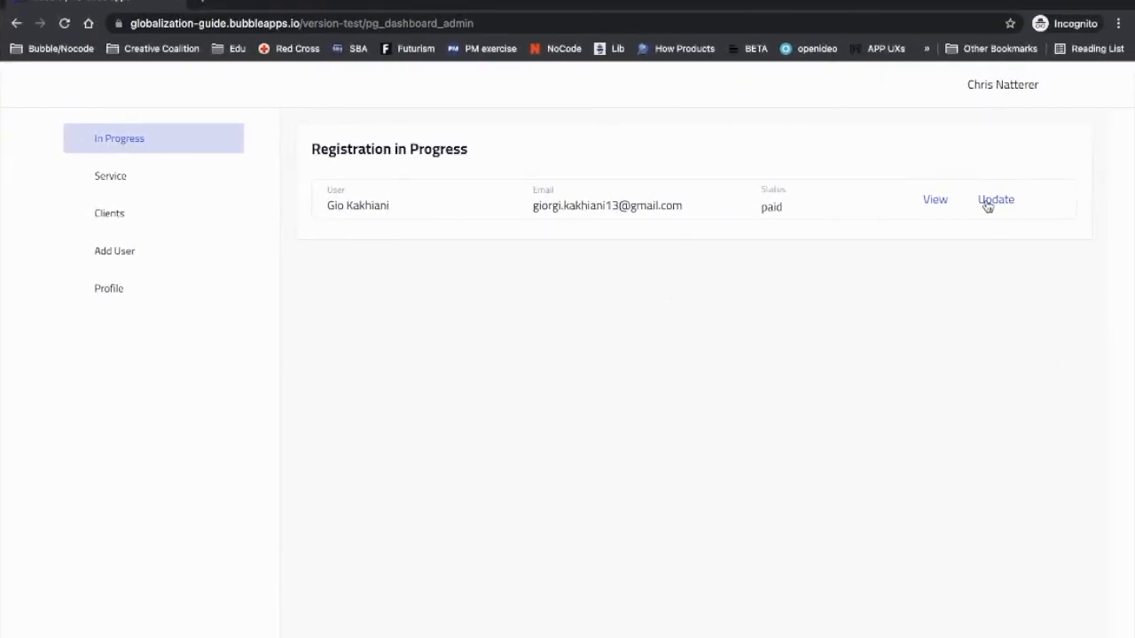
pyautogui.click(997, 199)
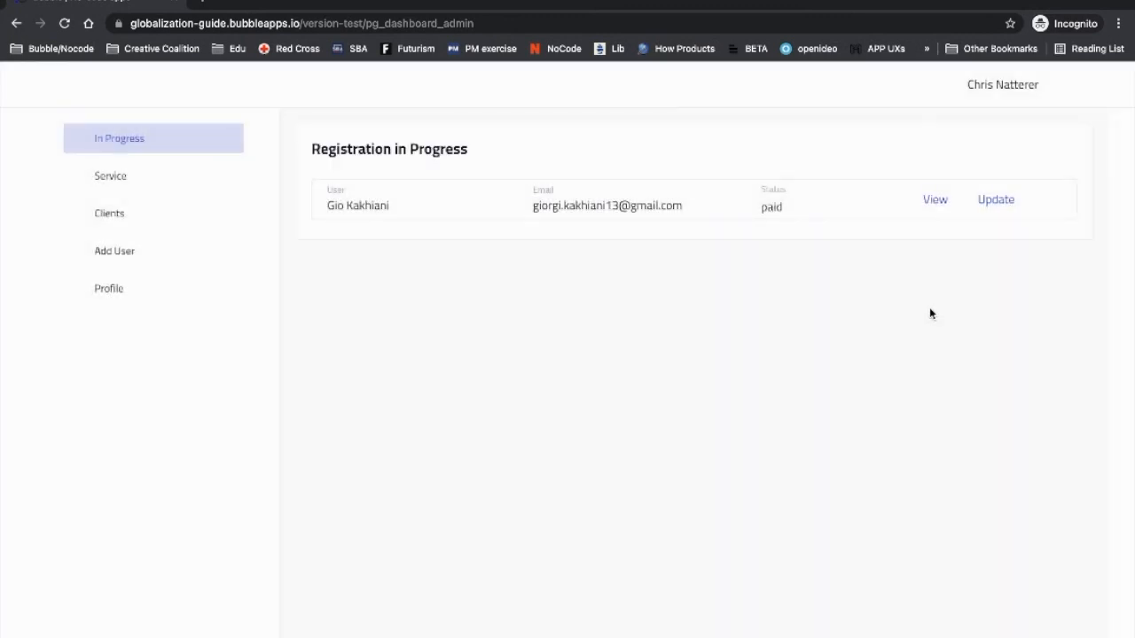
pyautogui.moveTo(573, 257)
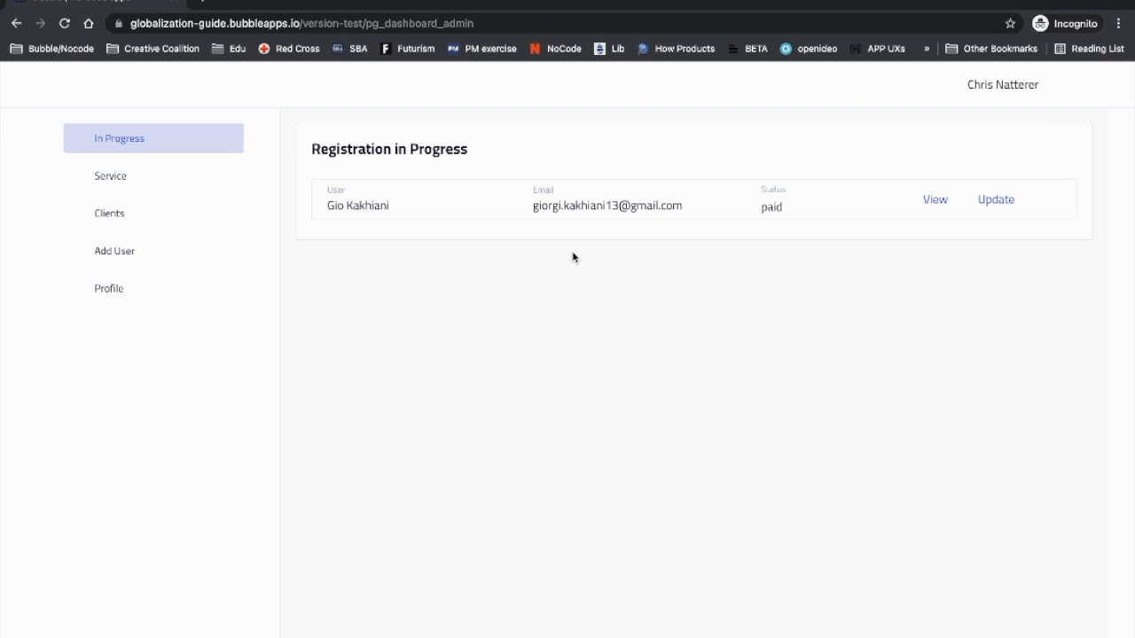
pyautogui.moveTo(343, 274)
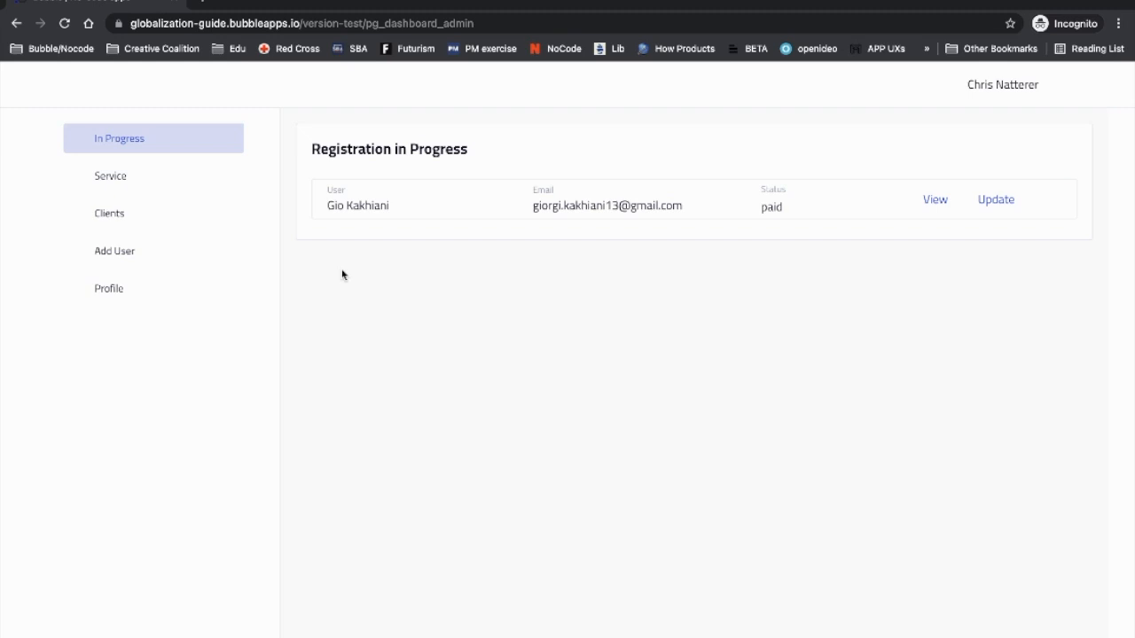
pyautogui.moveTo(113, 252)
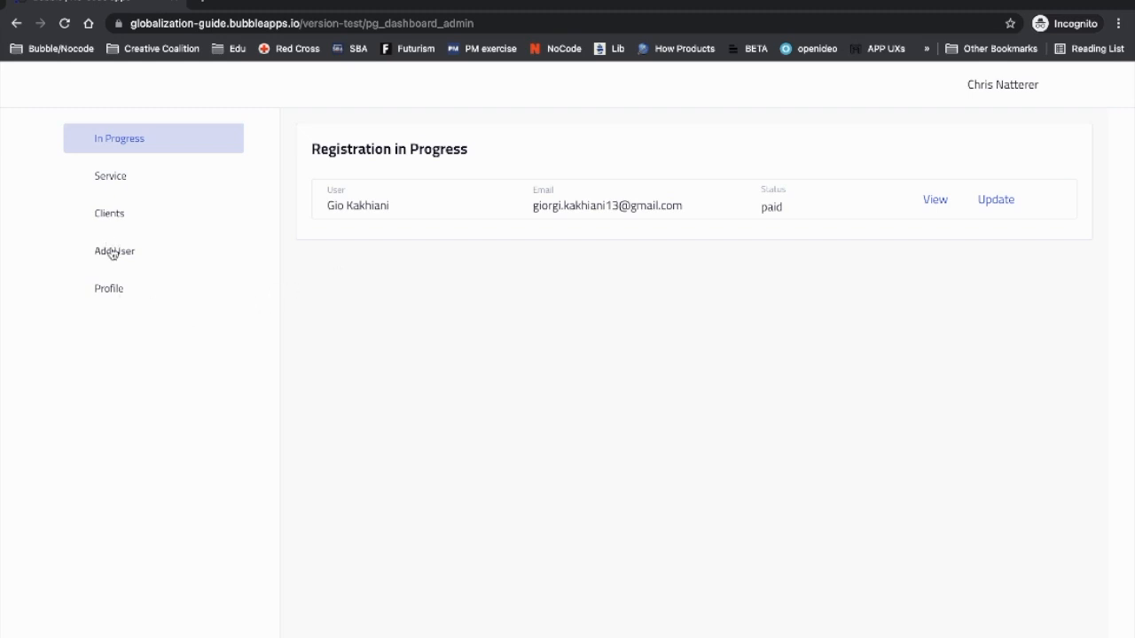
# Fill the Add User form with name Jon Jon, an email, and a saved address suggestion
pyautogui.click(113, 252)
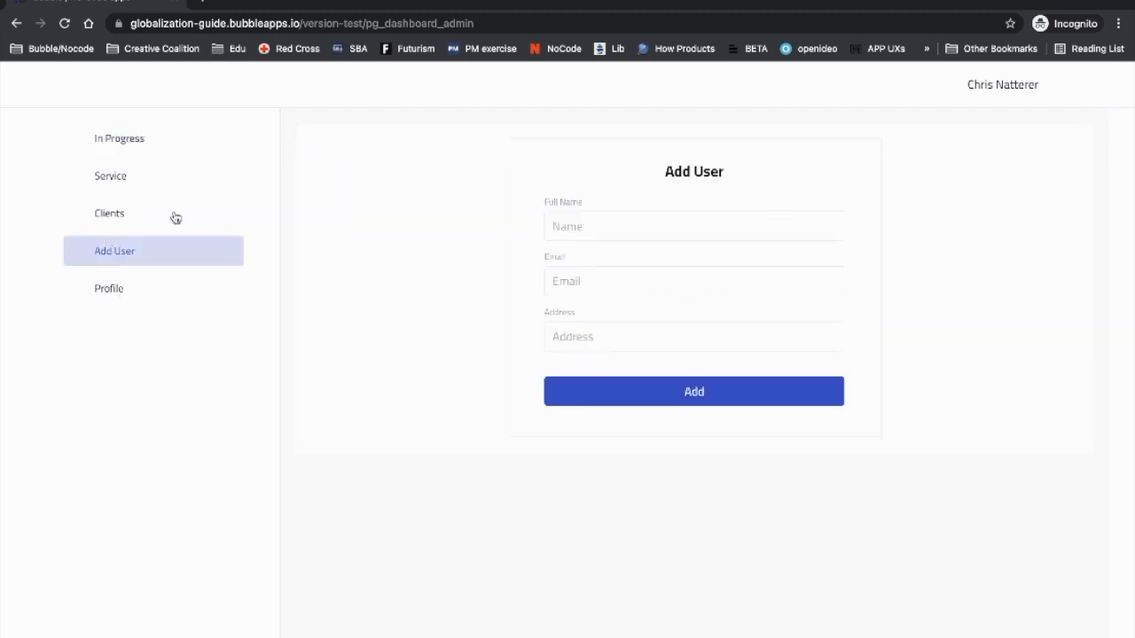
pyautogui.click(693, 227)
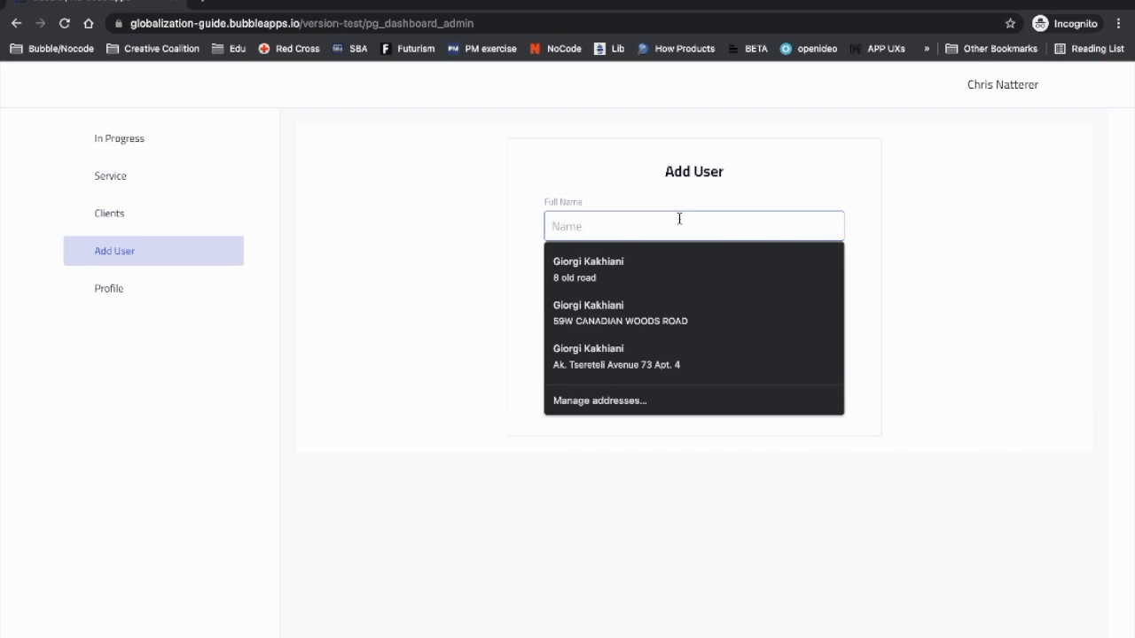
pyautogui.write('Jon Jon')
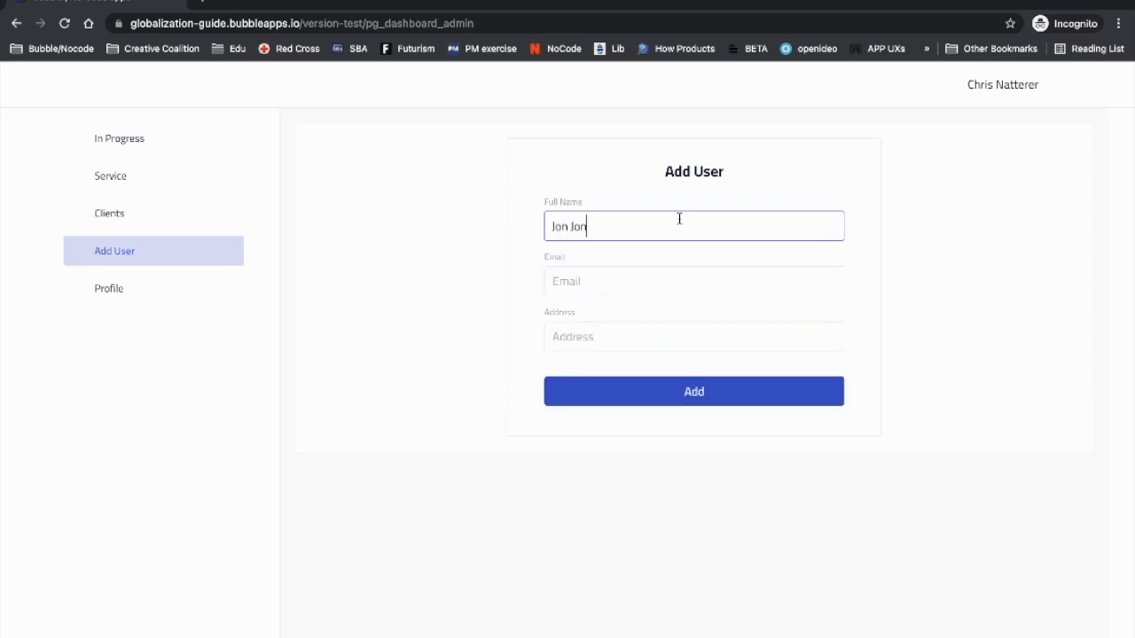
pyautogui.write('jon@jones.com')
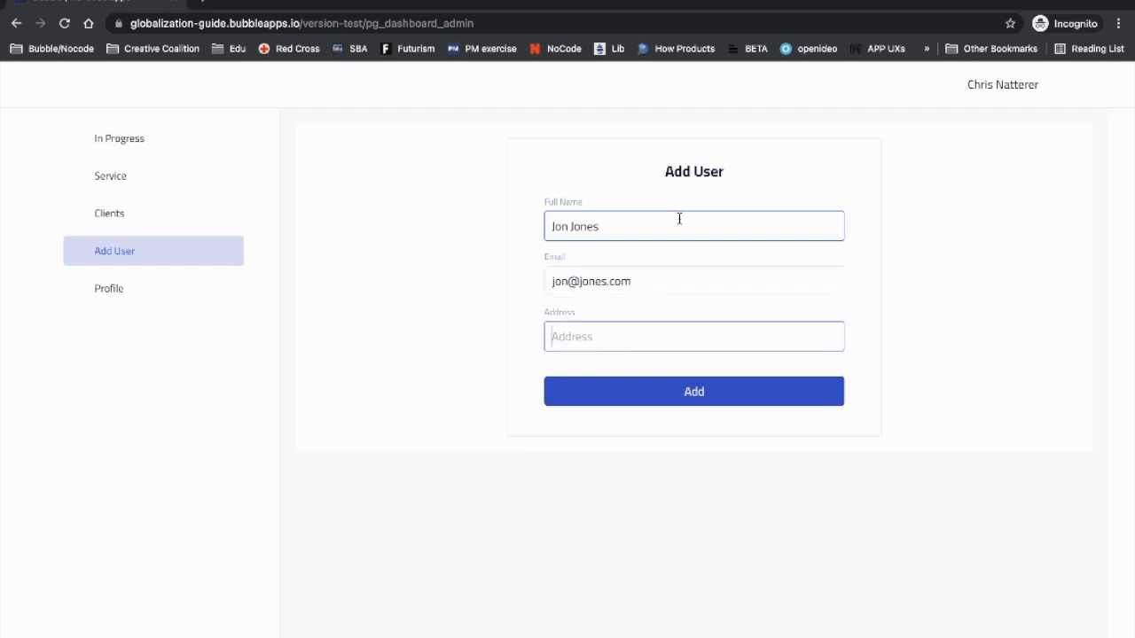
pyautogui.write('59')
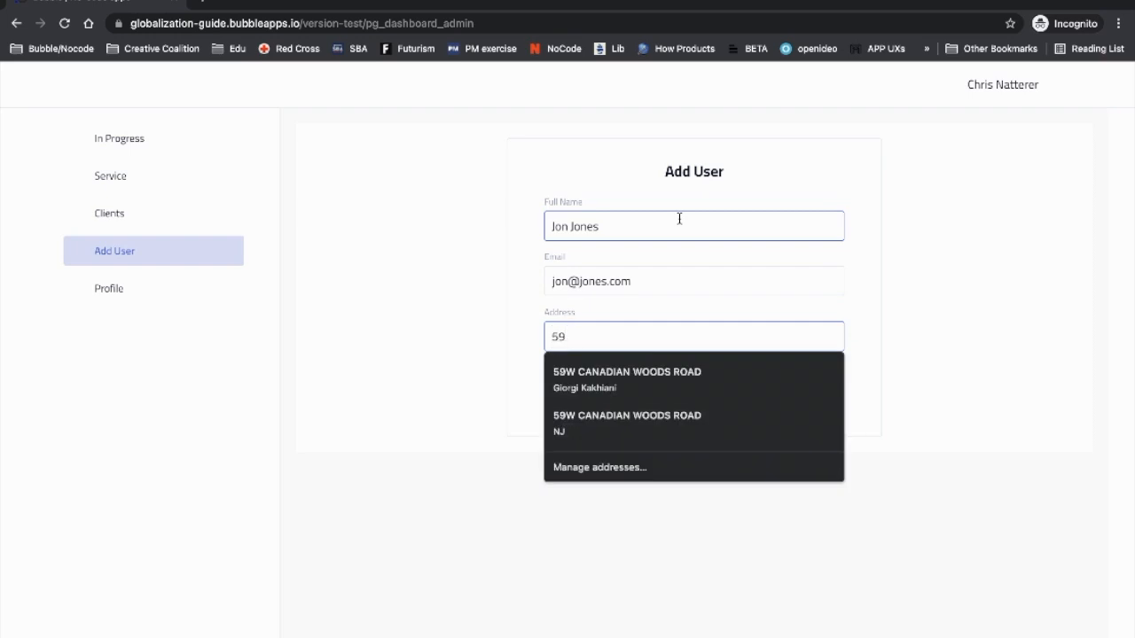
pyautogui.click(626, 372)
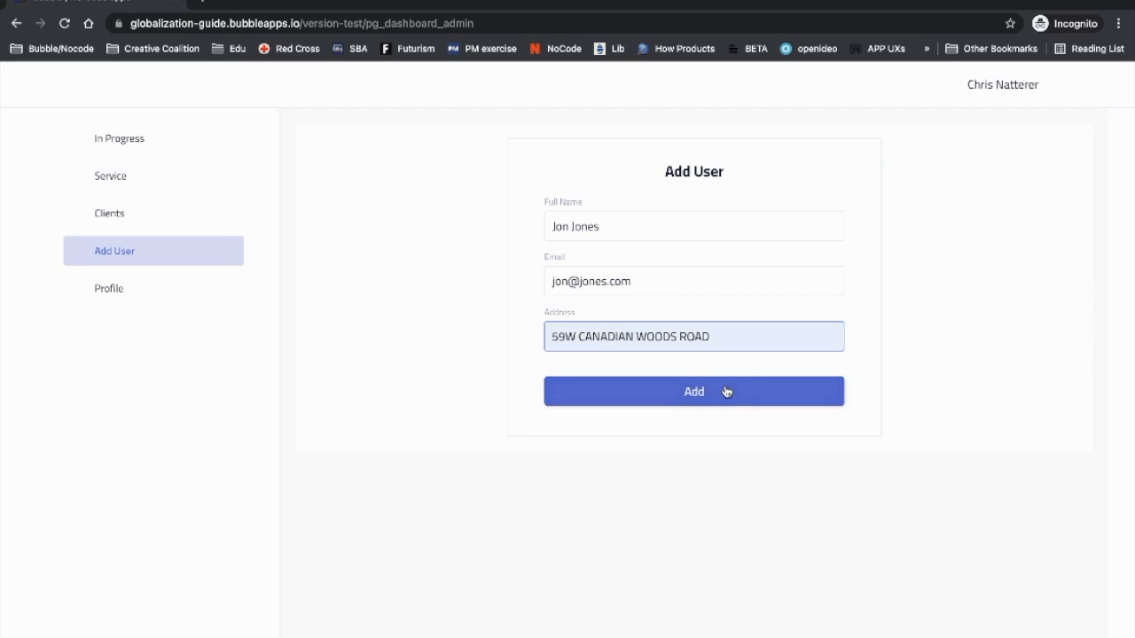
# Submit the new user, leaving the Add User form empty again
pyautogui.click(693, 392)
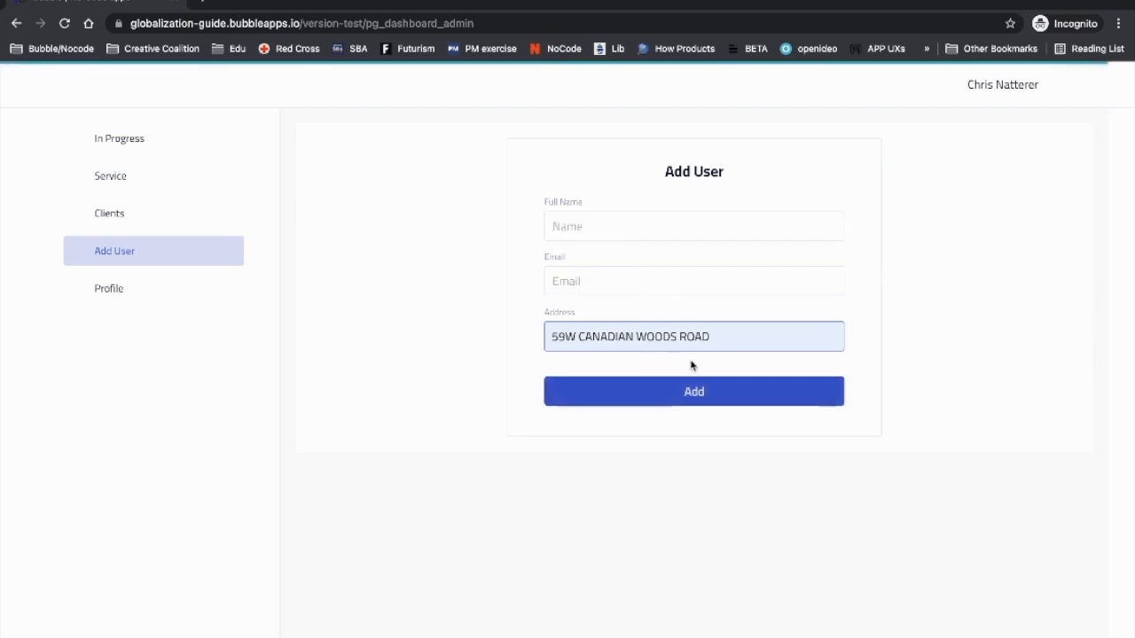
pyautogui.click(694, 392)
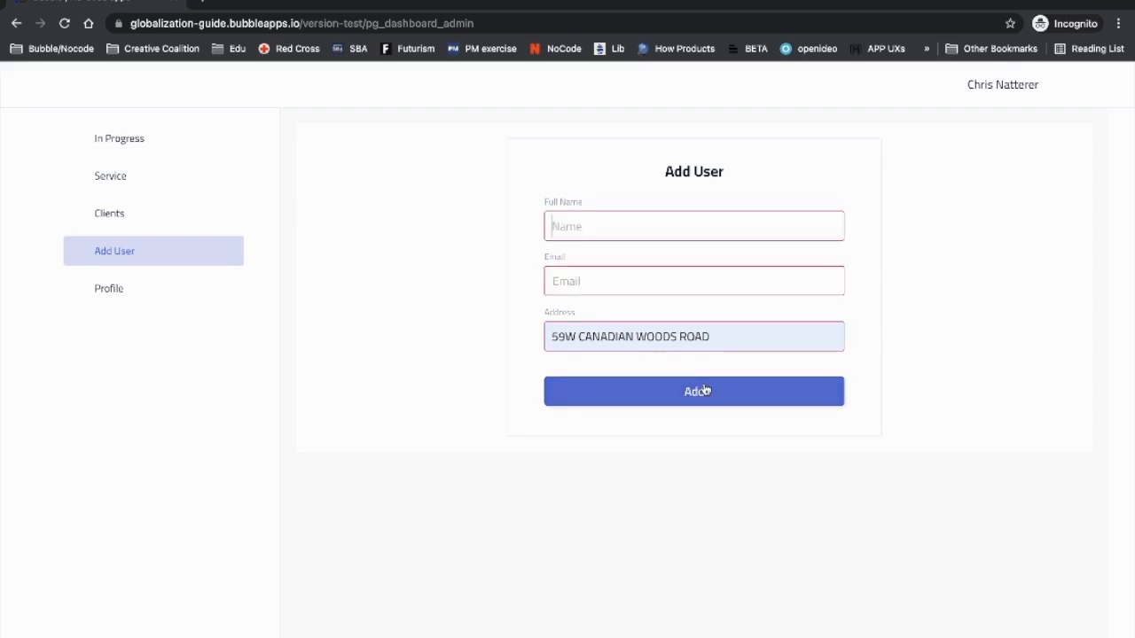
pyautogui.click(694, 337)
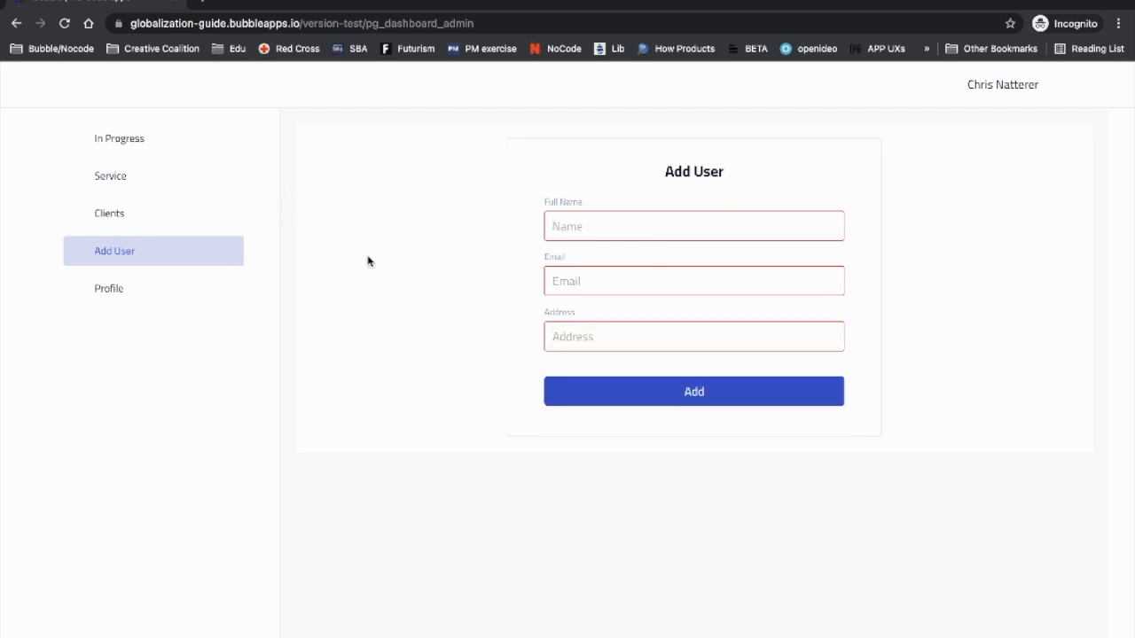
# Show the In Progress registrations and select the new unpaid user's name
pyautogui.click(119, 139)
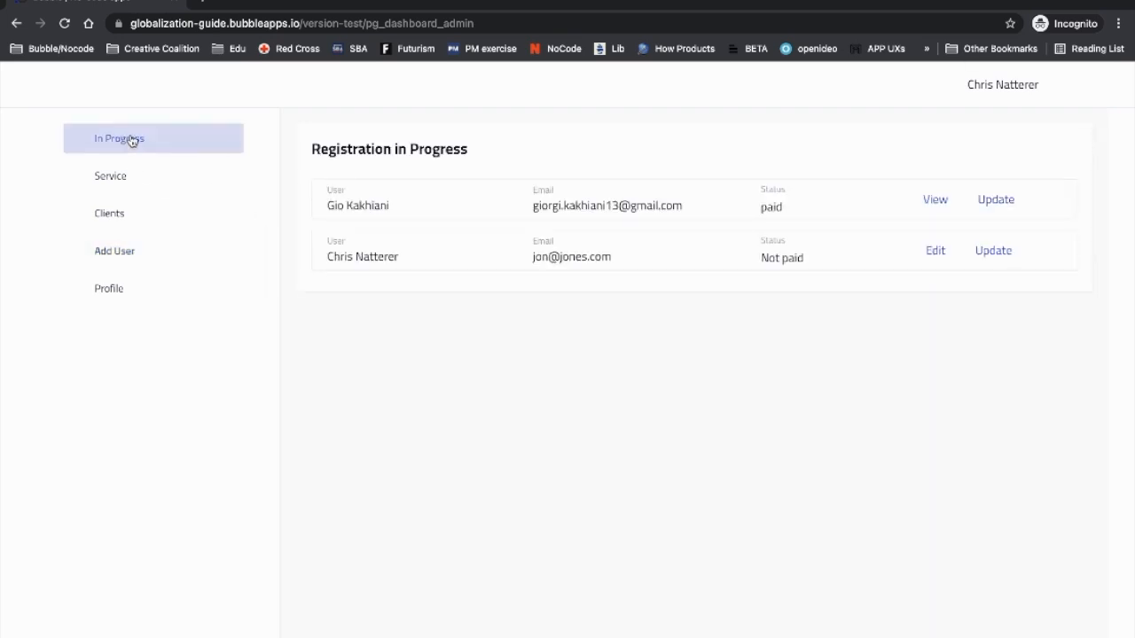
pyautogui.moveTo(416, 232)
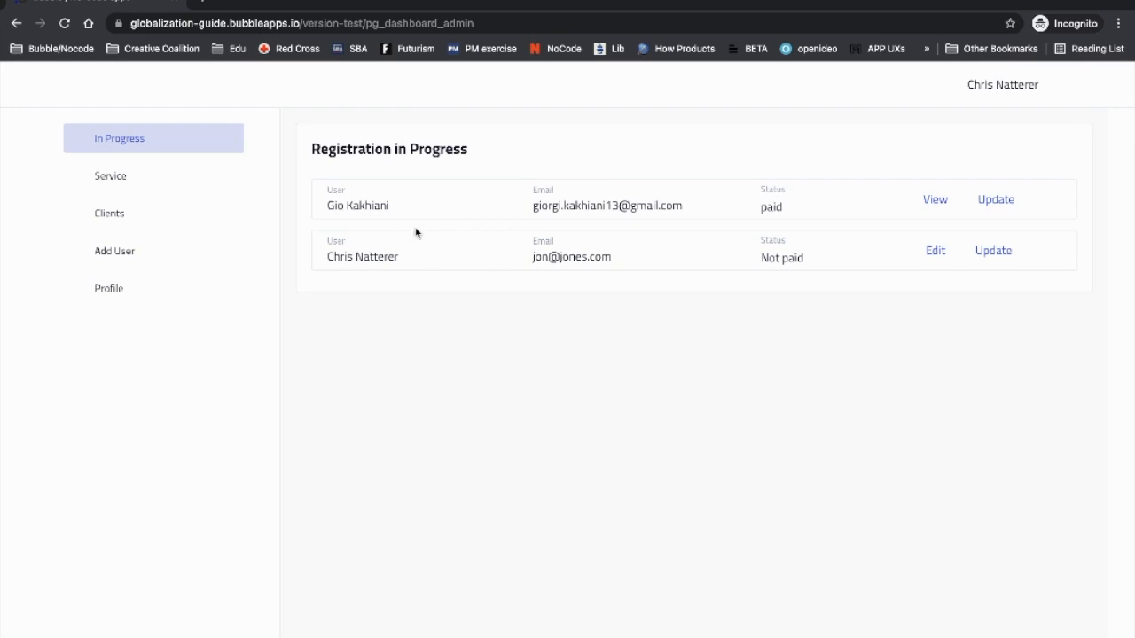
pyautogui.moveTo(407, 238)
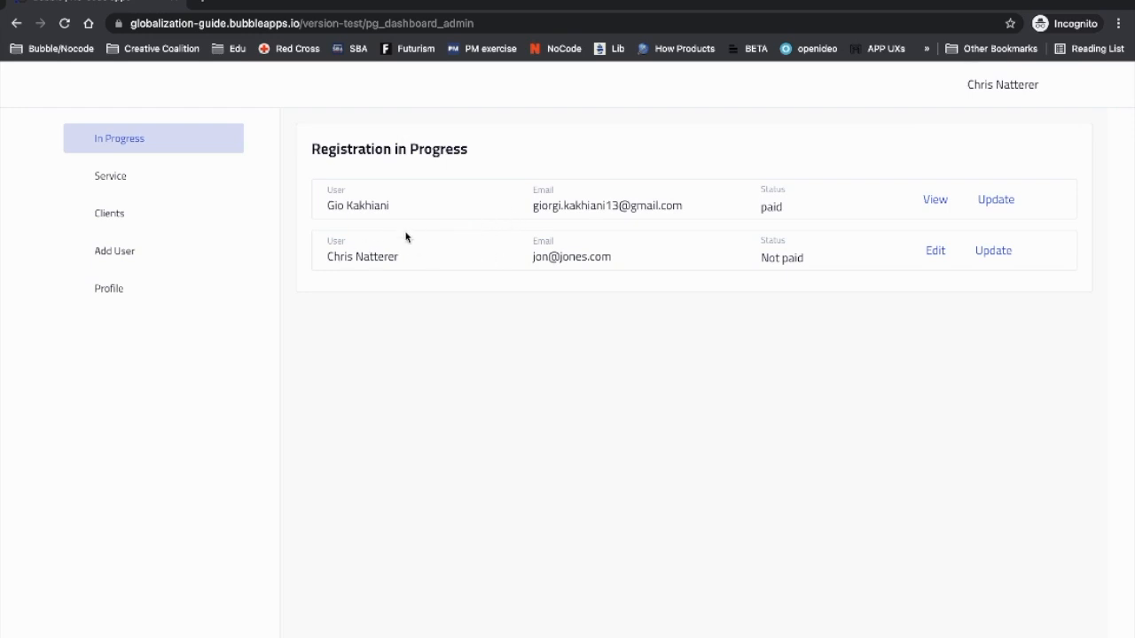
pyautogui.moveTo(412, 264)
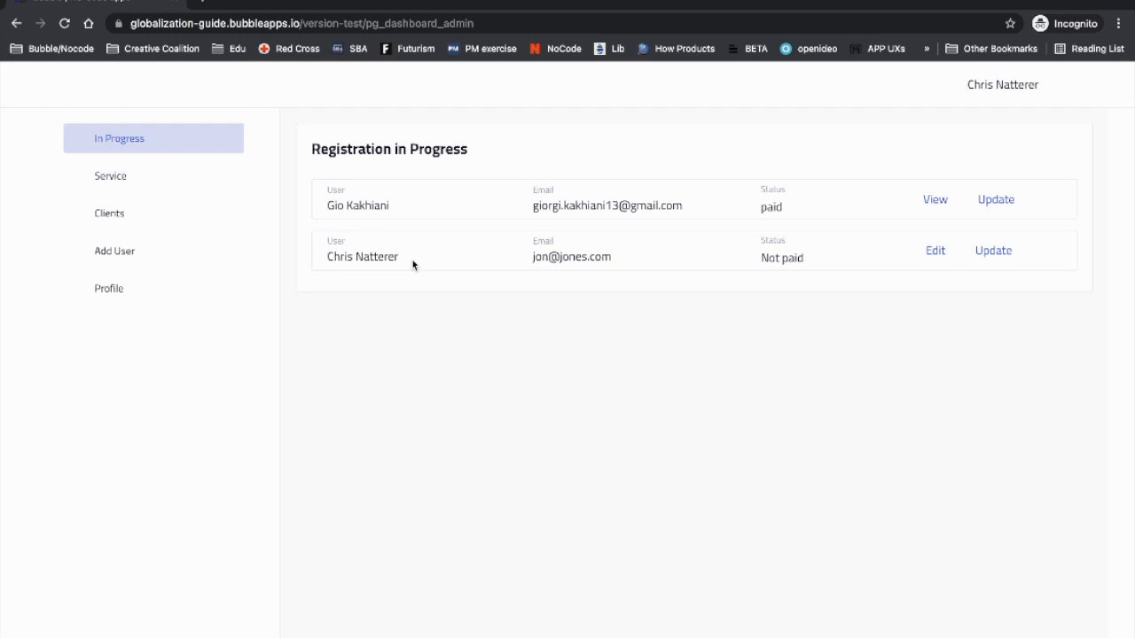
pyautogui.doubleClick(361, 255)
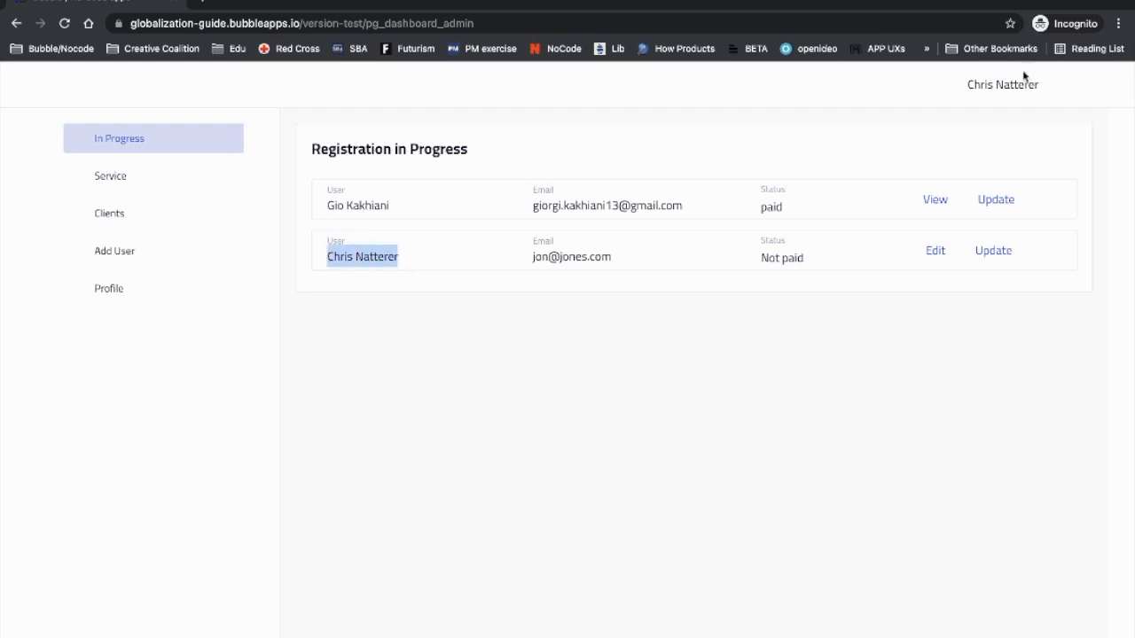
pyautogui.moveTo(518, 263)
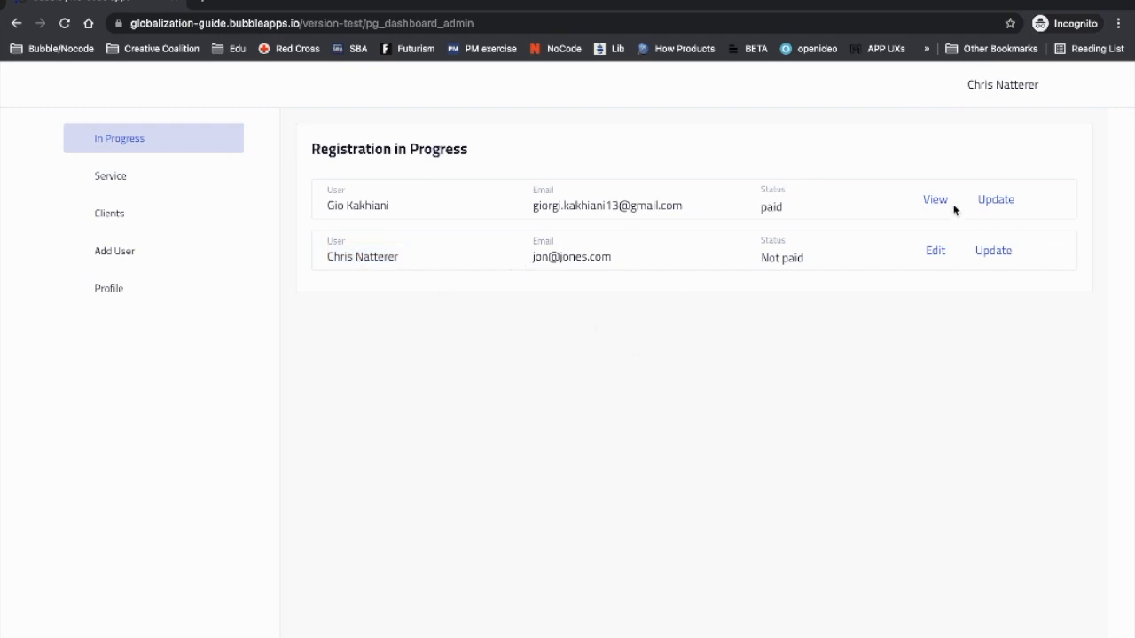
pyautogui.moveTo(935, 252)
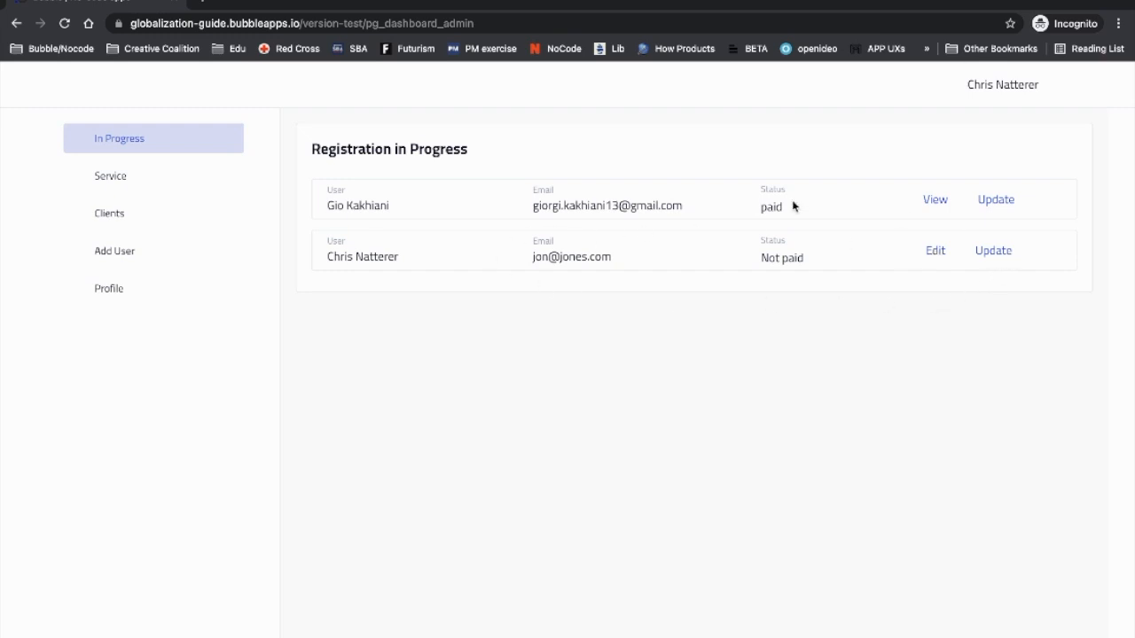
pyautogui.moveTo(731, 266)
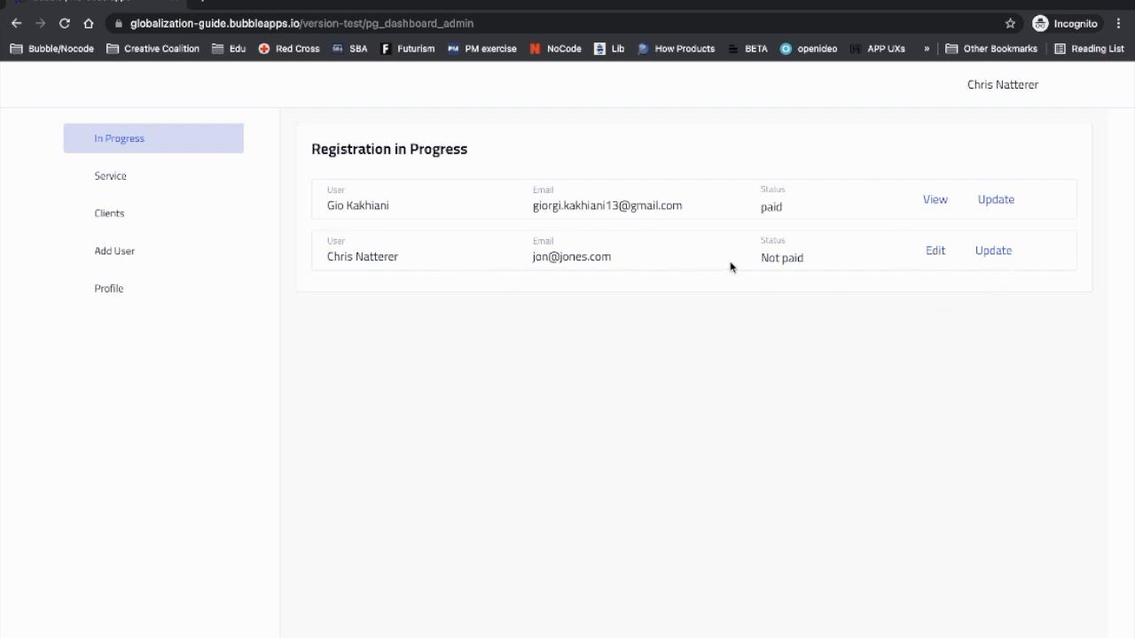
pyautogui.moveTo(805, 284)
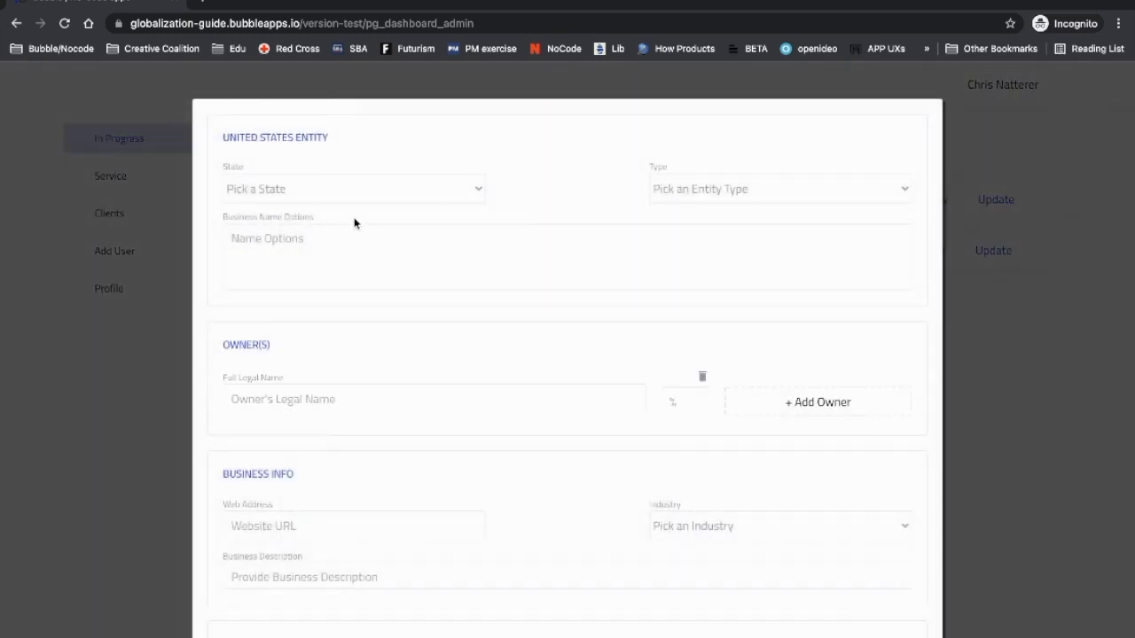
# Set Delaware as the state, business name Creative Coalition, sole owner Jon Jones at 100% and N/A website
pyautogui.click(353, 188)
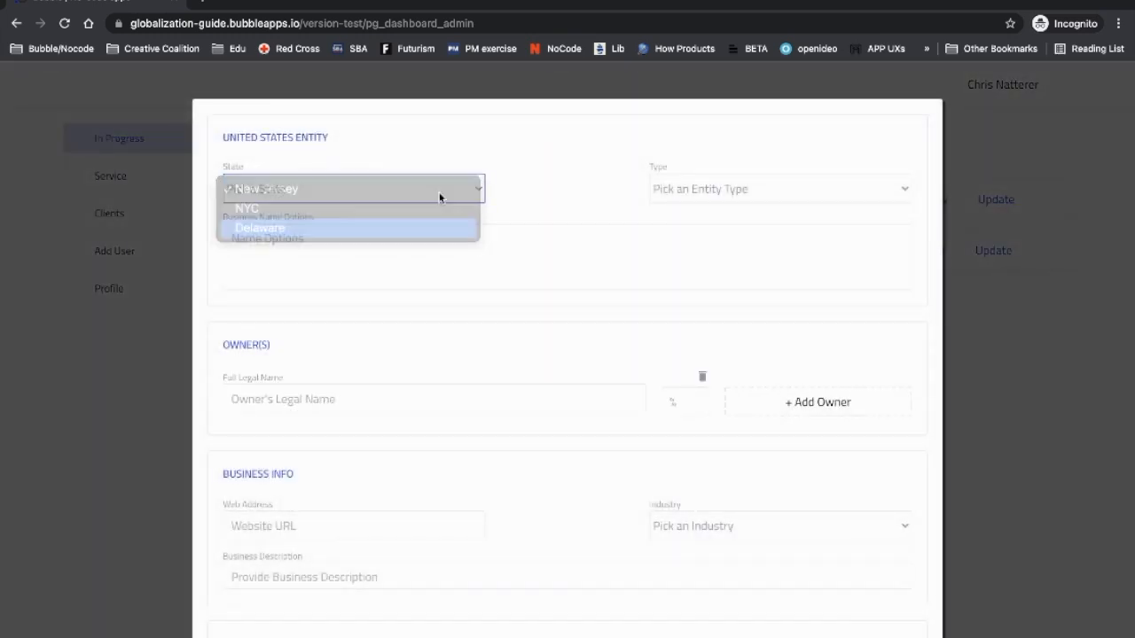
pyautogui.click(259, 227)
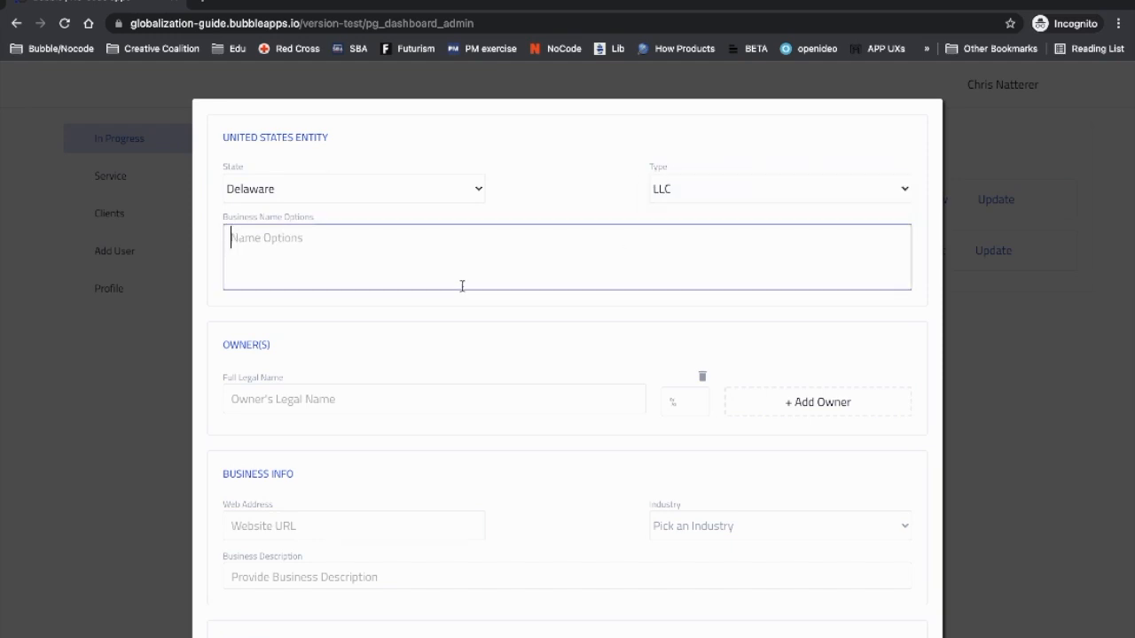
pyautogui.write('Creative')
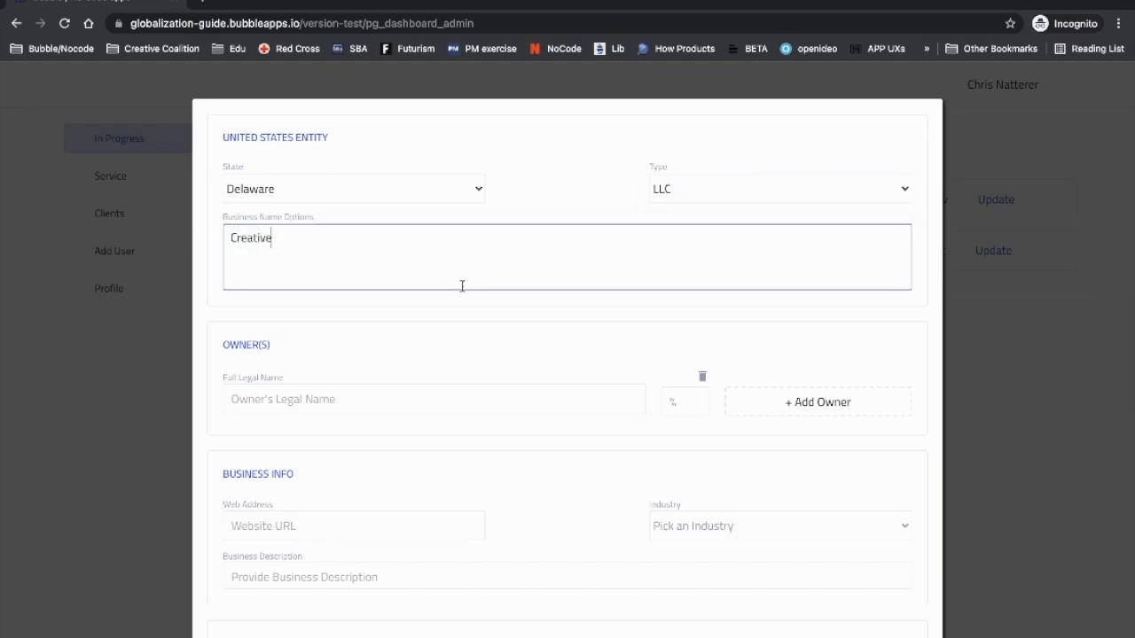
pyautogui.write('Coali')
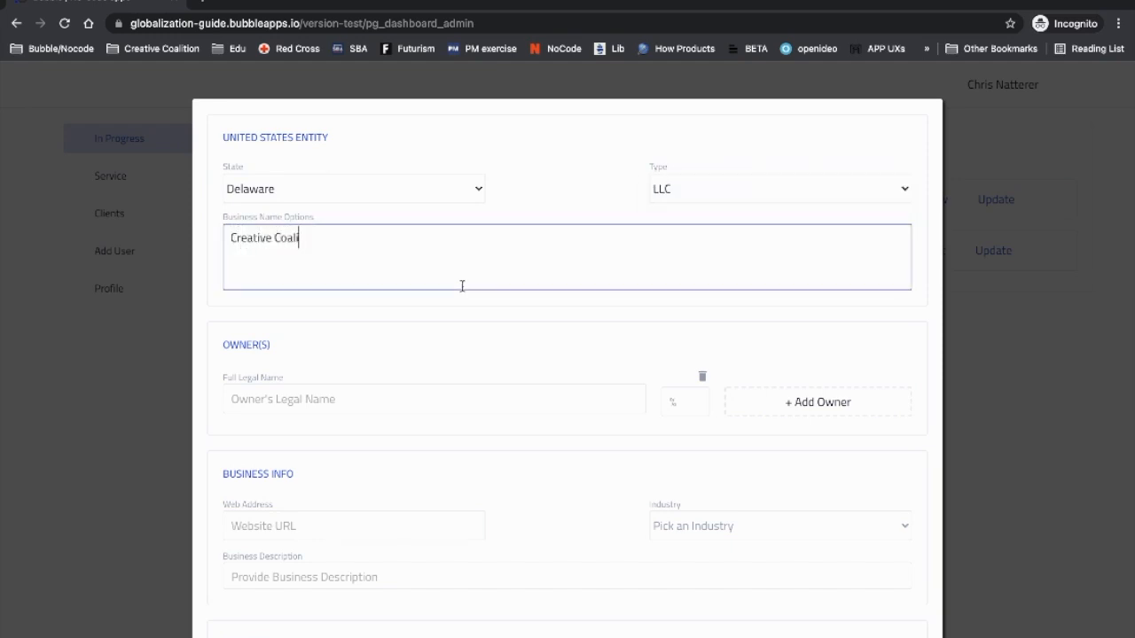
pyautogui.click(432, 399)
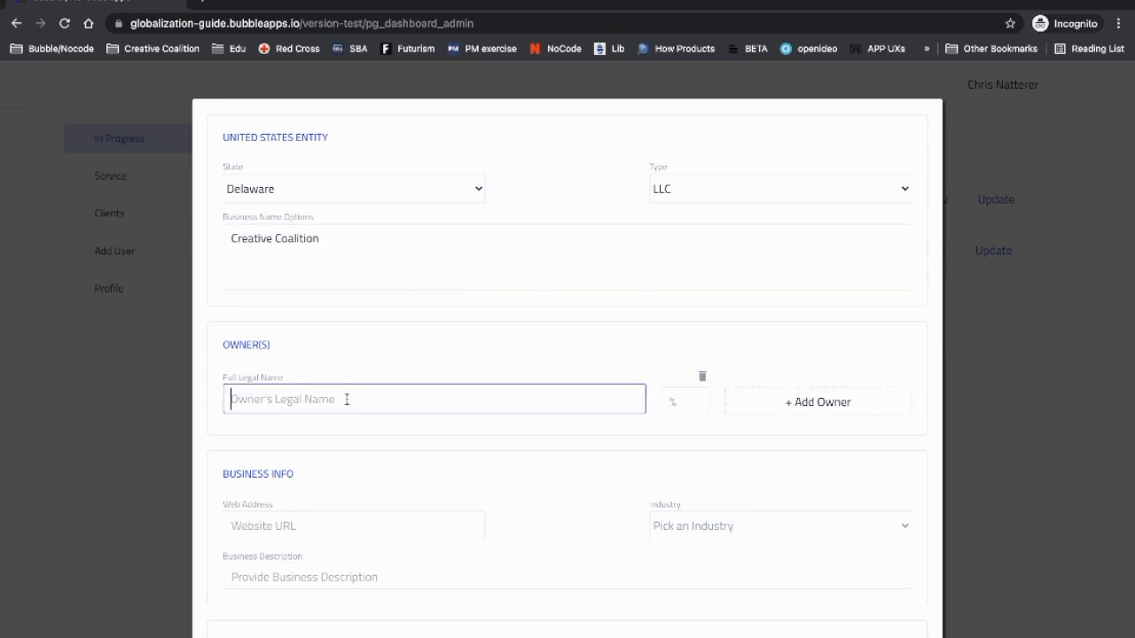
pyautogui.write('Jon Jones')
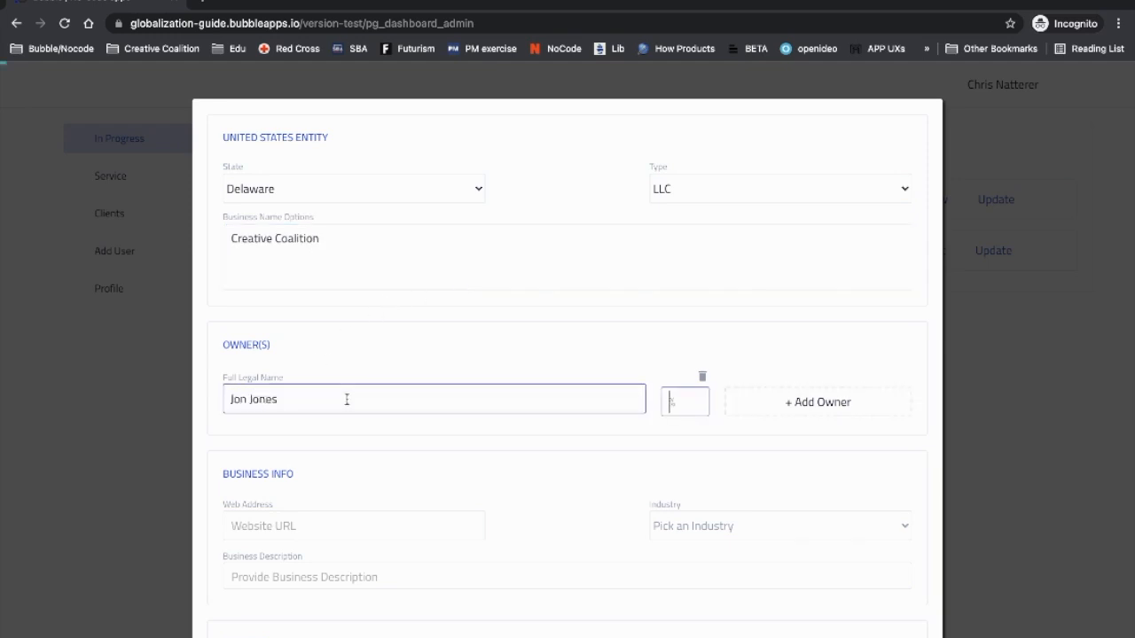
pyautogui.write('100')
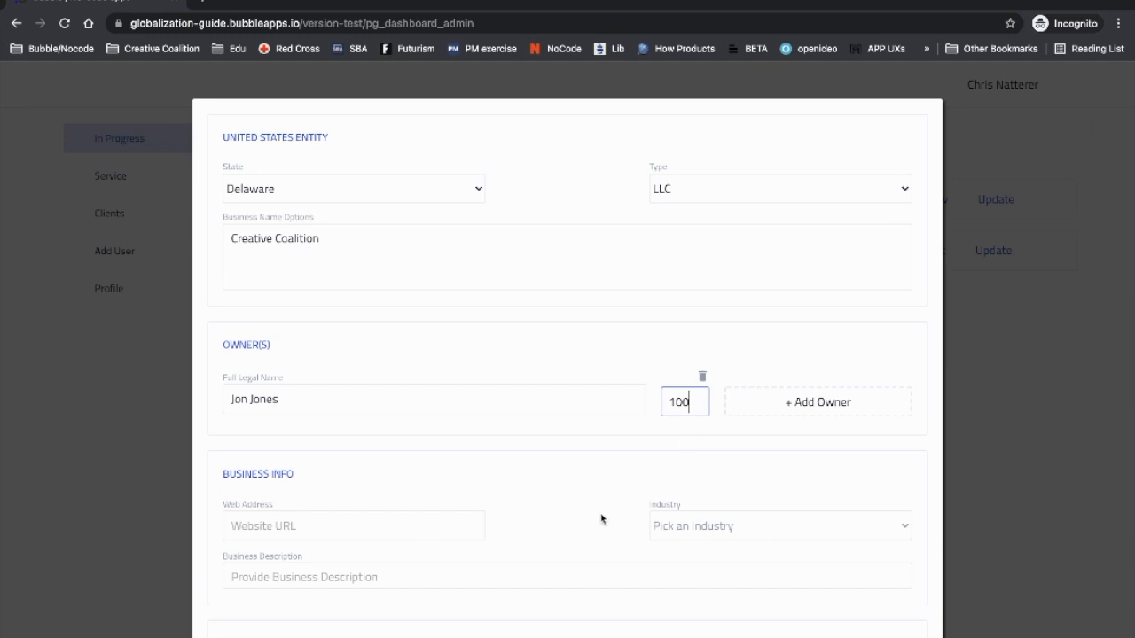
pyautogui.write('N')
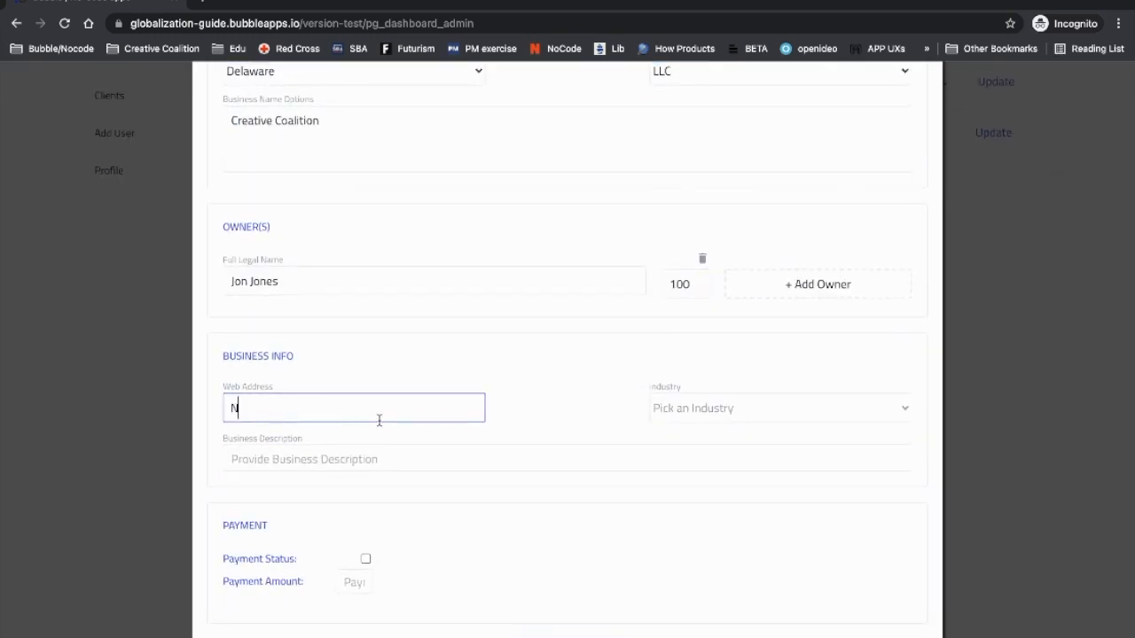
# Choose Education, add a business description, mark payment received at 485 and submit the registration
pyautogui.click(780, 408)
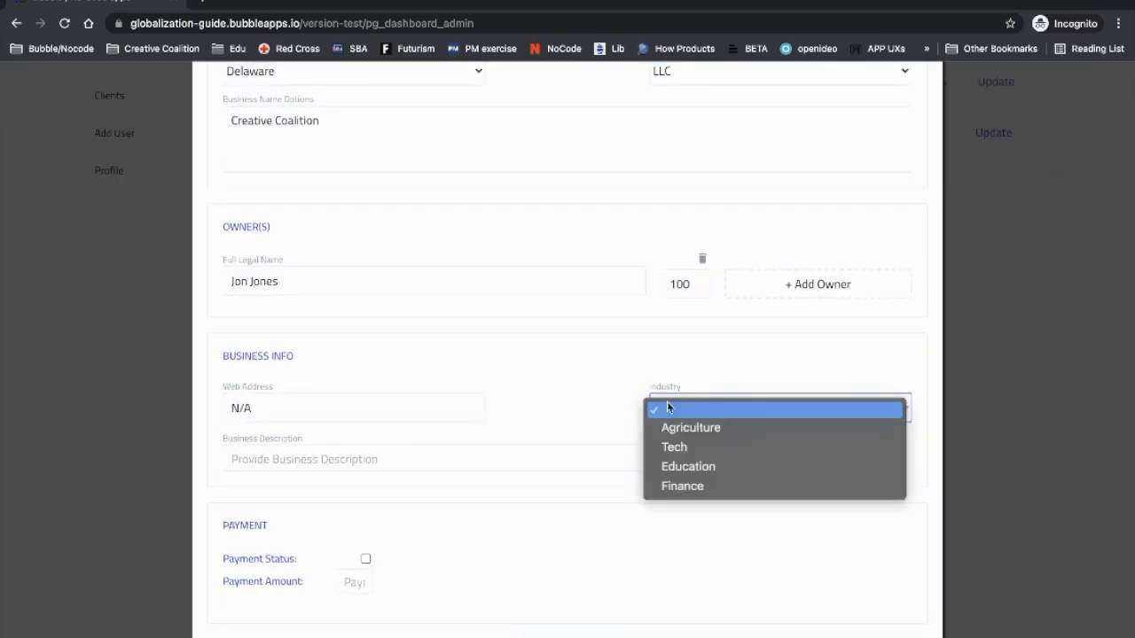
pyautogui.click(688, 466)
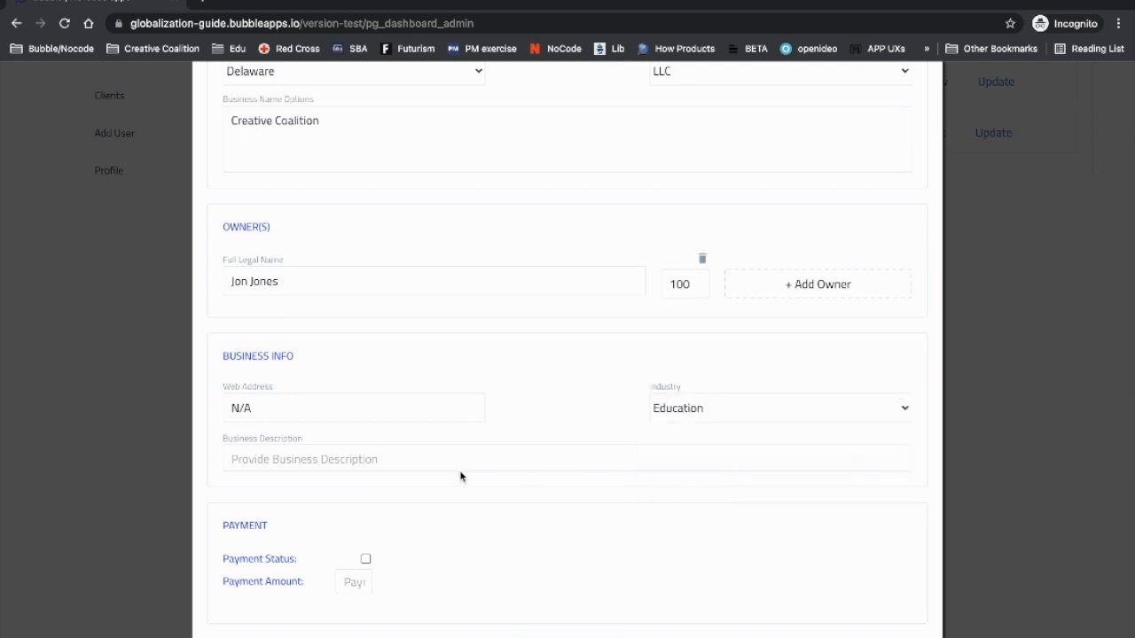
pyautogui.write('Business')
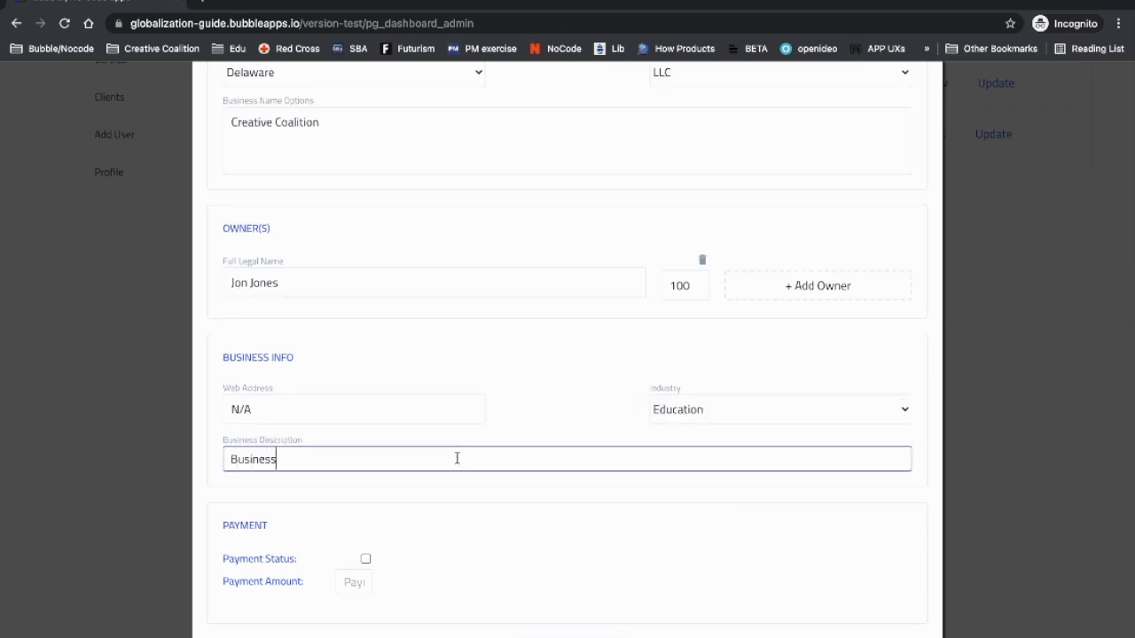
pyautogui.write('Description')
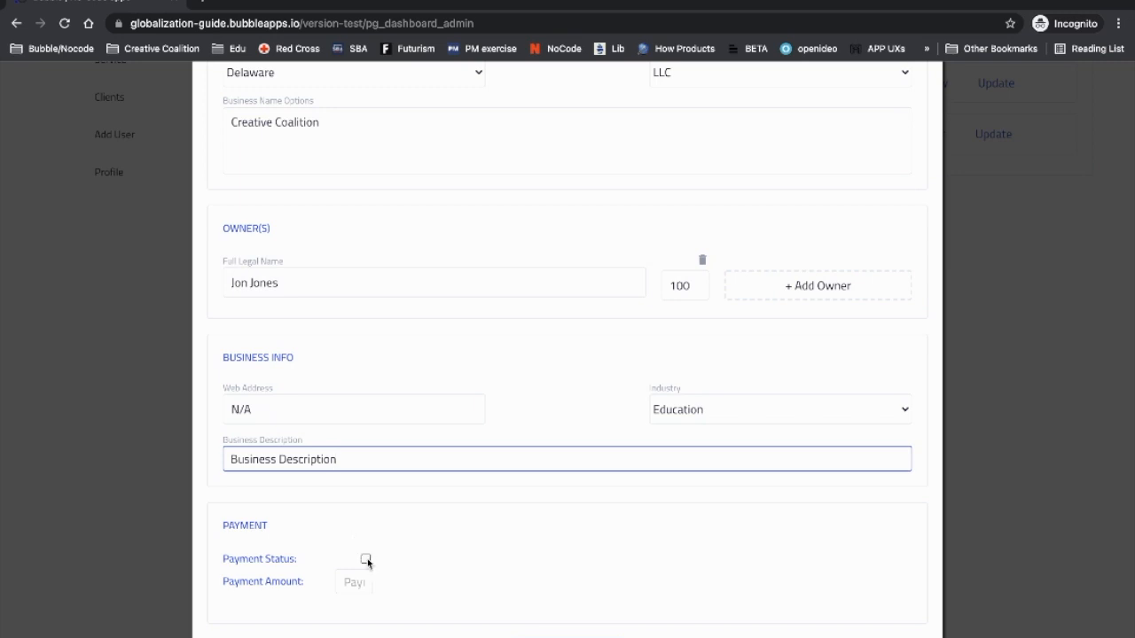
pyautogui.click(365, 561)
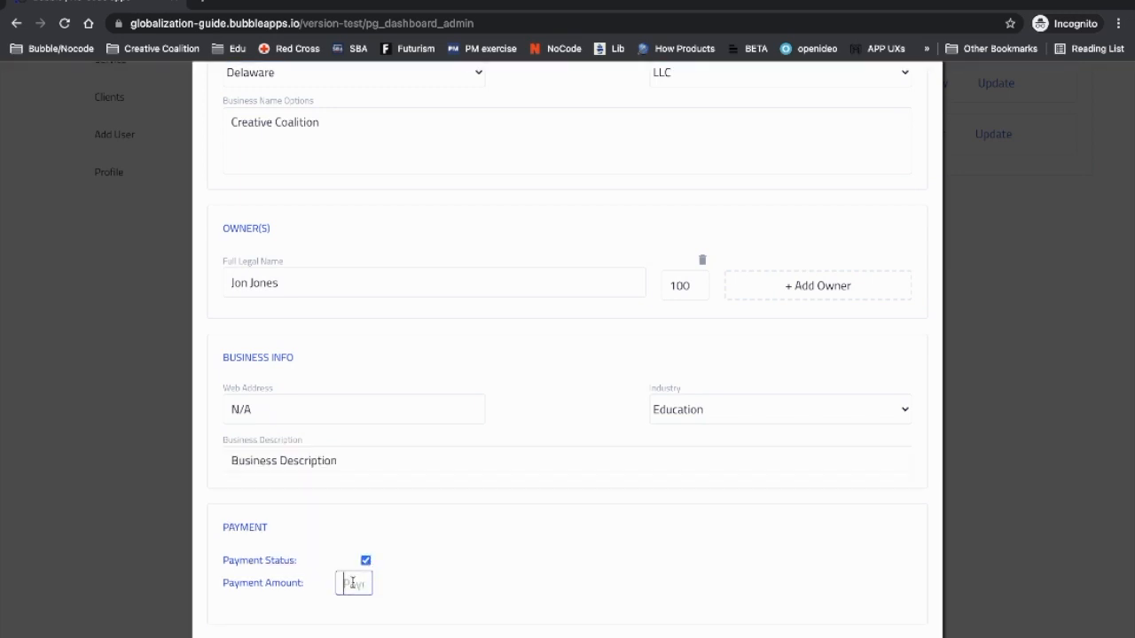
pyautogui.write('485')
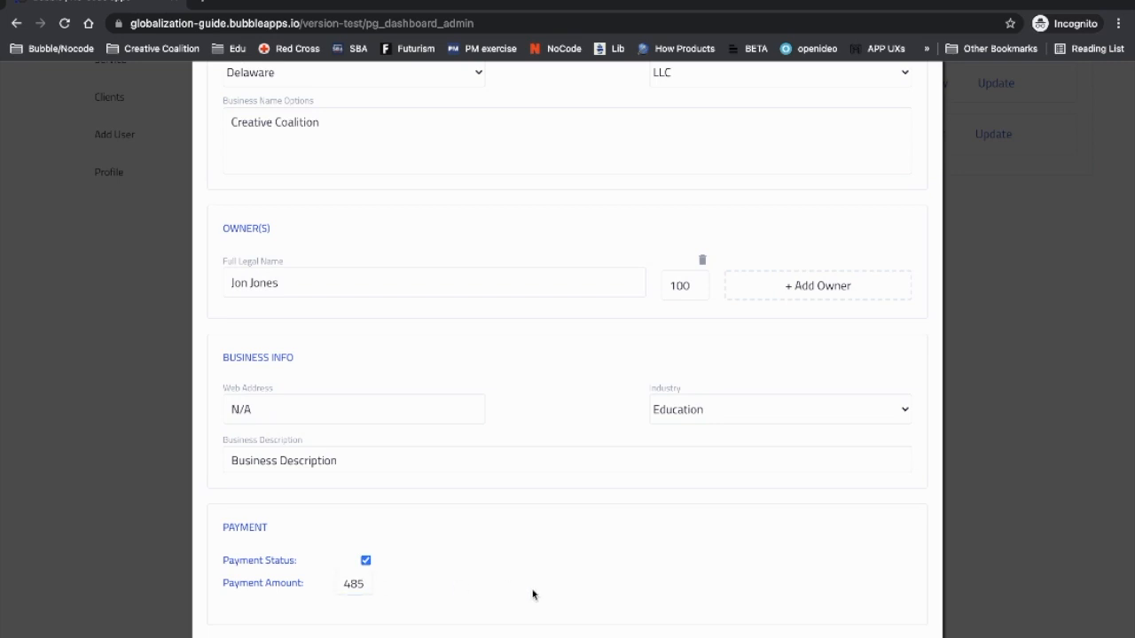
pyautogui.click(119, 92)
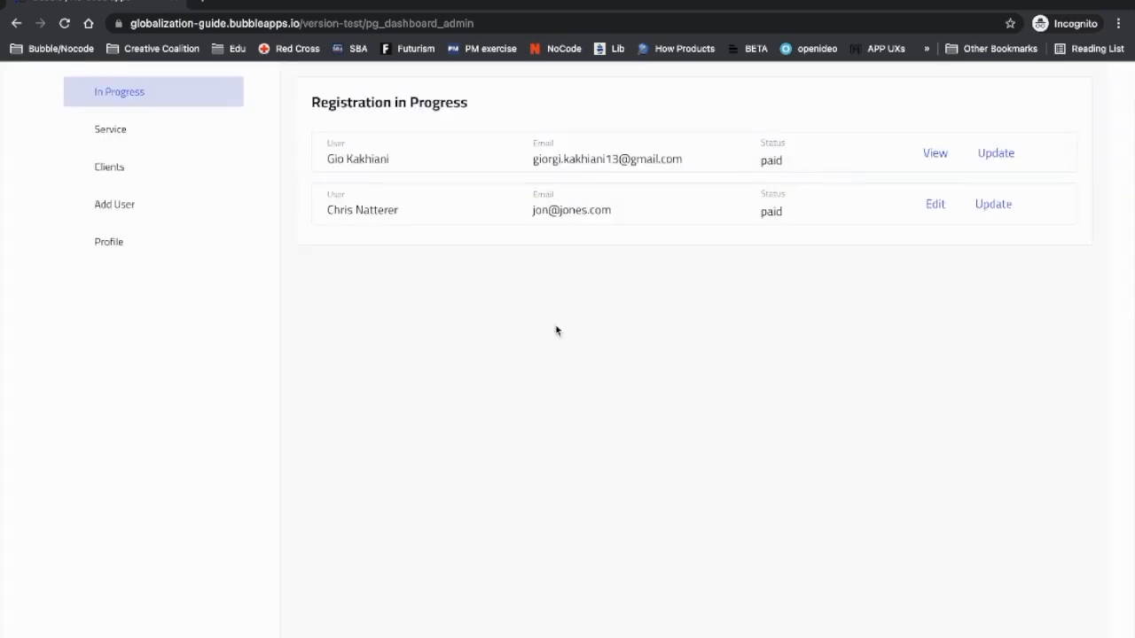
pyautogui.click(993, 204)
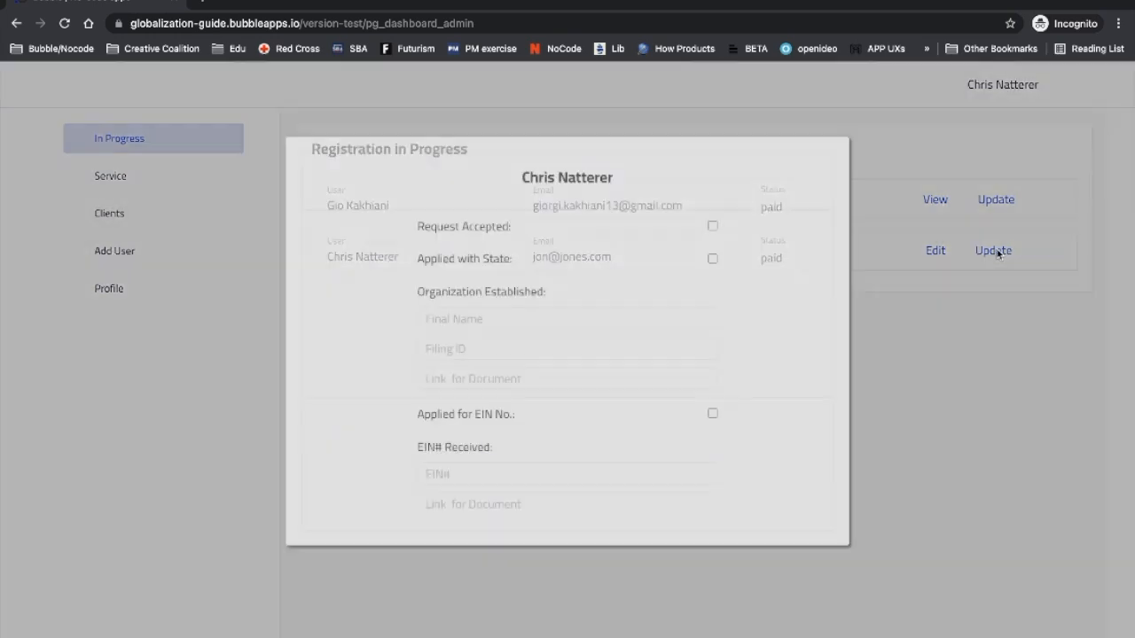
# Mark the request accepted and applied with state, with final name Creative Coalition and filing ID 123
pyautogui.click(713, 225)
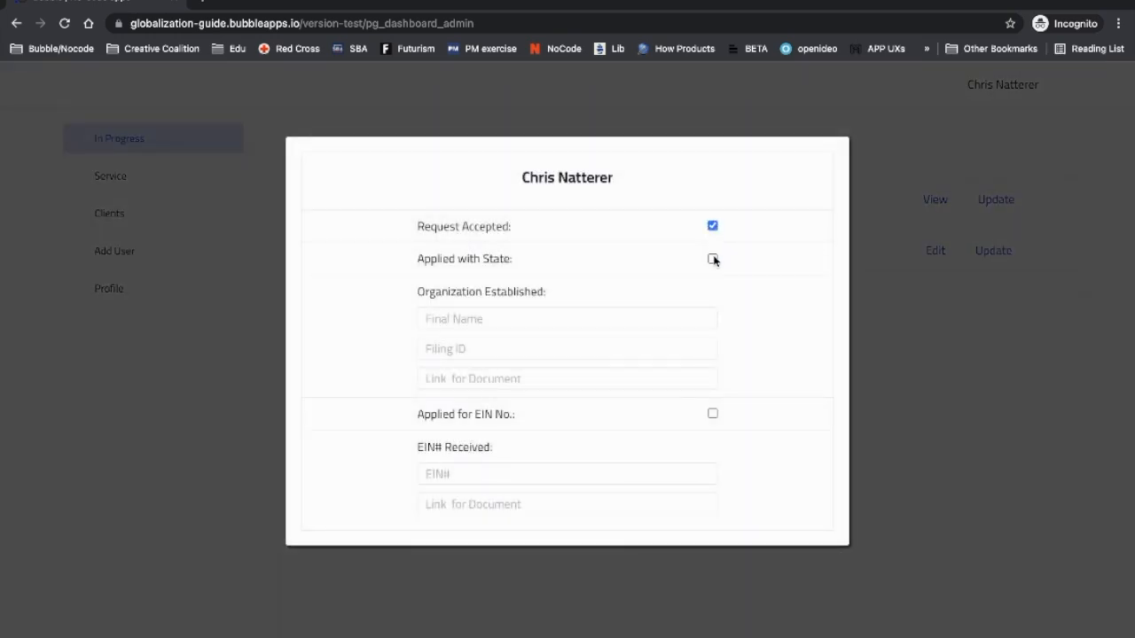
pyautogui.click(713, 259)
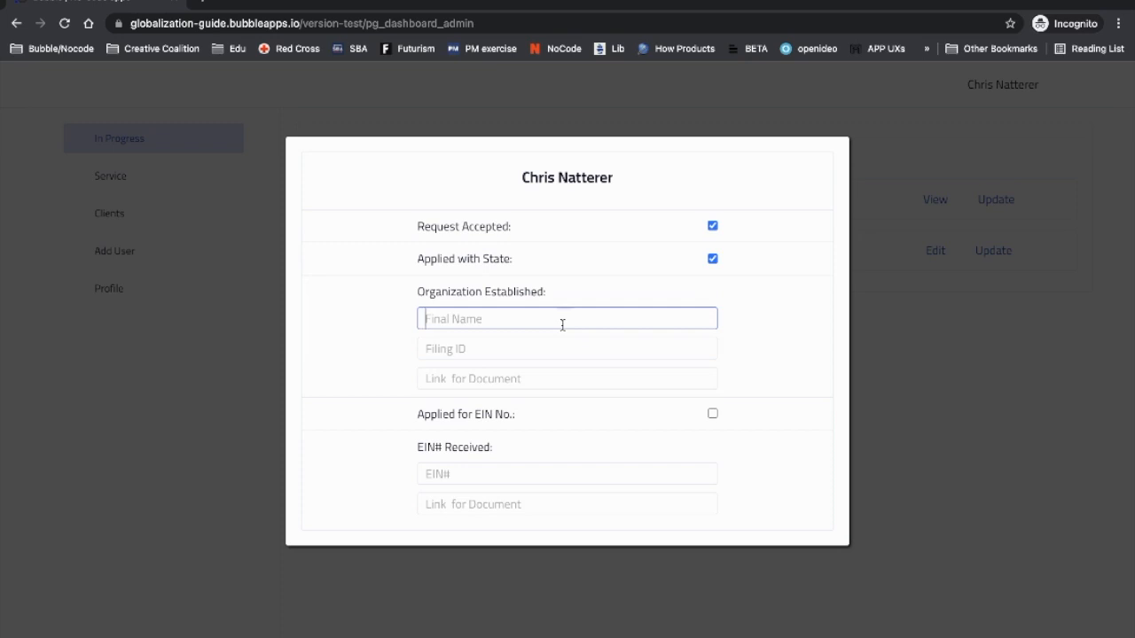
pyautogui.write('C')
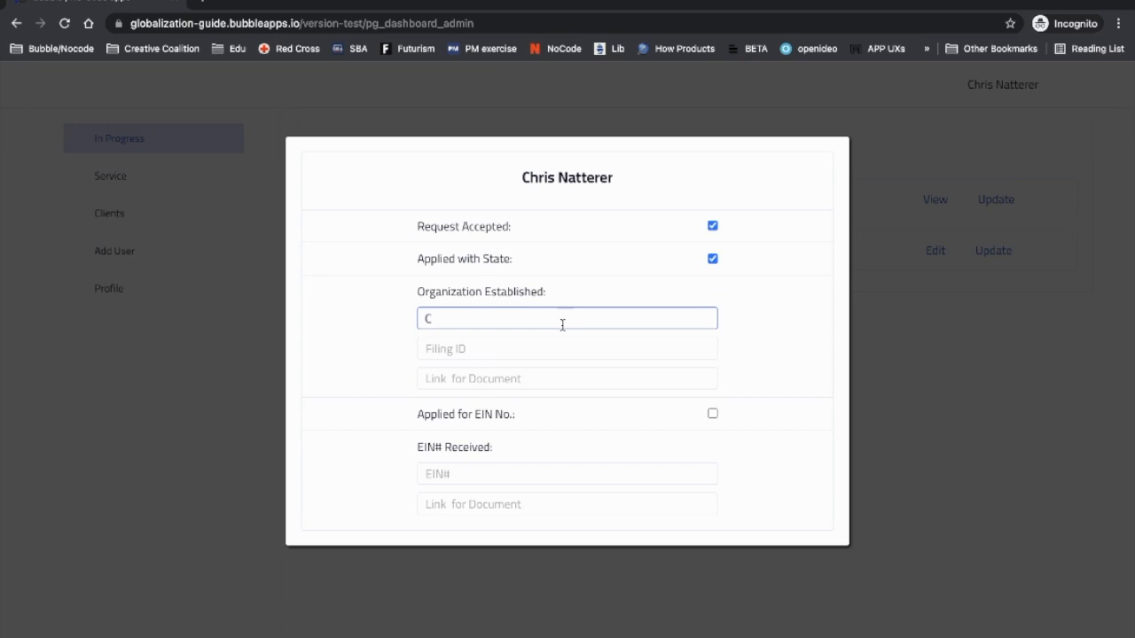
pyautogui.write('reative')
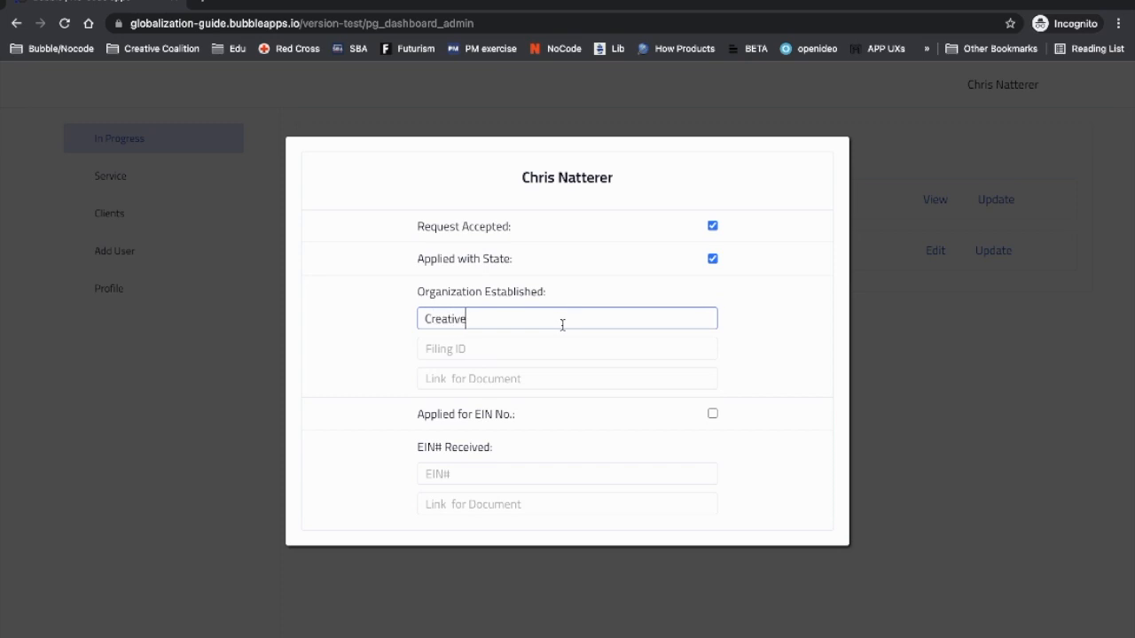
pyautogui.write('Coalition')
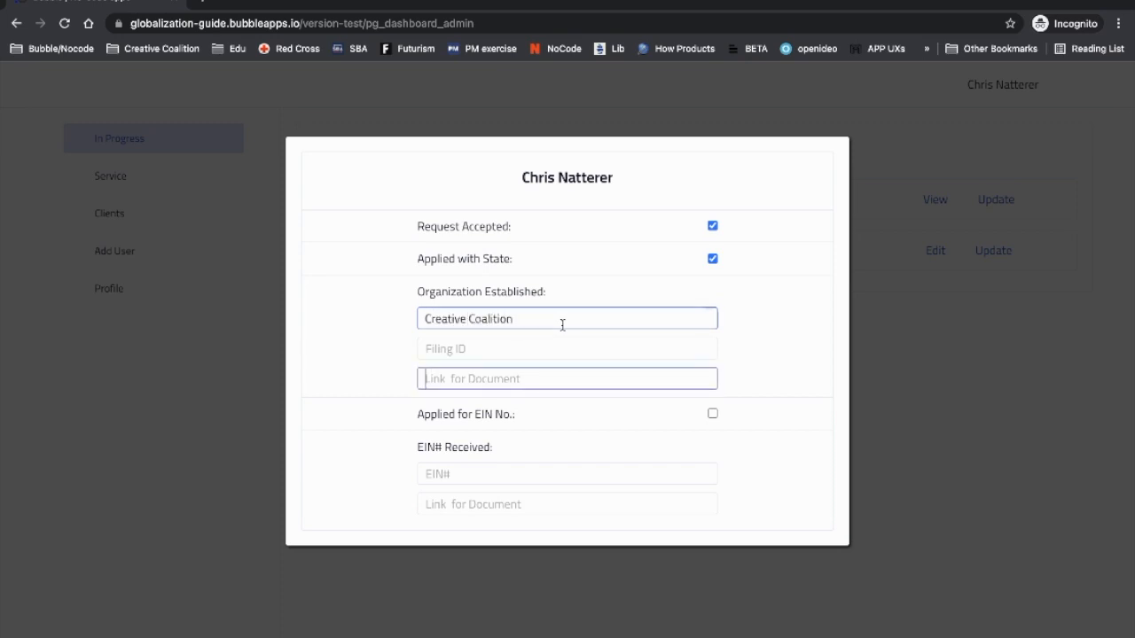
pyautogui.write('123 234')
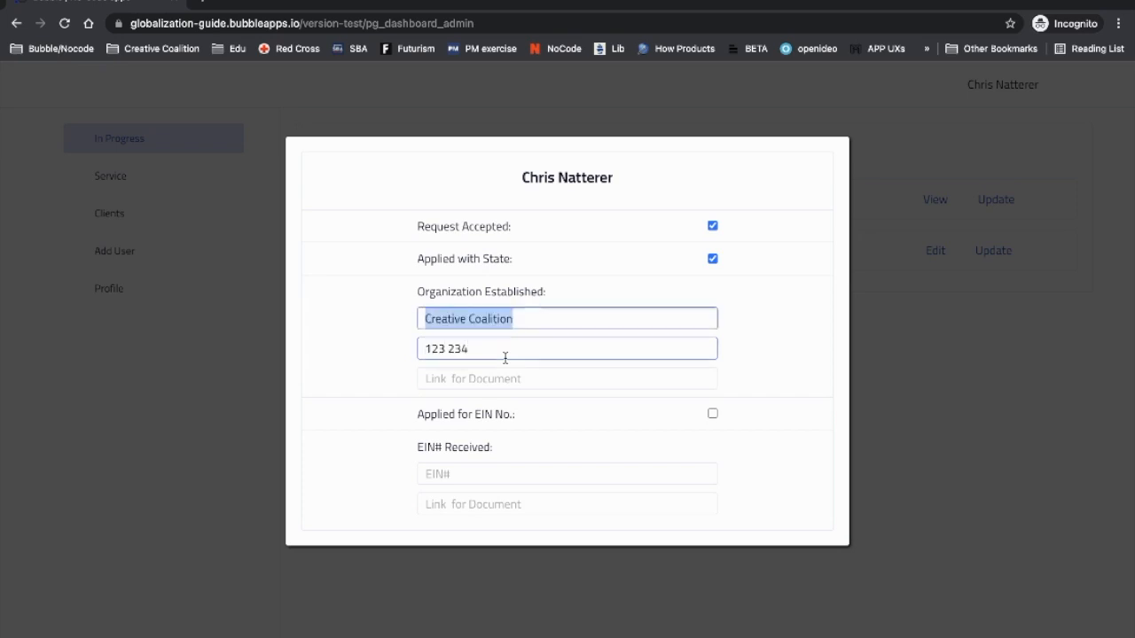
# Add a placeholder document link and EIN 123412412, then save the progress update
pyautogui.click(567, 380)
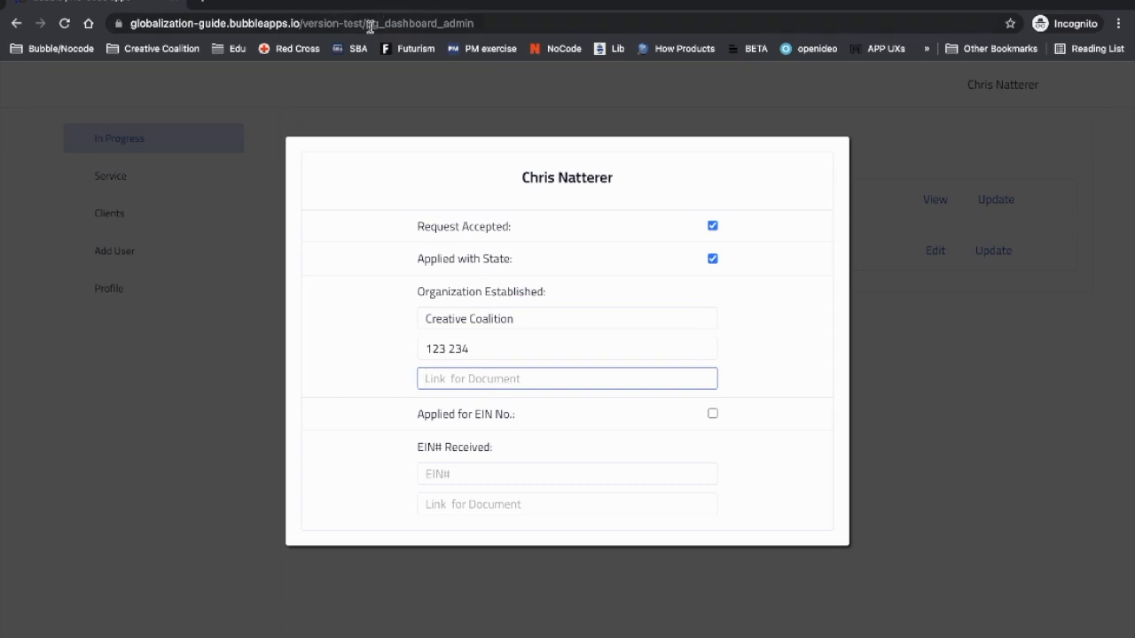
pyautogui.click(567, 320)
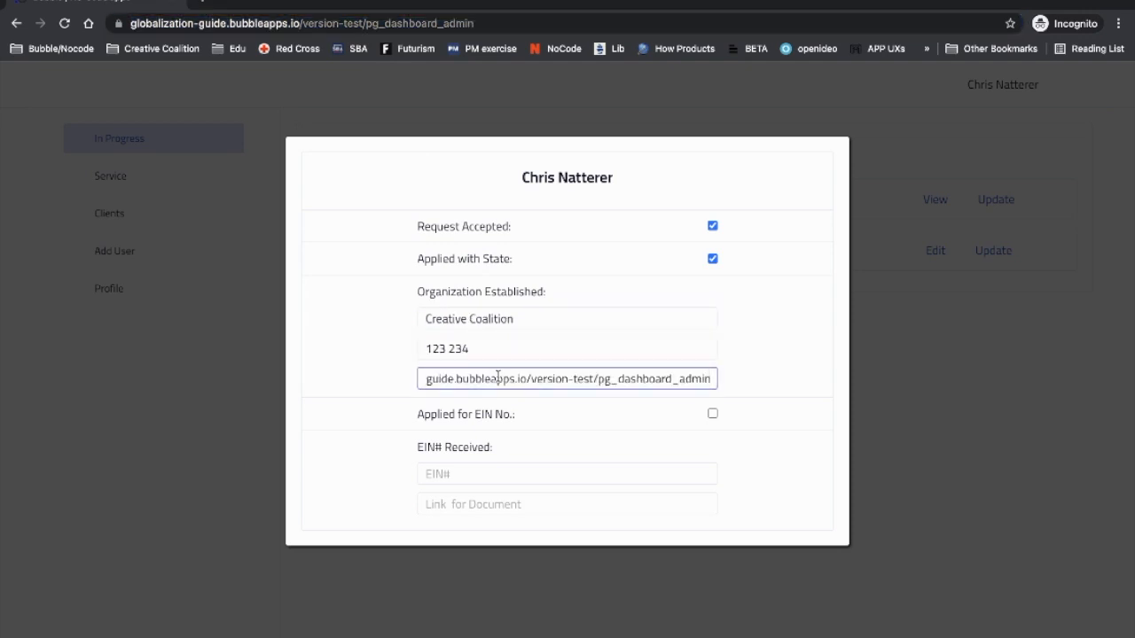
pyautogui.click(568, 474)
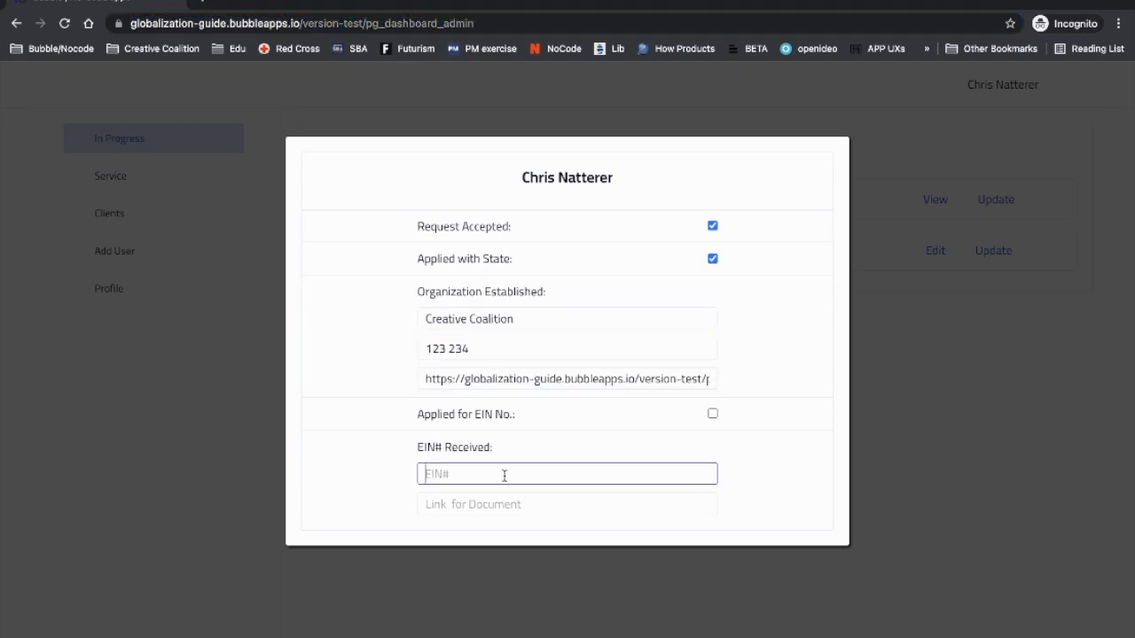
pyautogui.write('123412412')
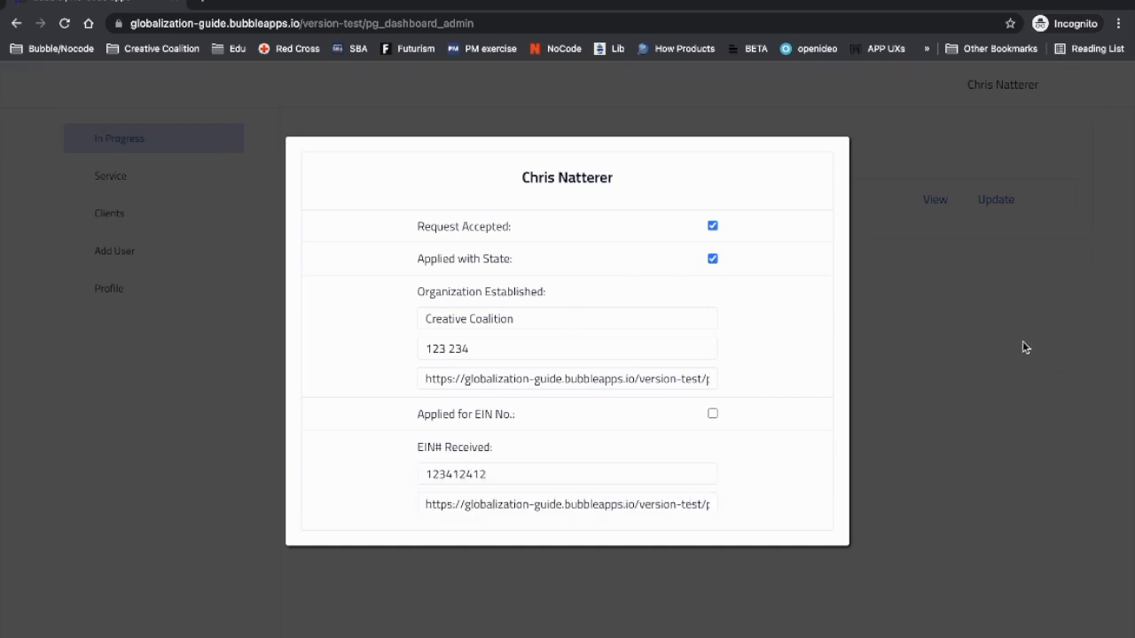
pyautogui.click(713, 413)
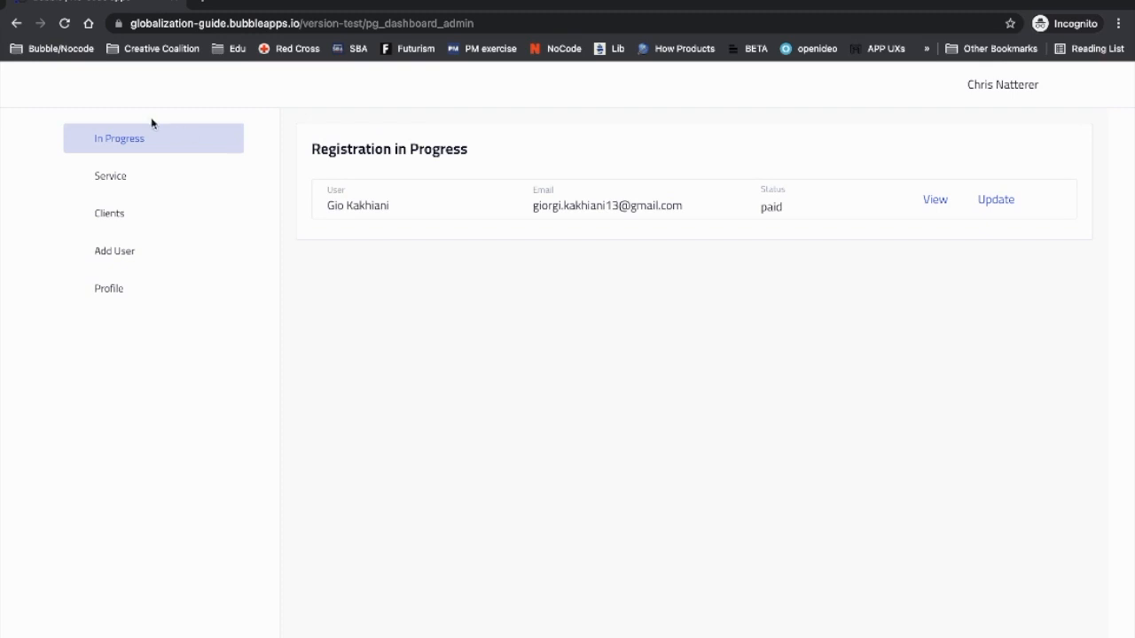
pyautogui.moveTo(145, 217)
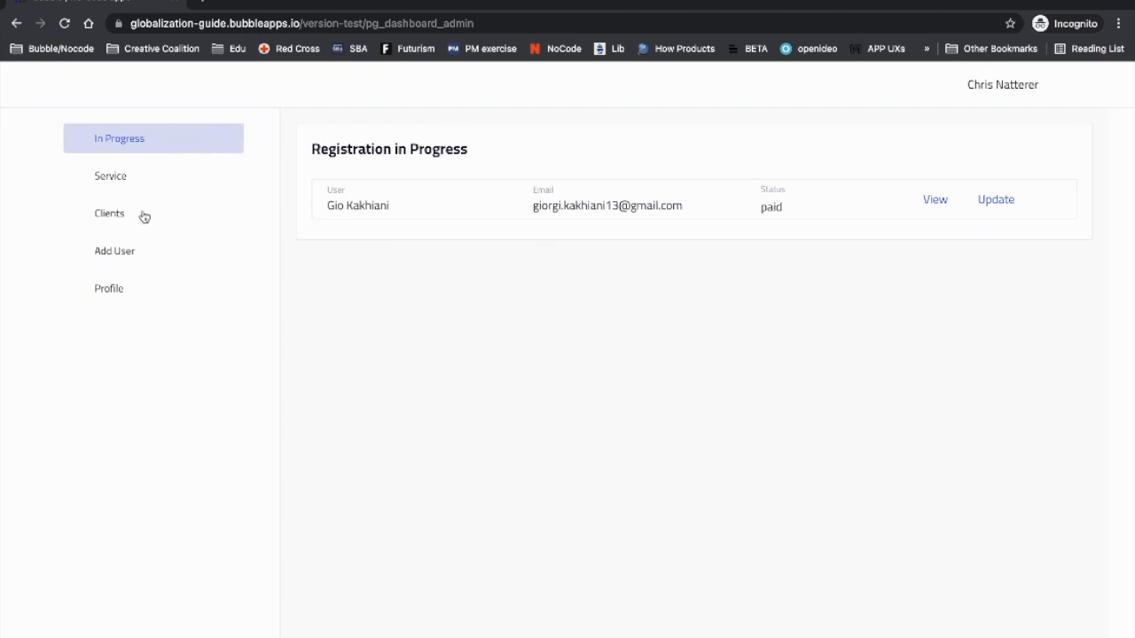
# View Creative Coalition's Delaware LLC details with filing ID and EIN from the Clients list
pyautogui.click(110, 213)
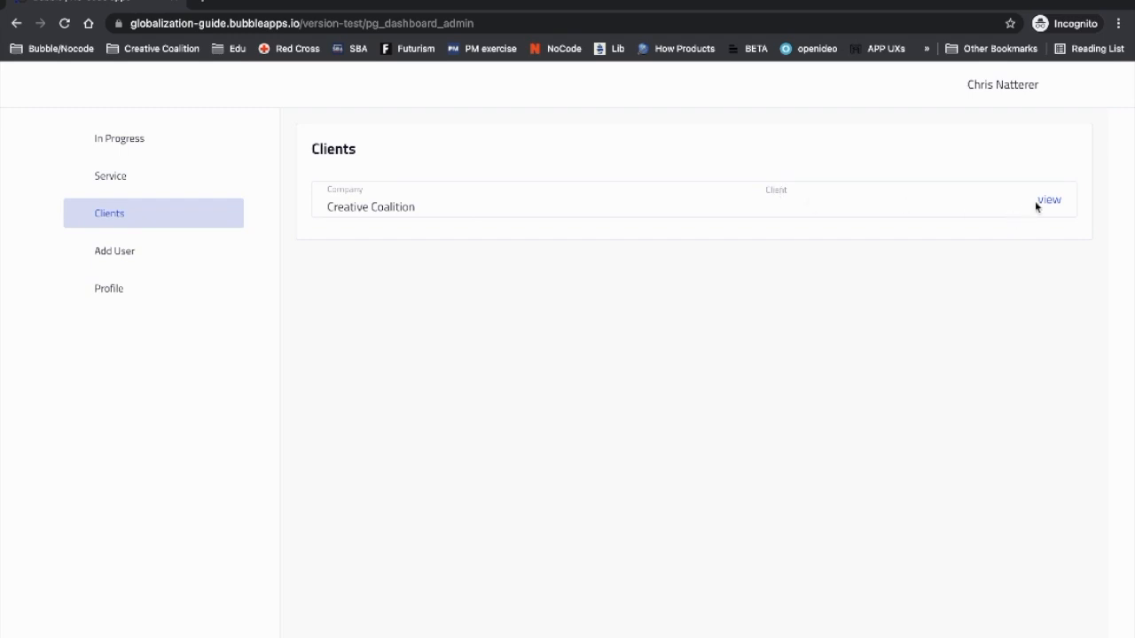
pyautogui.click(1050, 199)
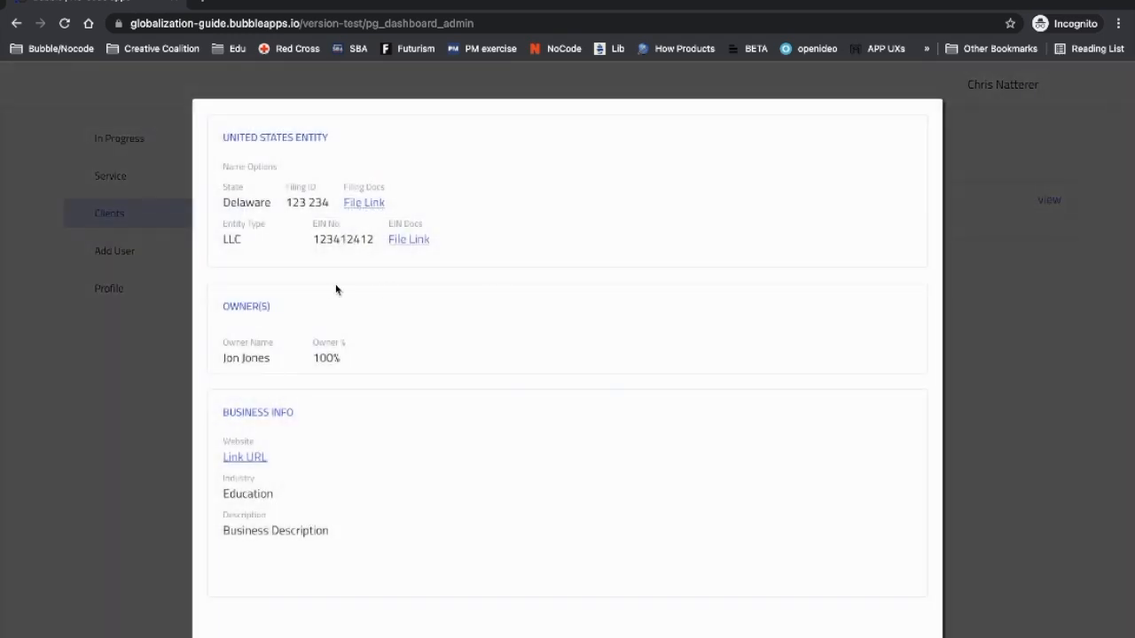
pyautogui.scroll(-3)
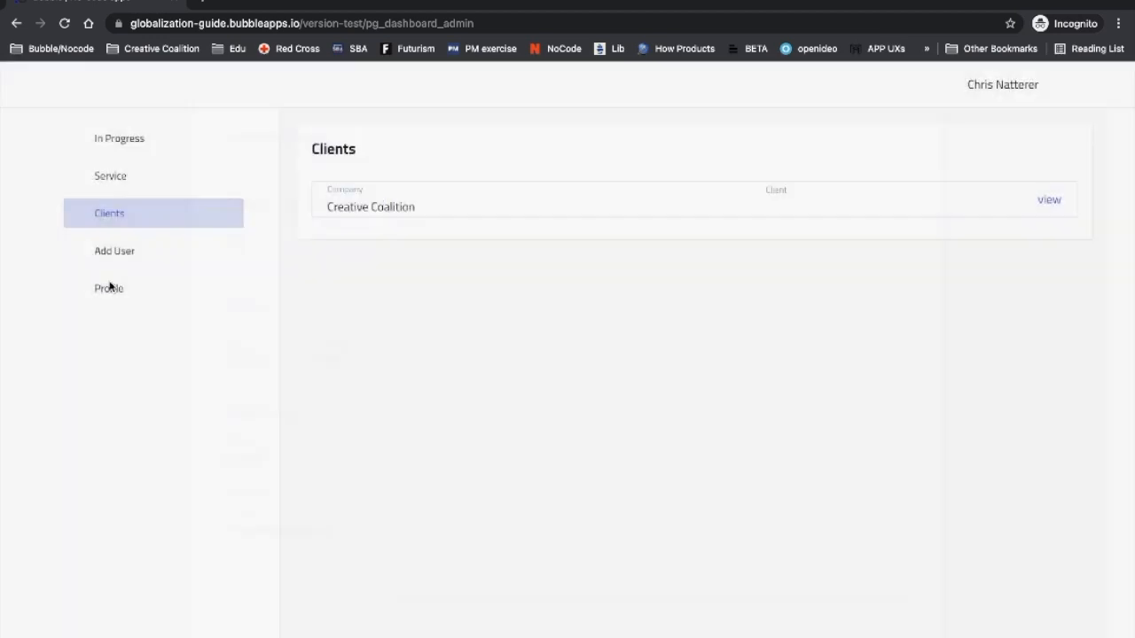
pyautogui.moveTo(163, 187)
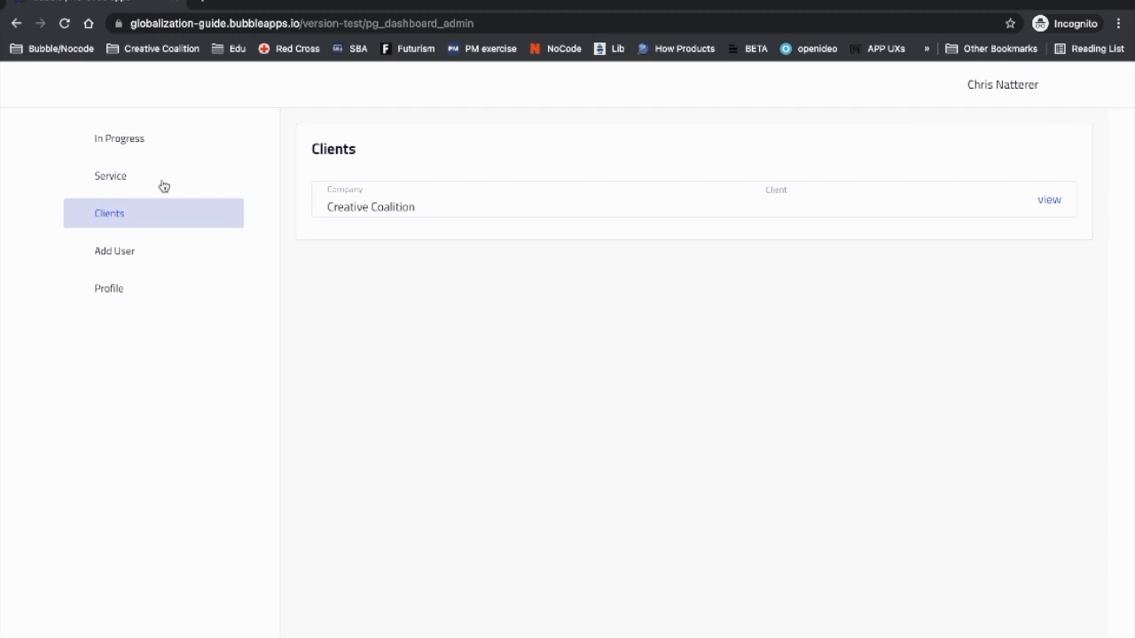
# Apply for the Form 5472 service and enter the 4242 test card in the Stripe checkout
pyautogui.click(110, 175)
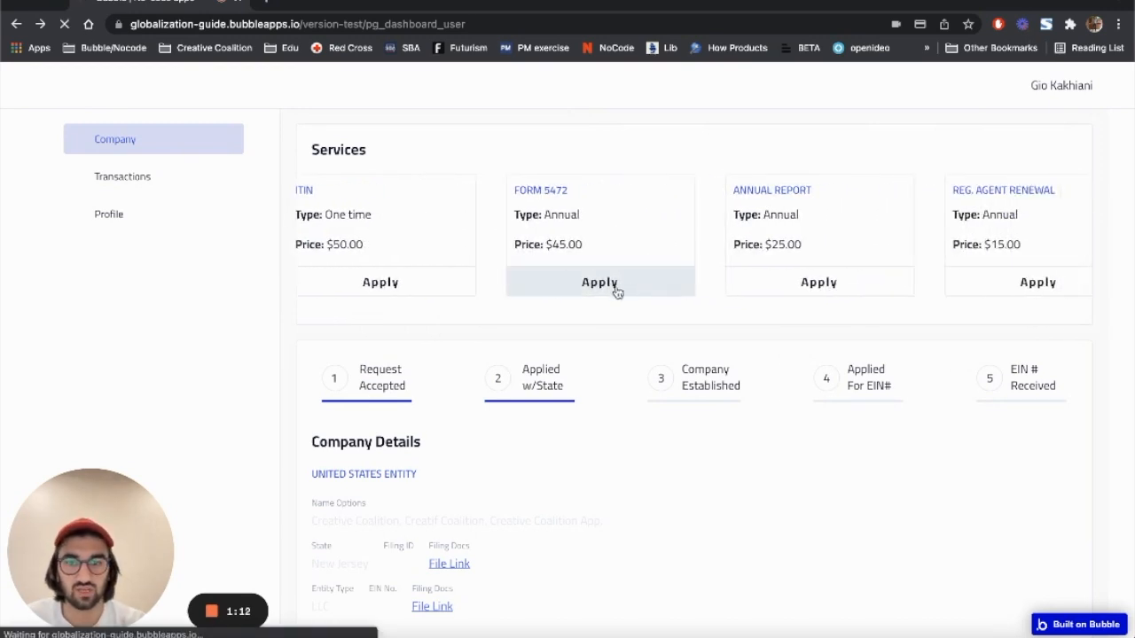
pyautogui.click(599, 282)
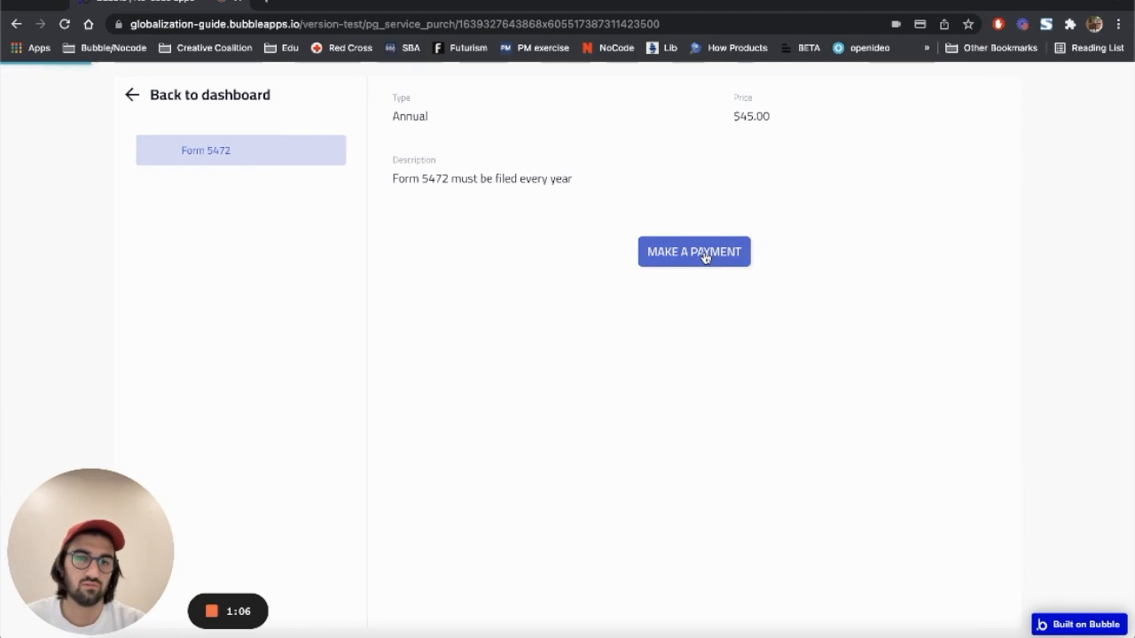
pyautogui.click(693, 252)
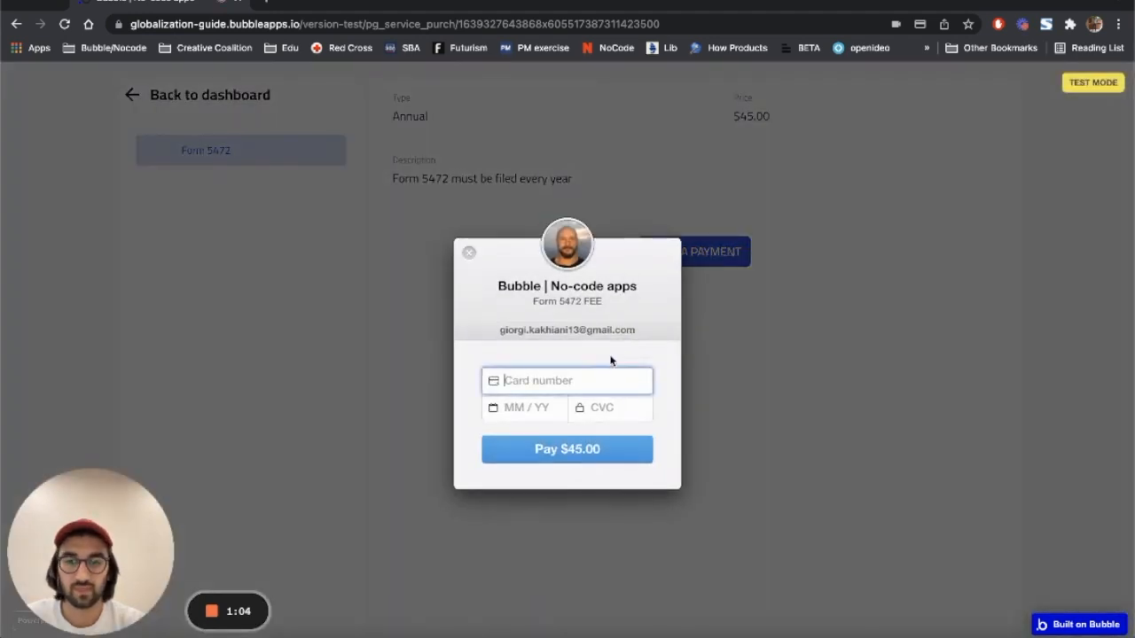
pyautogui.write('4242 4242 4242 4242')
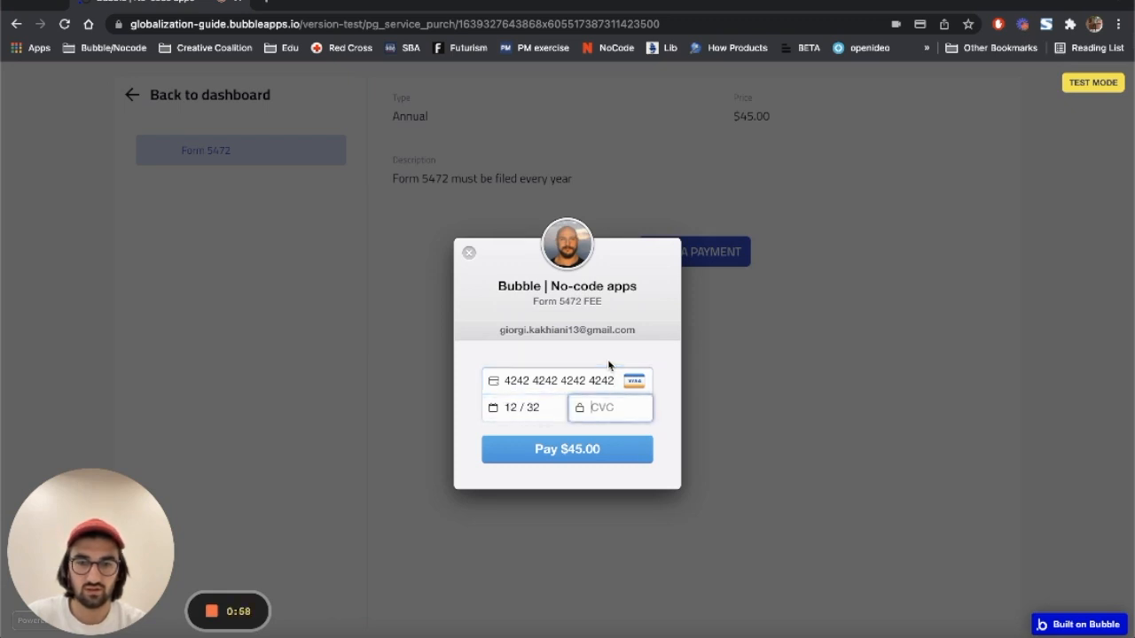
# Pay the $45.00 fee and acknowledge the successful charge message
pyautogui.click(568, 449)
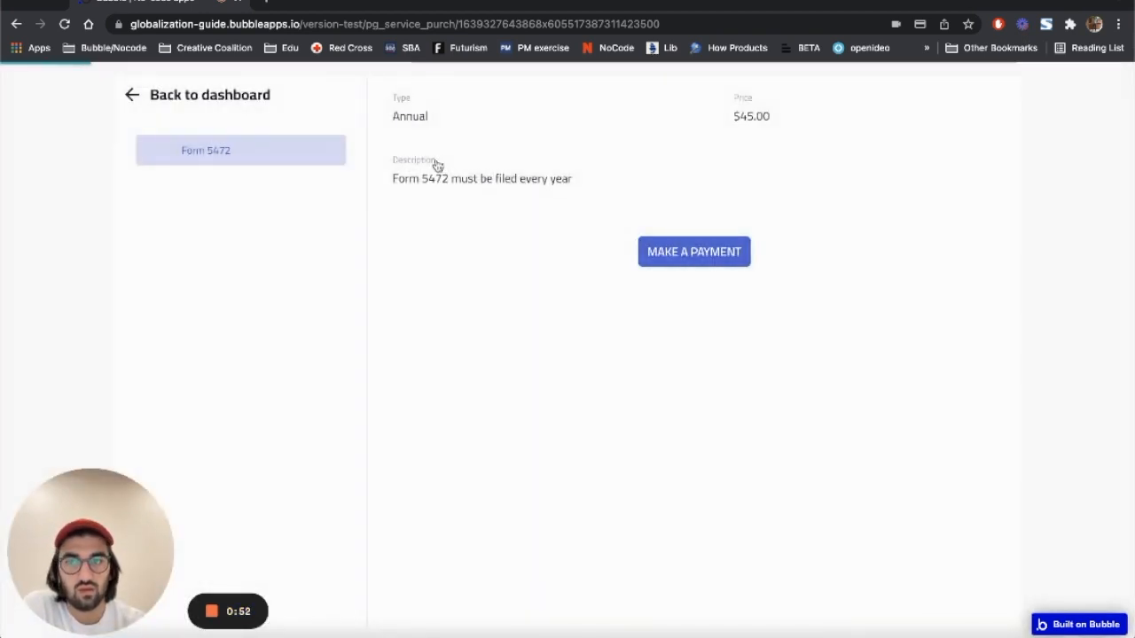
pyautogui.click(694, 252)
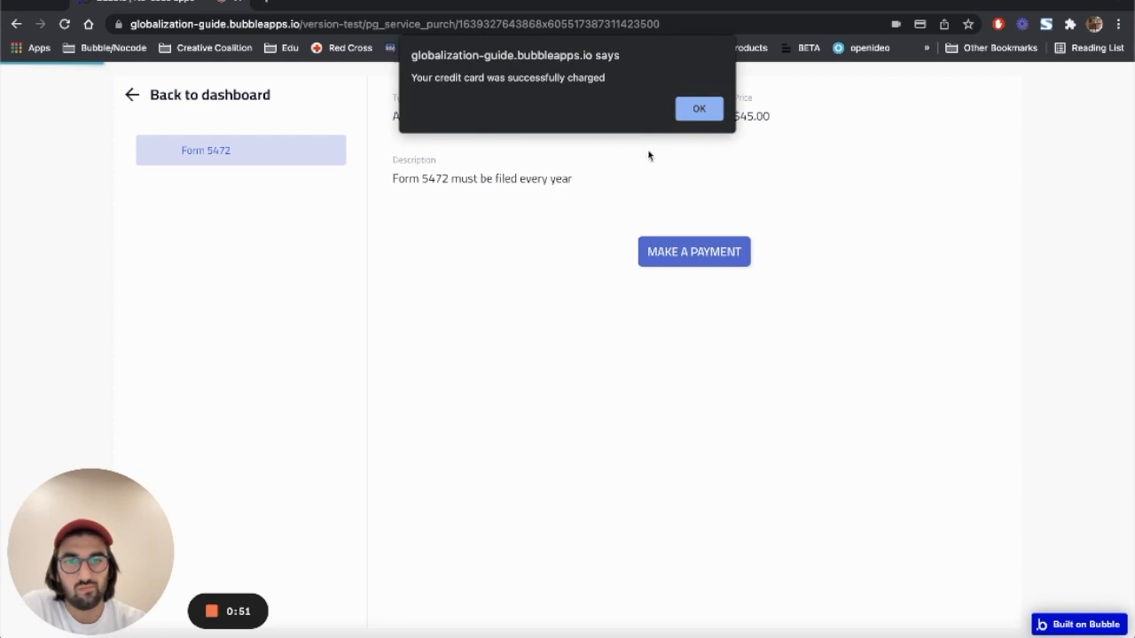
pyautogui.click(698, 108)
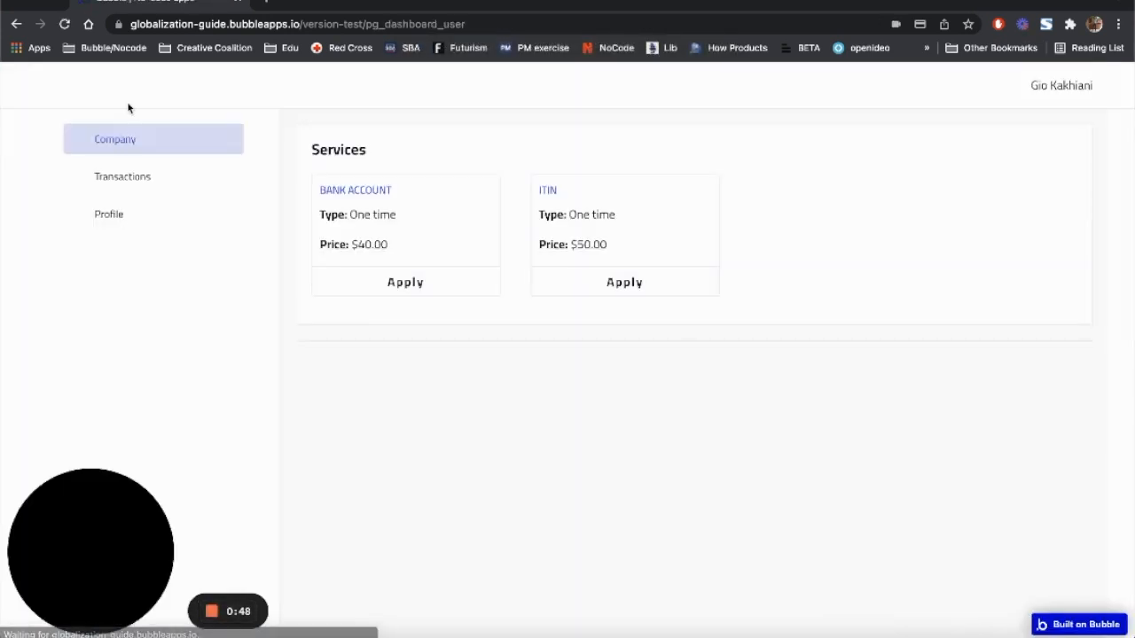
# In the admin Service tab, give each Form 5472 purchase the pg_dashboard_admin page address as its shared document link
pyautogui.click(122, 177)
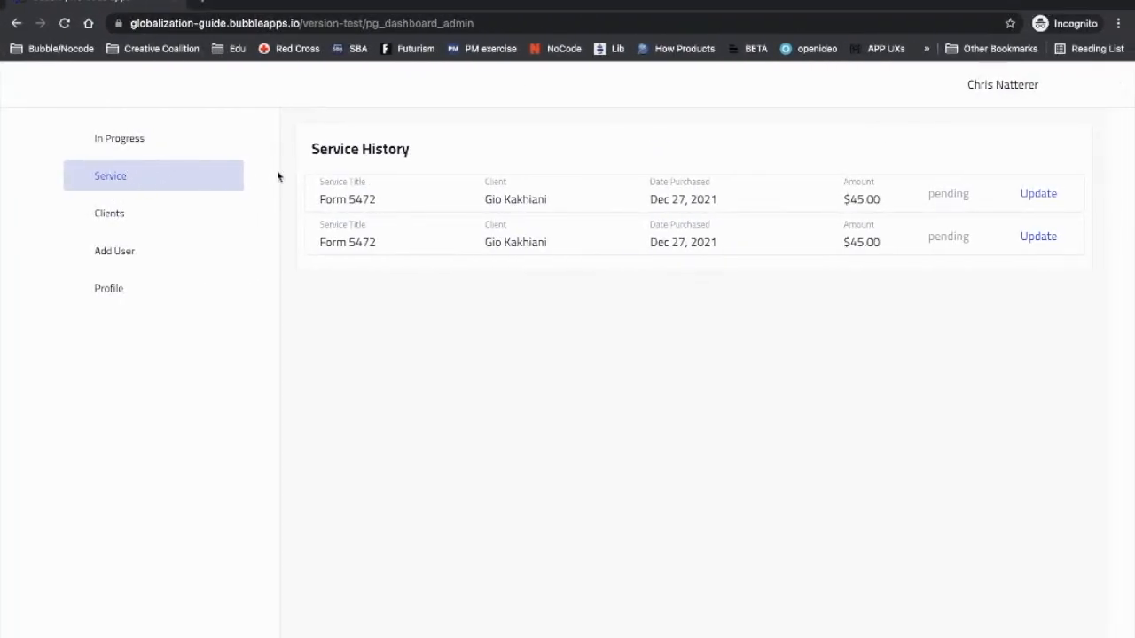
pyautogui.moveTo(411, 206)
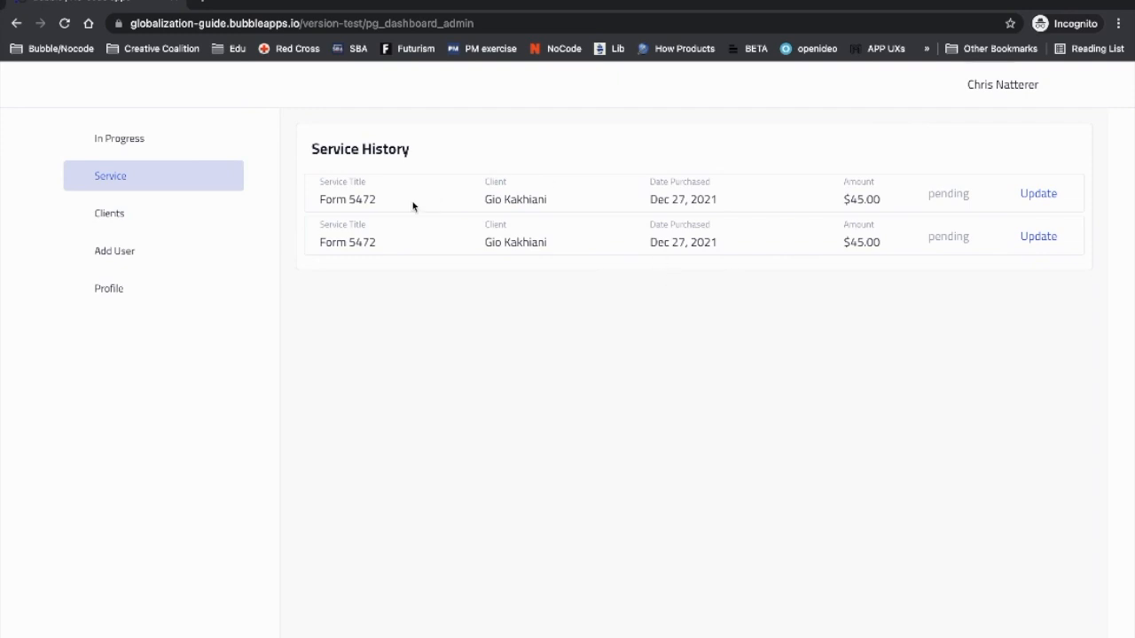
pyautogui.moveTo(266, 167)
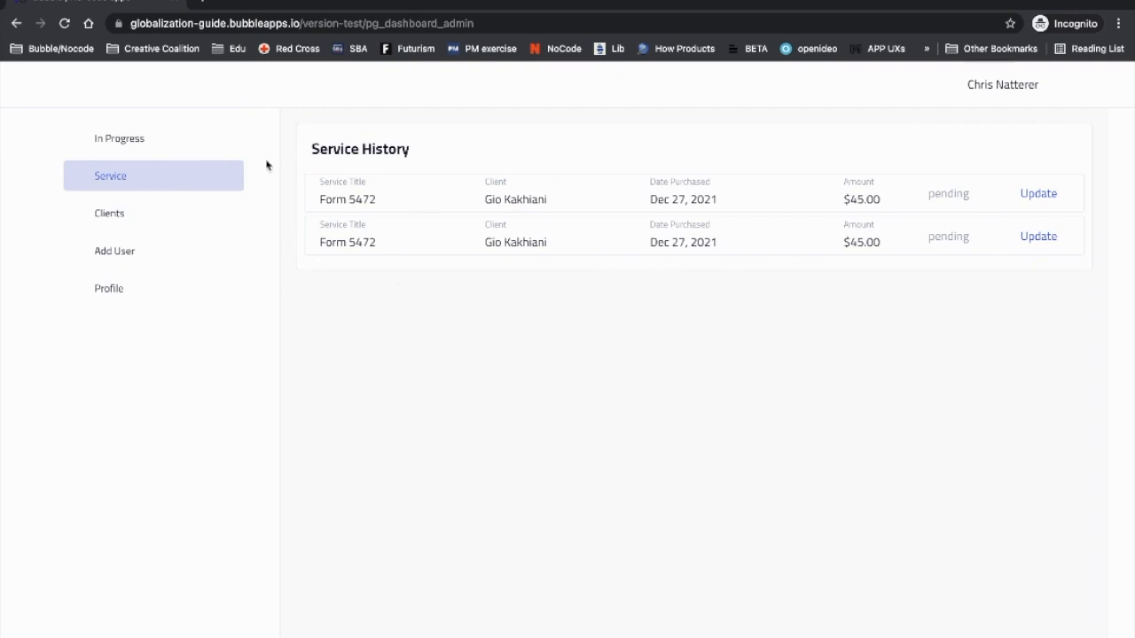
pyautogui.click(1037, 193)
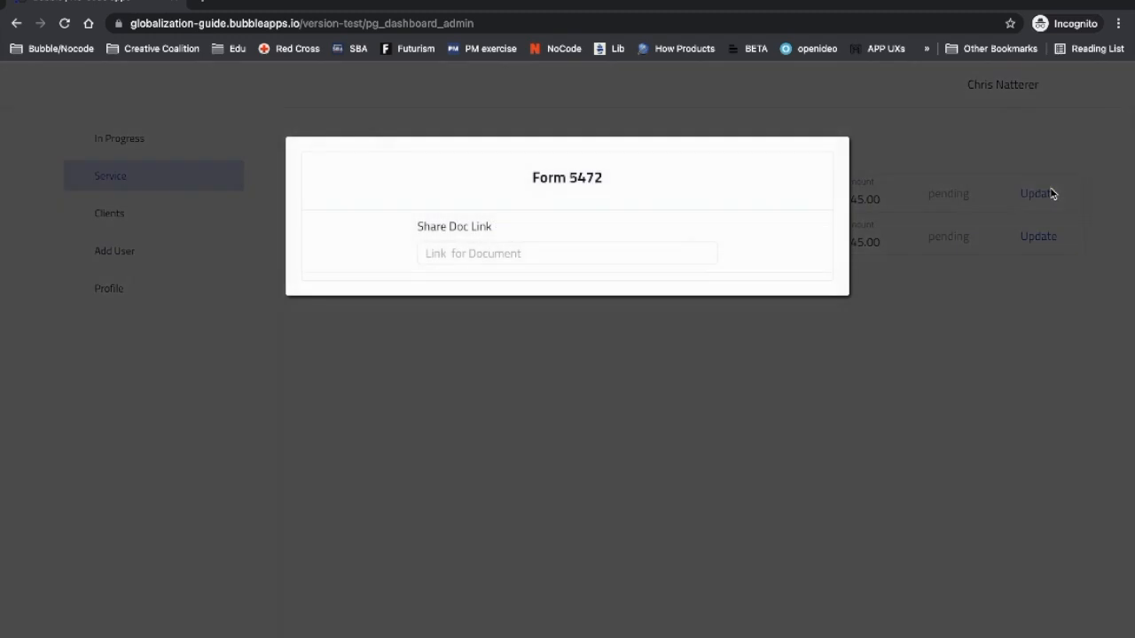
pyautogui.moveTo(668, 206)
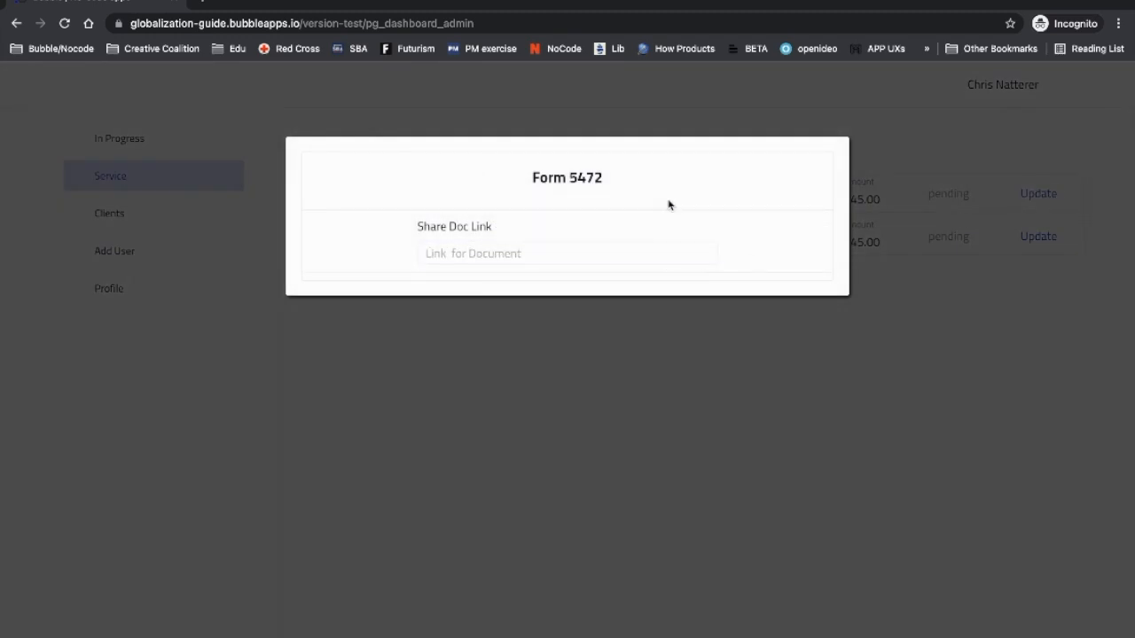
pyautogui.moveTo(943, 197)
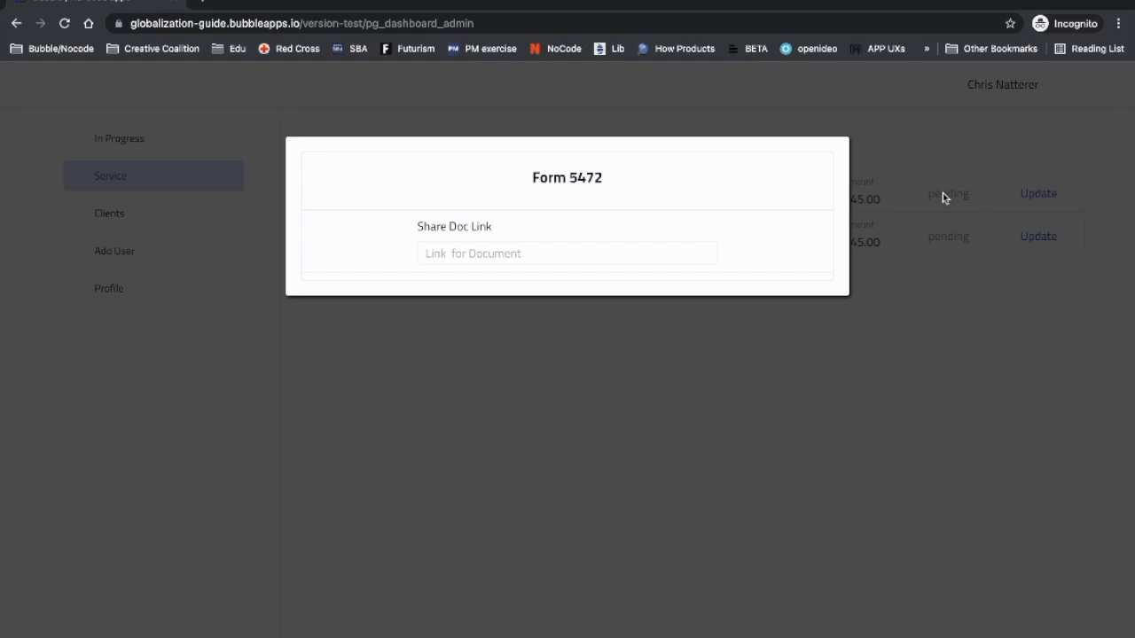
pyautogui.click(567, 252)
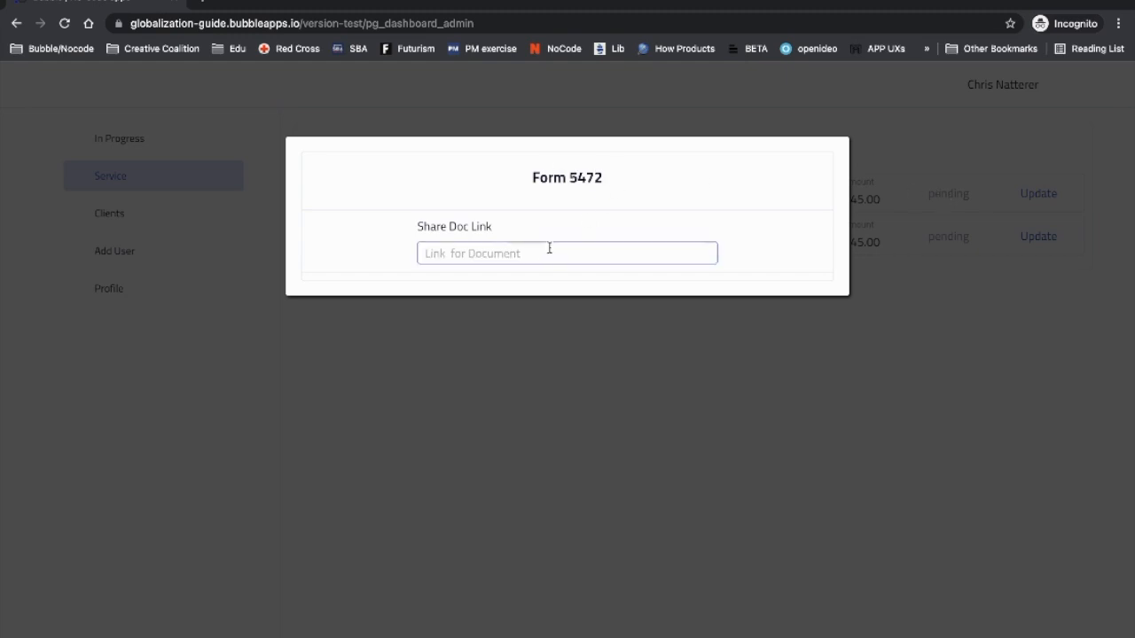
pyautogui.click(568, 252)
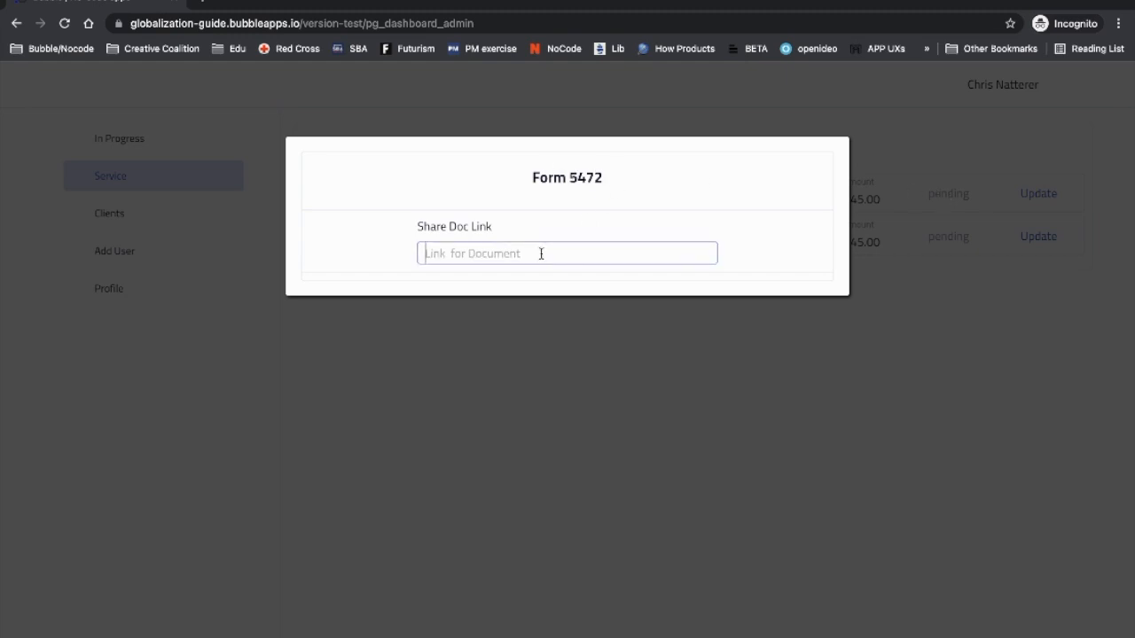
pyautogui.write('guide.bubbleapps.io/version-test/pg_dashboard_admin')
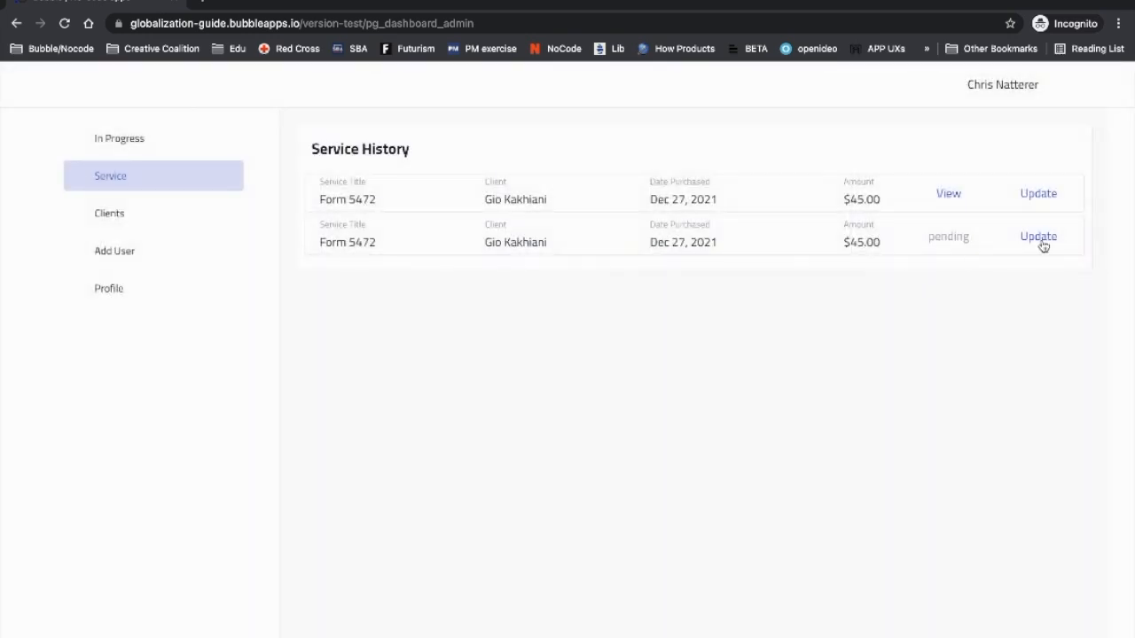
pyautogui.click(1038, 236)
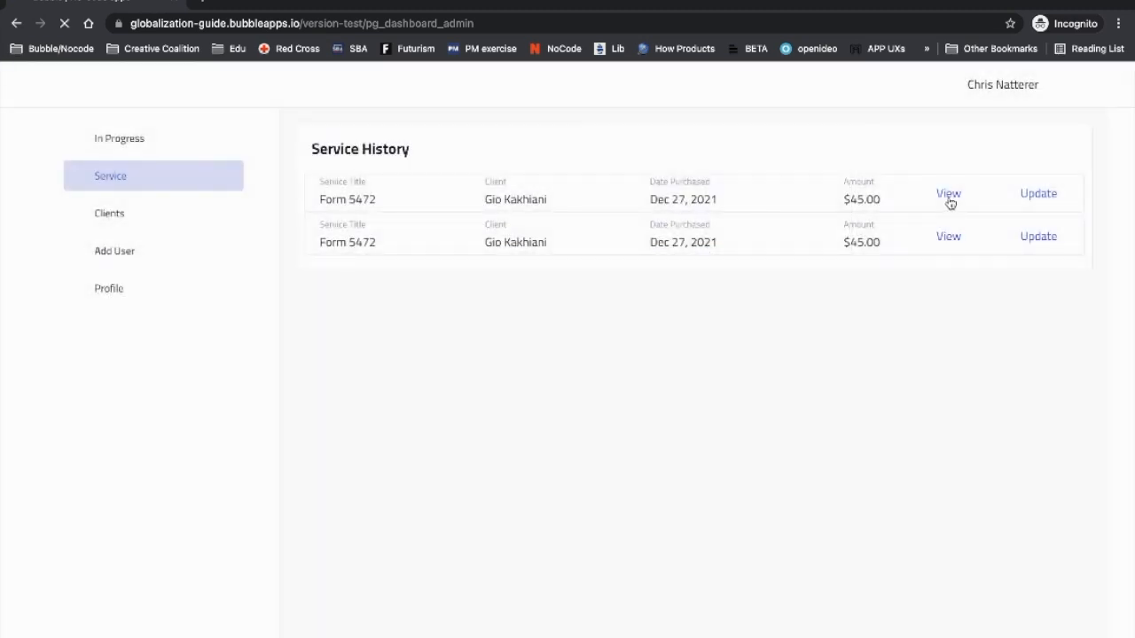
# Review the in-progress registrations and the client companies list in the admin sidebar
pyautogui.click(119, 138)
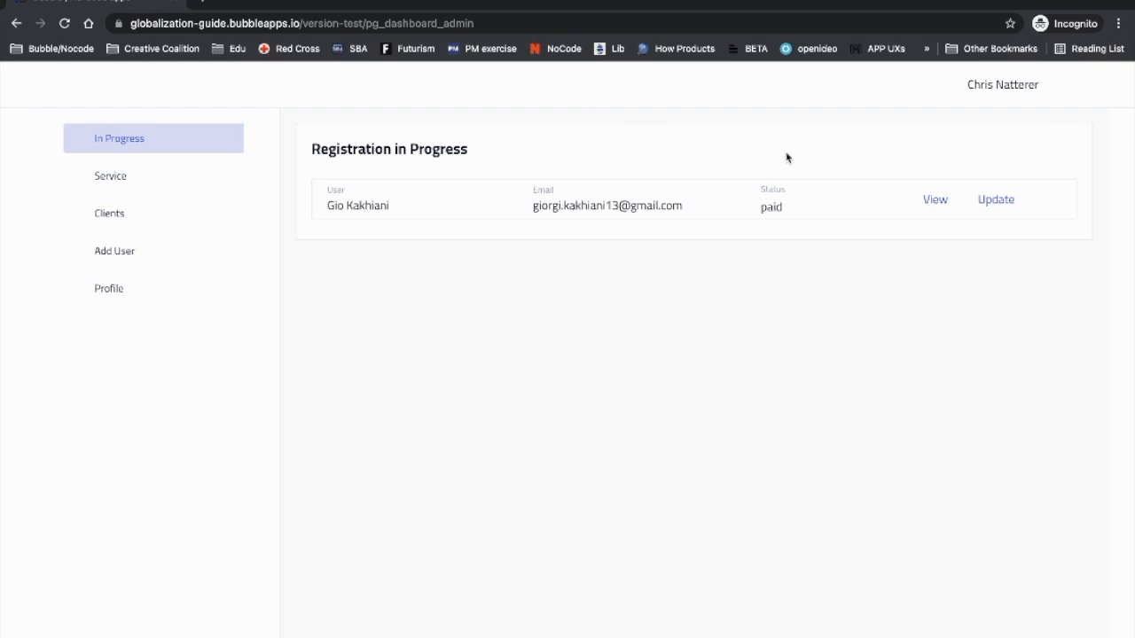
pyautogui.moveTo(805, 213)
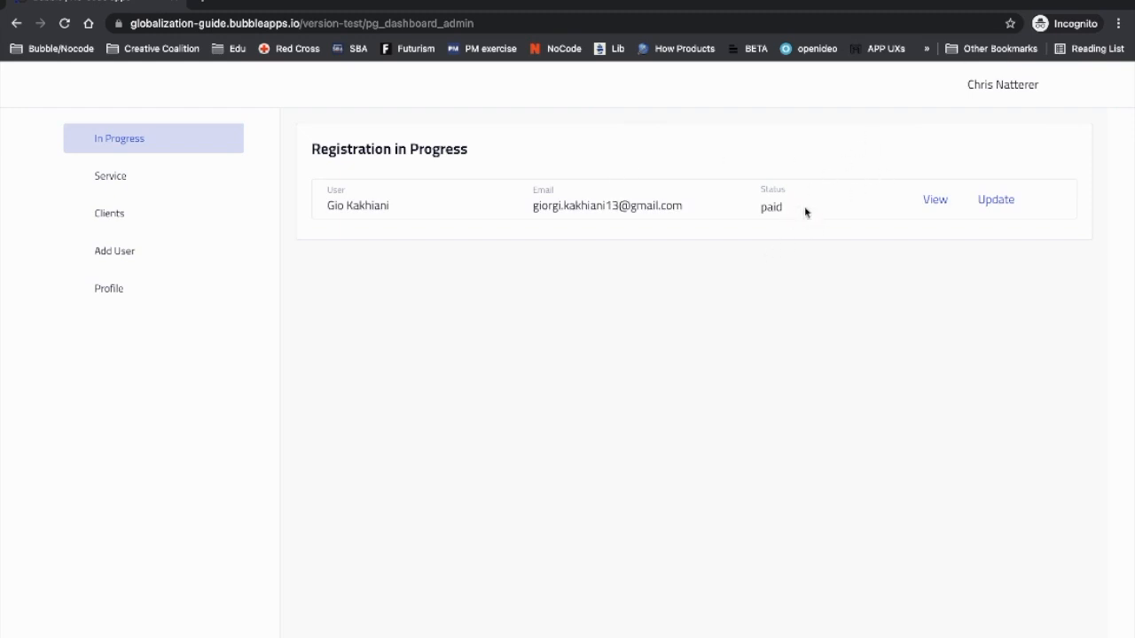
pyautogui.moveTo(149, 212)
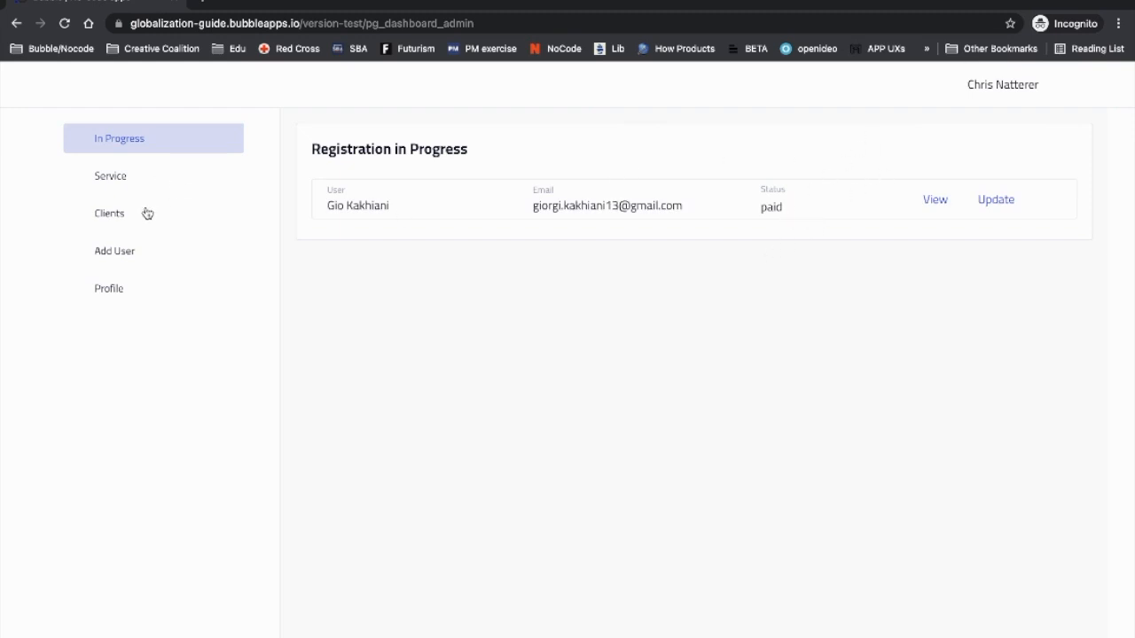
pyautogui.click(110, 213)
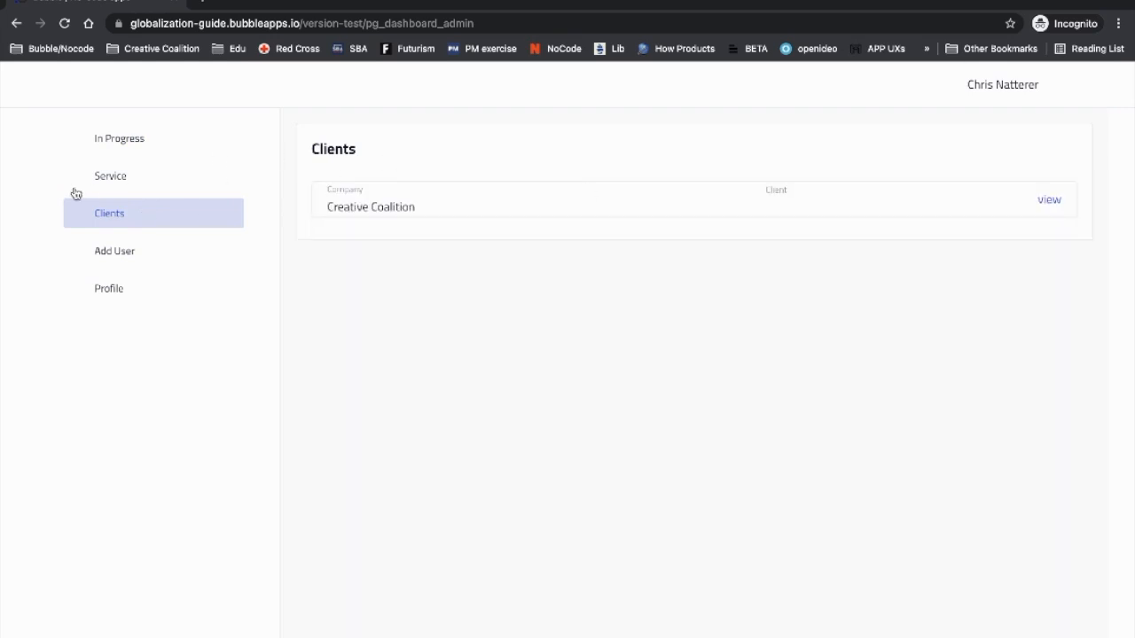
pyautogui.moveTo(143, 145)
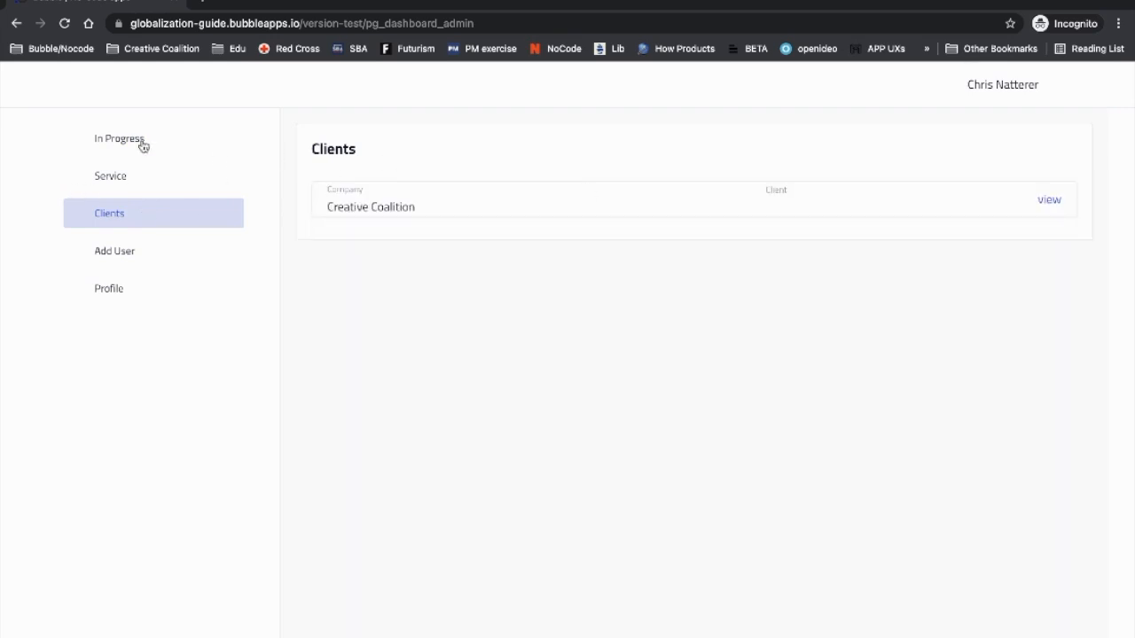
pyautogui.click(110, 176)
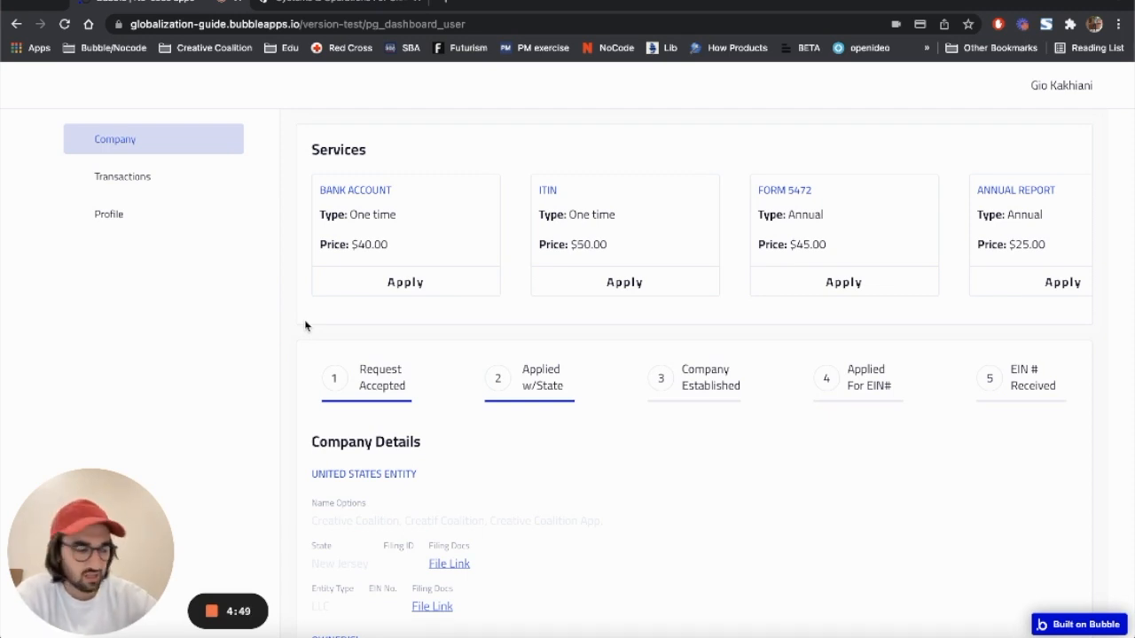
pyautogui.moveTo(435, 241)
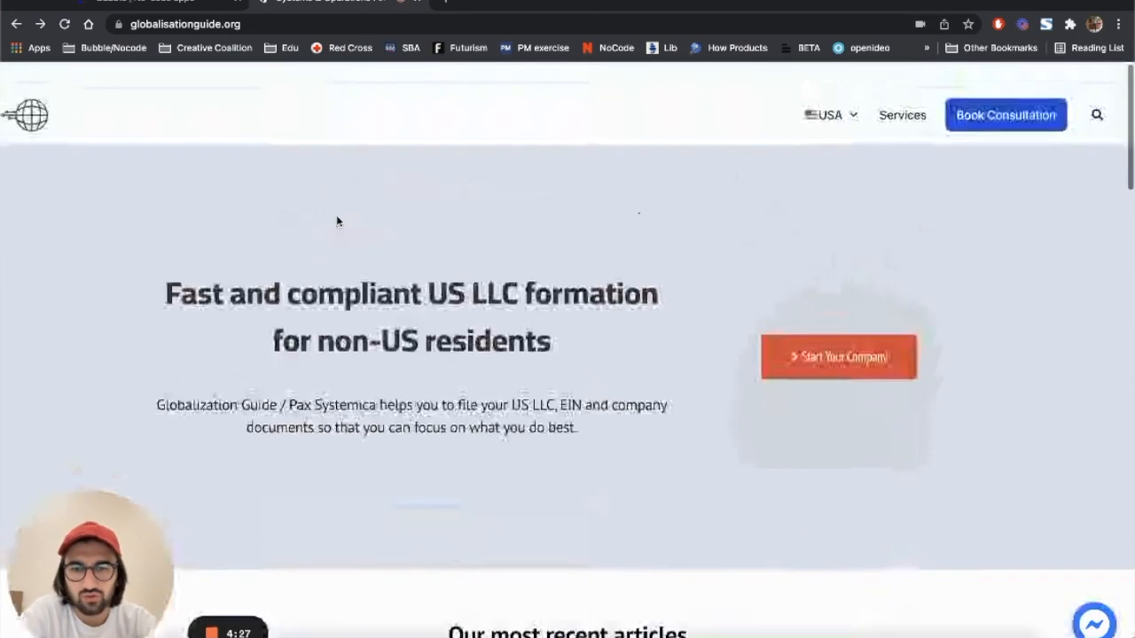
# Scroll the homepage and the US LLC guide down to The Benefits of the USA as Jurisdiction
pyautogui.scroll(-3)
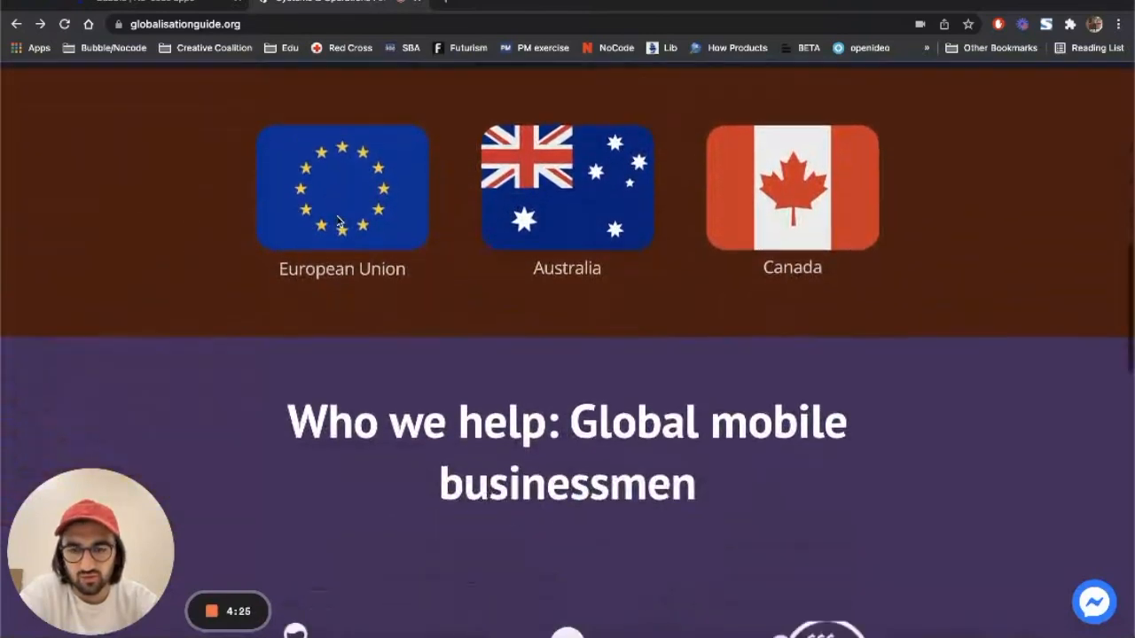
pyautogui.scroll(-3)
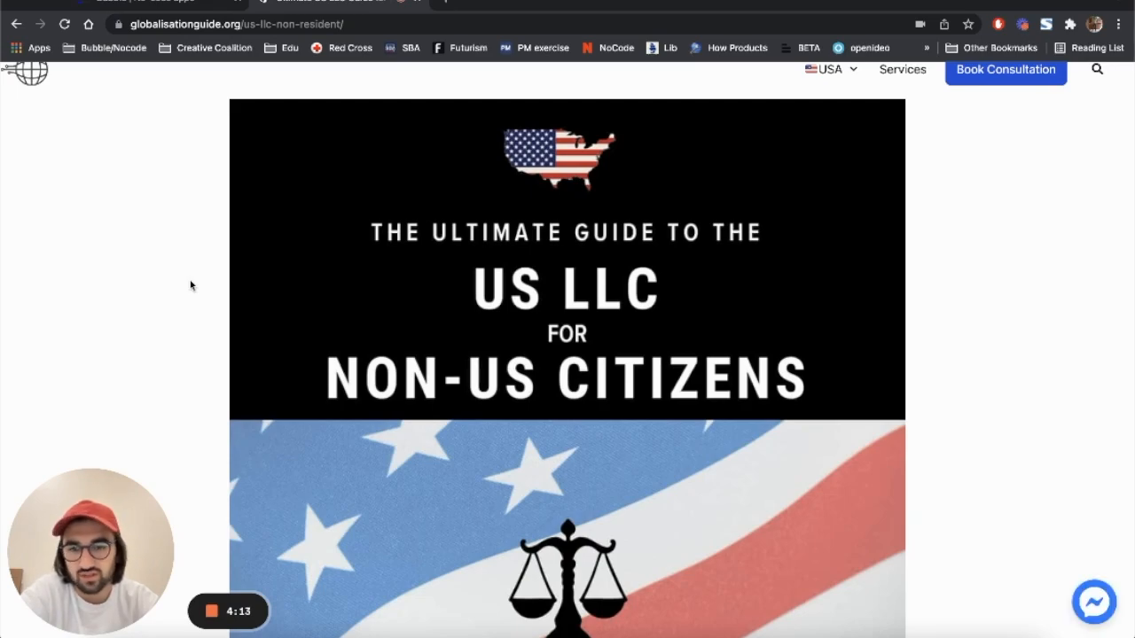
pyautogui.scroll(-3)
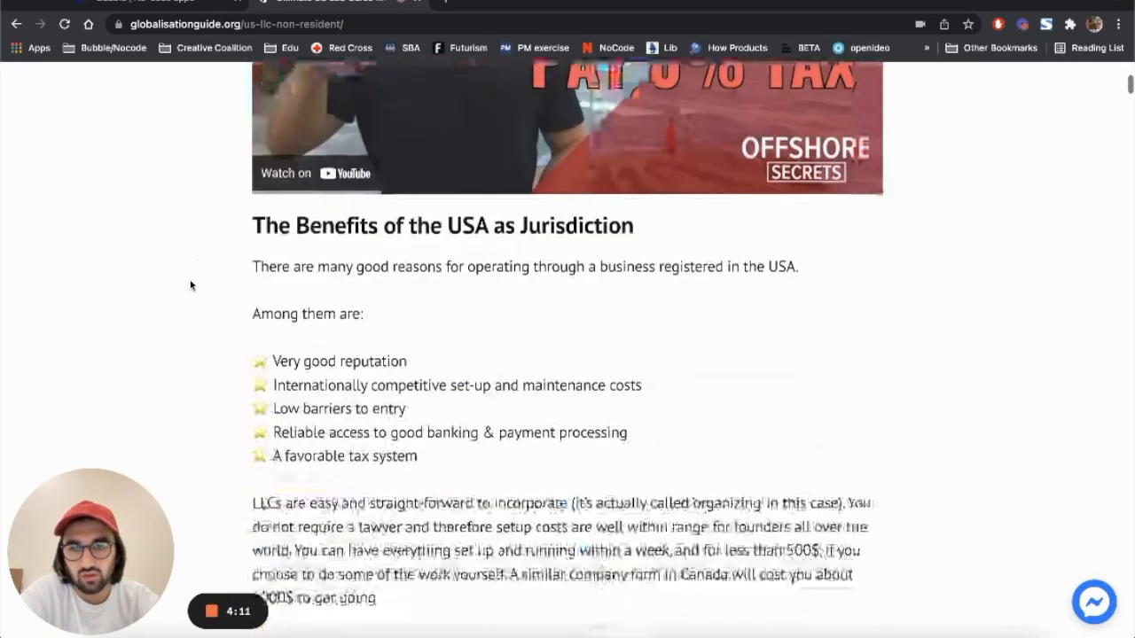
pyautogui.scroll(-3)
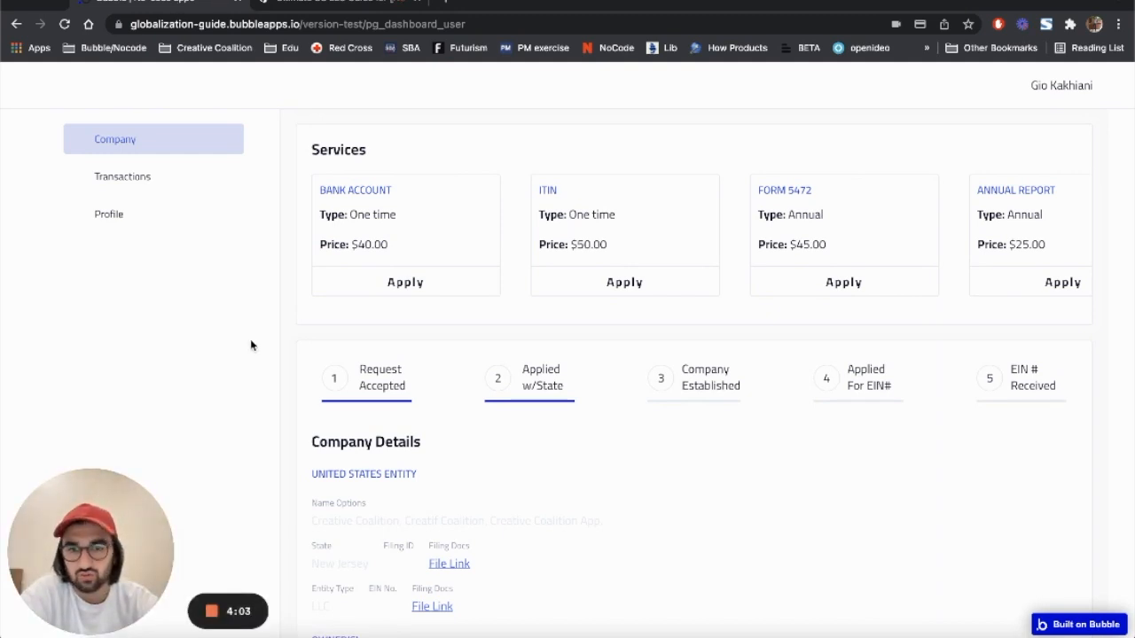
pyautogui.moveTo(534, 237)
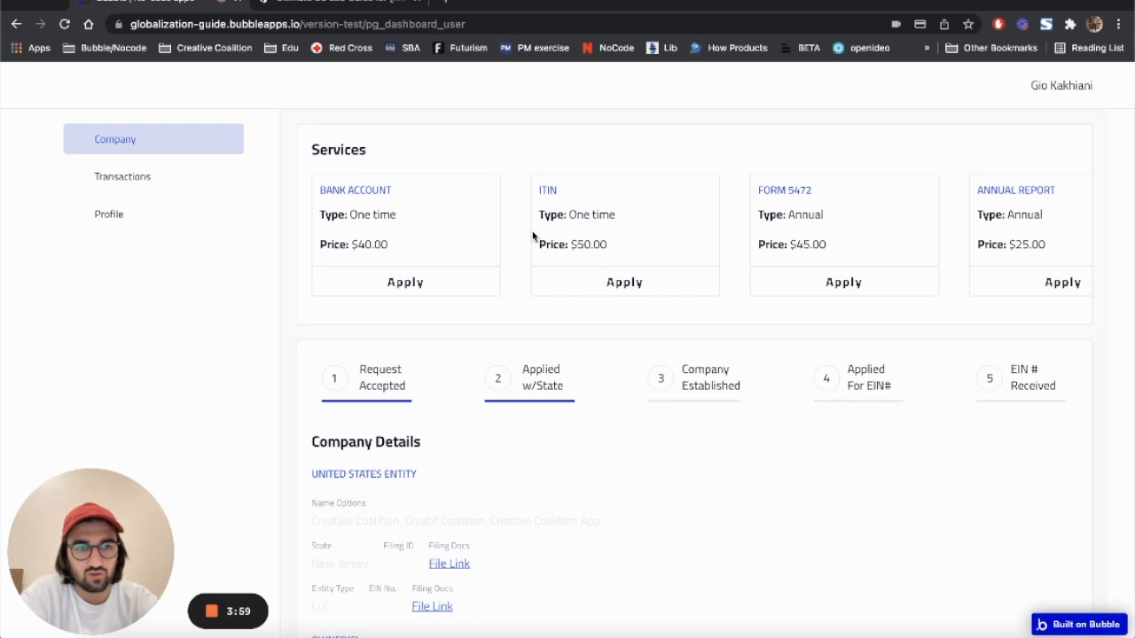
pyautogui.moveTo(257, 157)
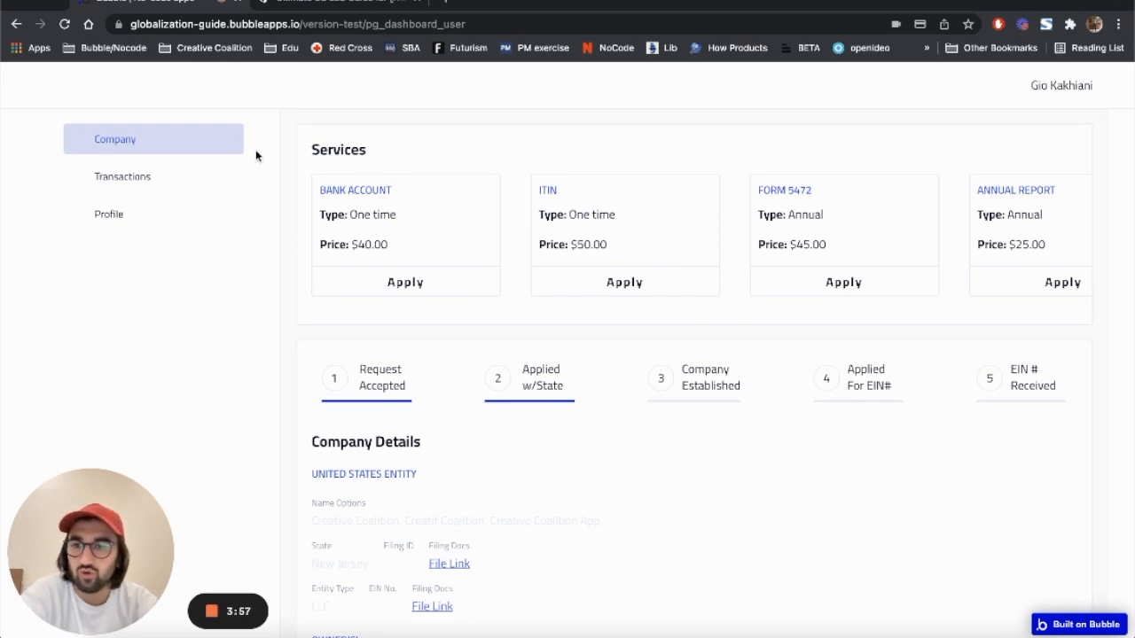
pyautogui.moveTo(404, 206)
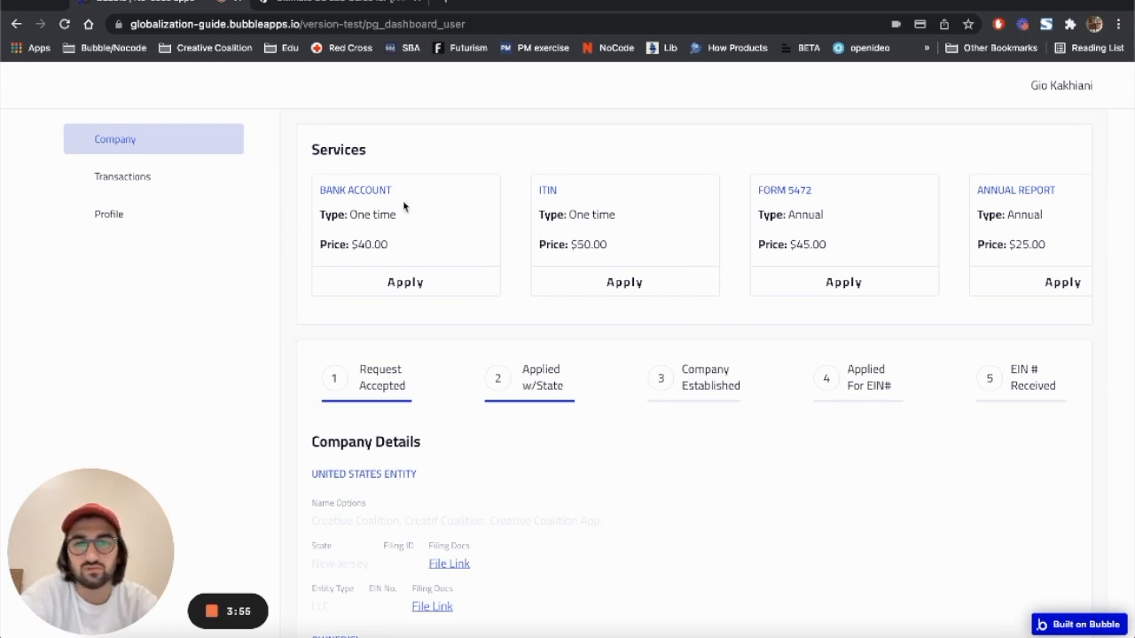